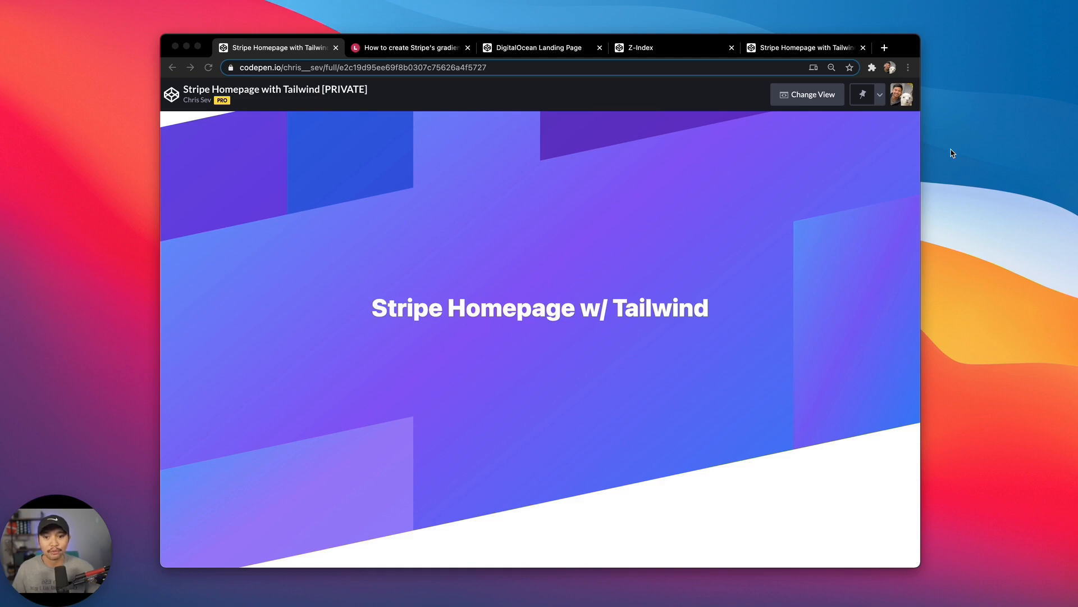
mouse_move(607, 126)
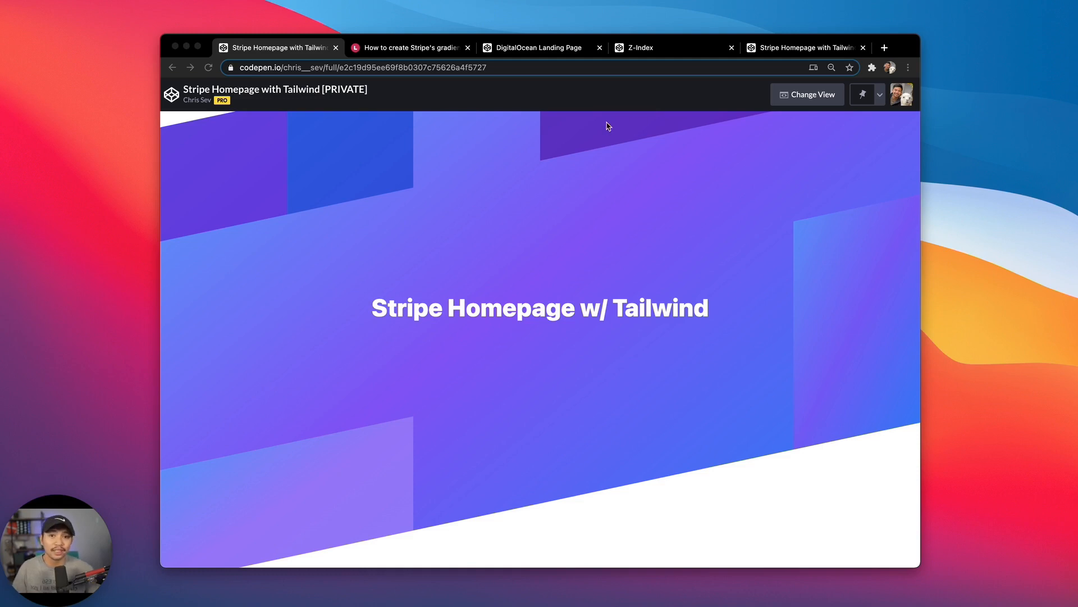
mouse_move(512, 374)
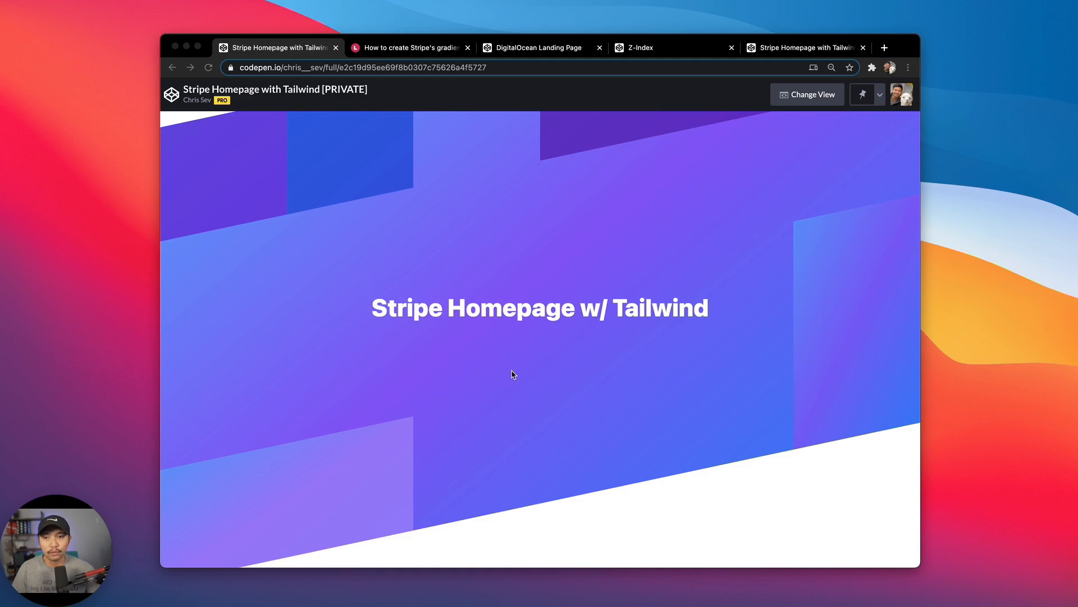
mouse_move(437, 328)
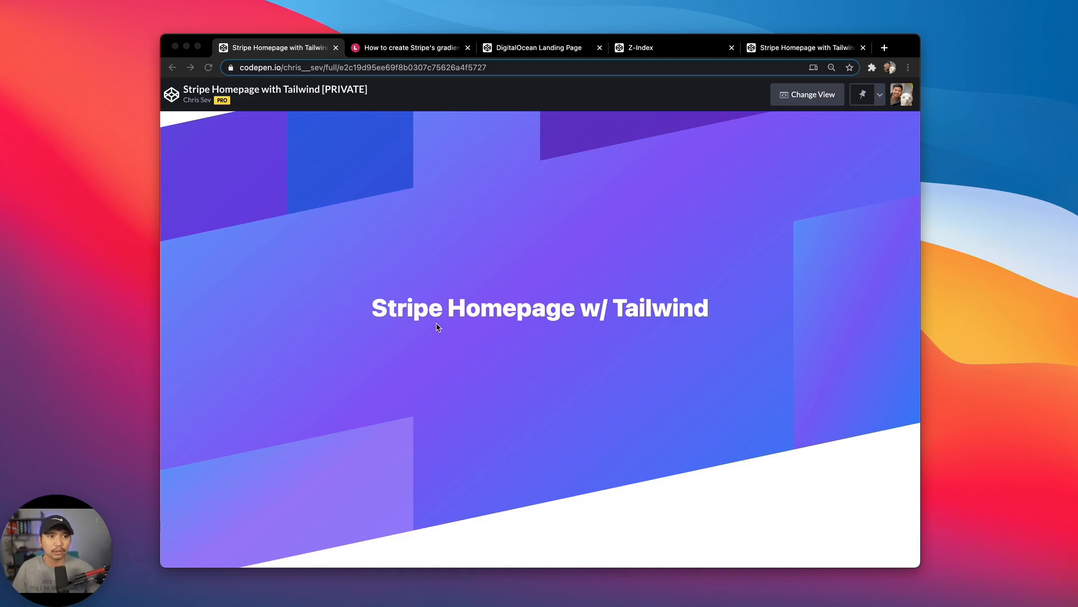
mouse_move(367, 73)
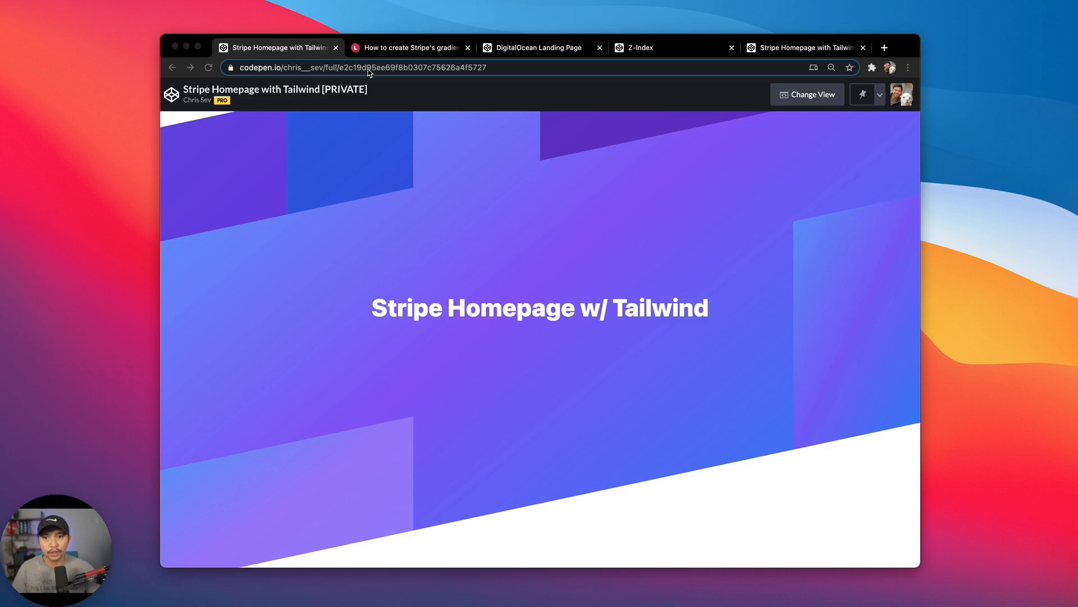
Step: Read the Stripe gradient banner article to its banner screenshot, then open the DigitalOcean pen tab
left_click(406, 48)
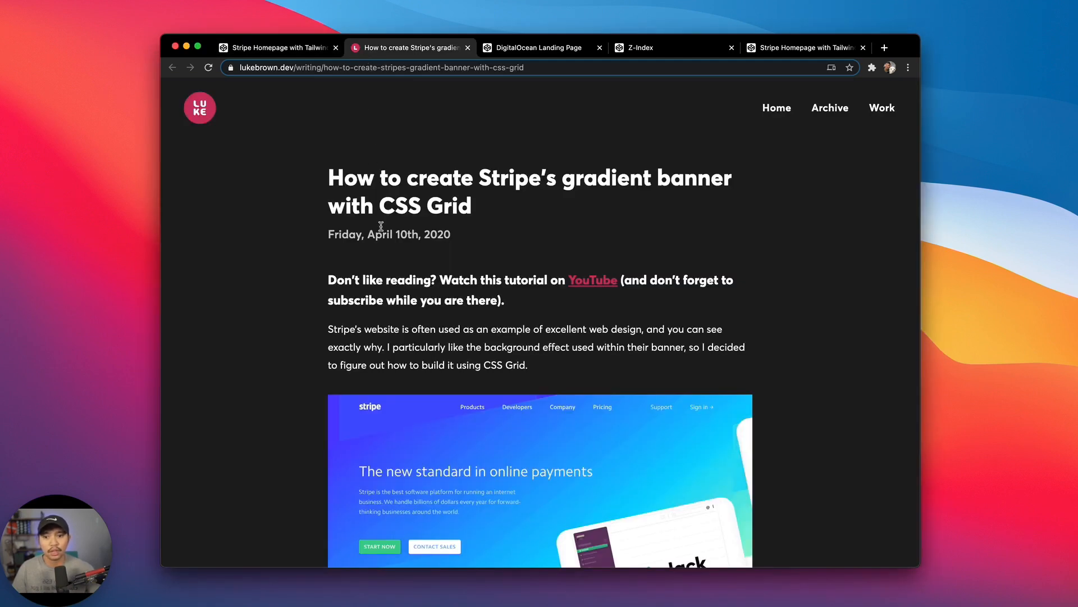
mouse_move(598, 178)
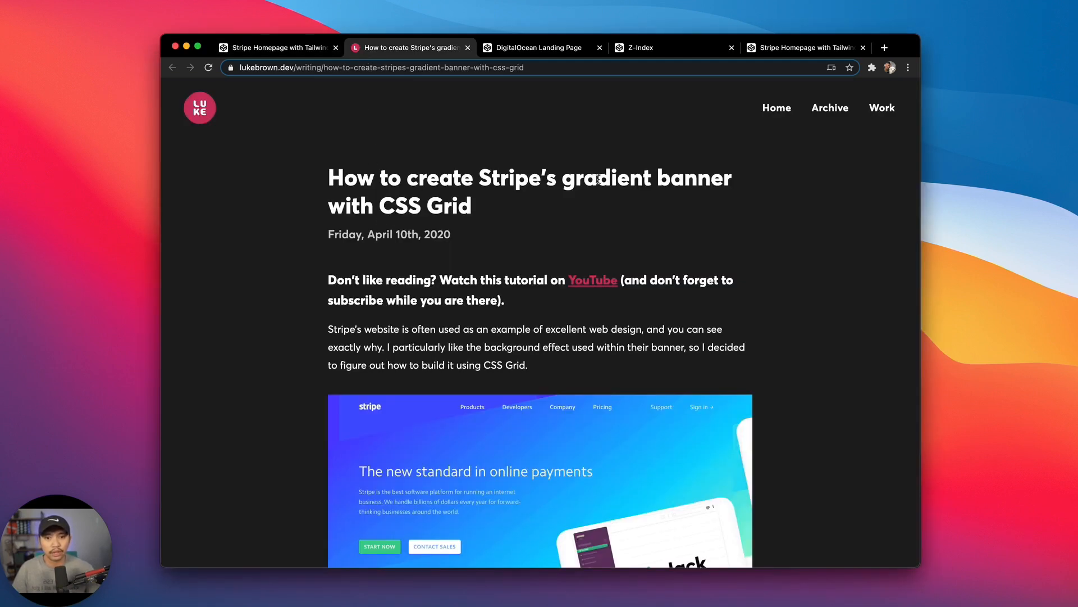
mouse_move(468, 277)
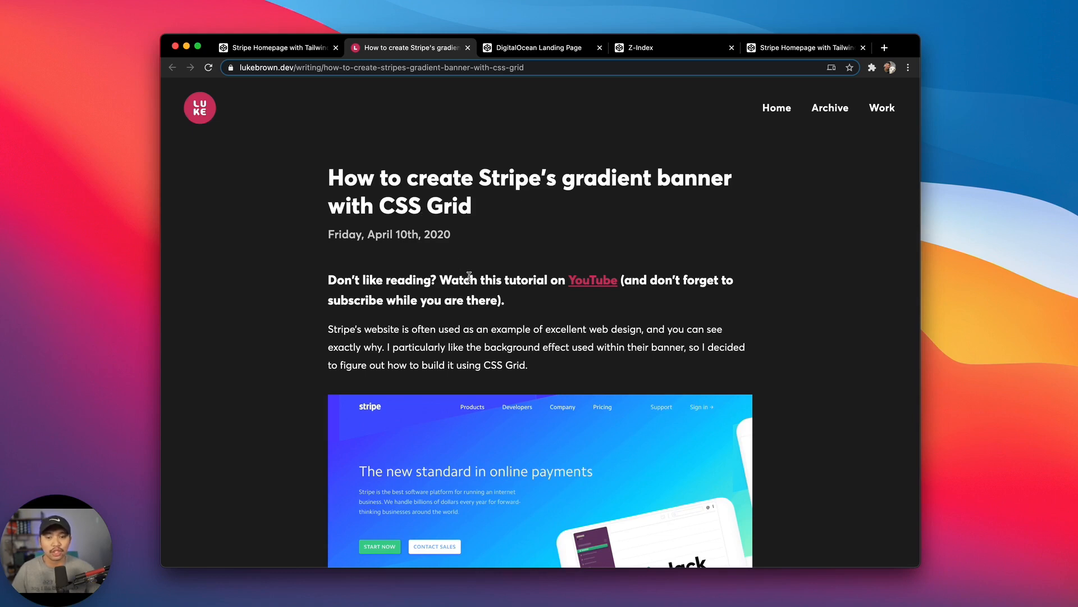
scroll("down", 3)
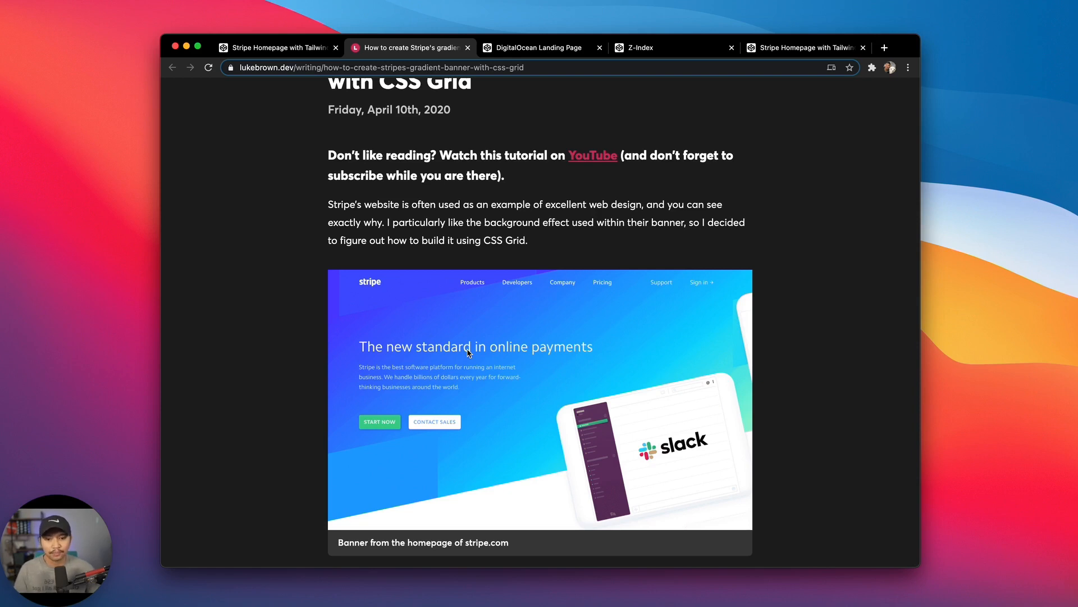
scroll("down", 3)
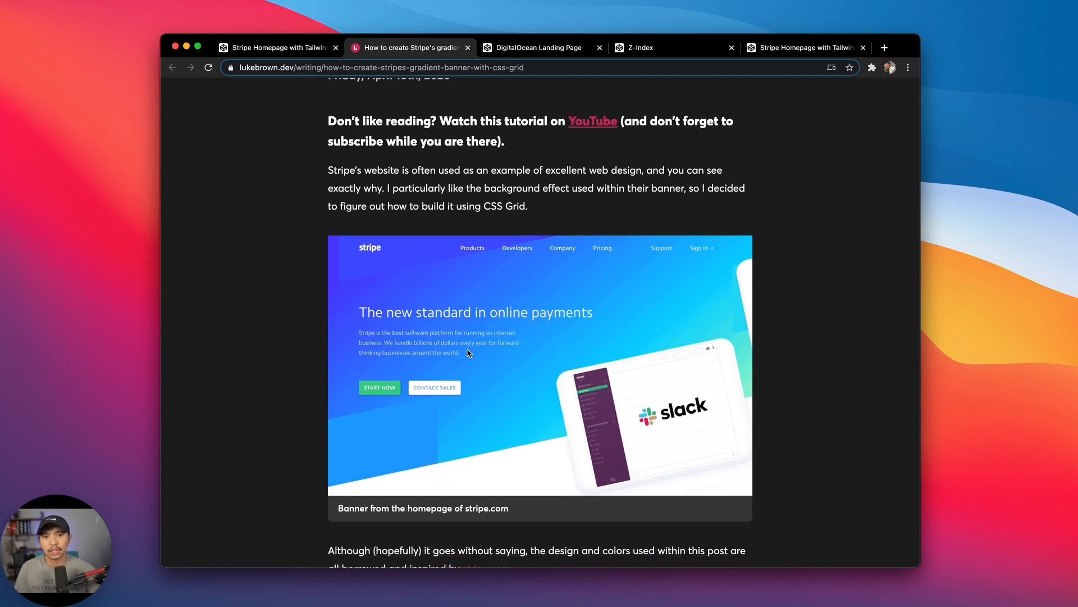
left_click(536, 47)
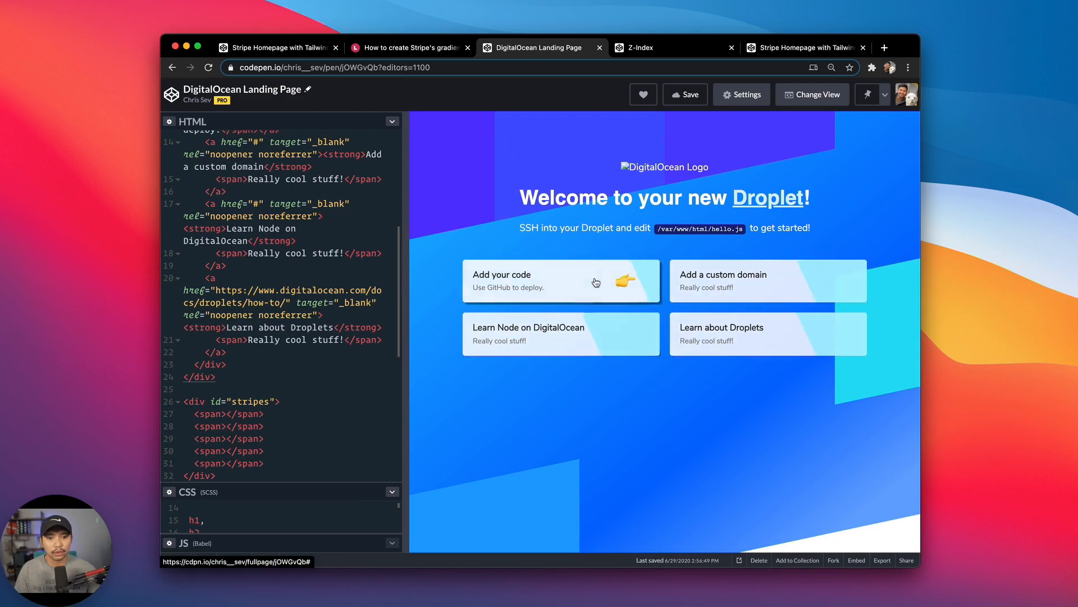
mouse_move(670, 279)
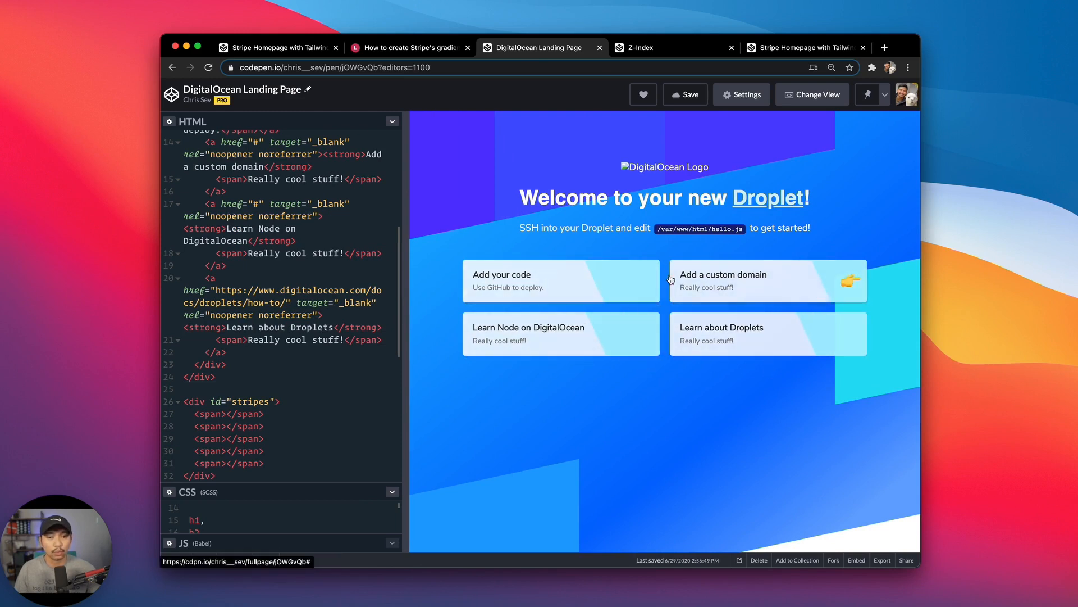
mouse_move(467, 207)
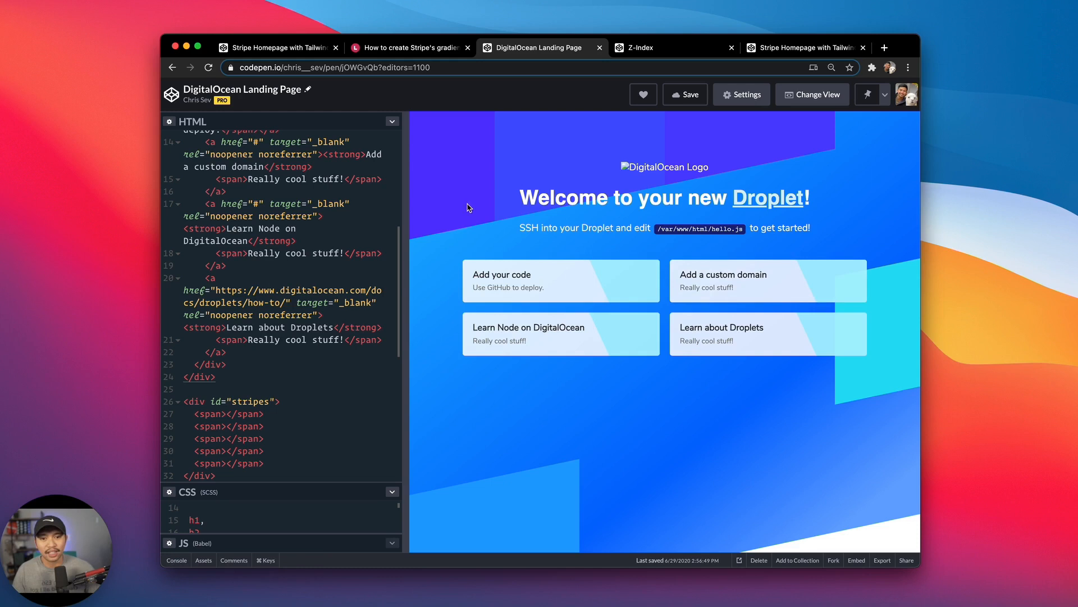
mouse_move(446, 205)
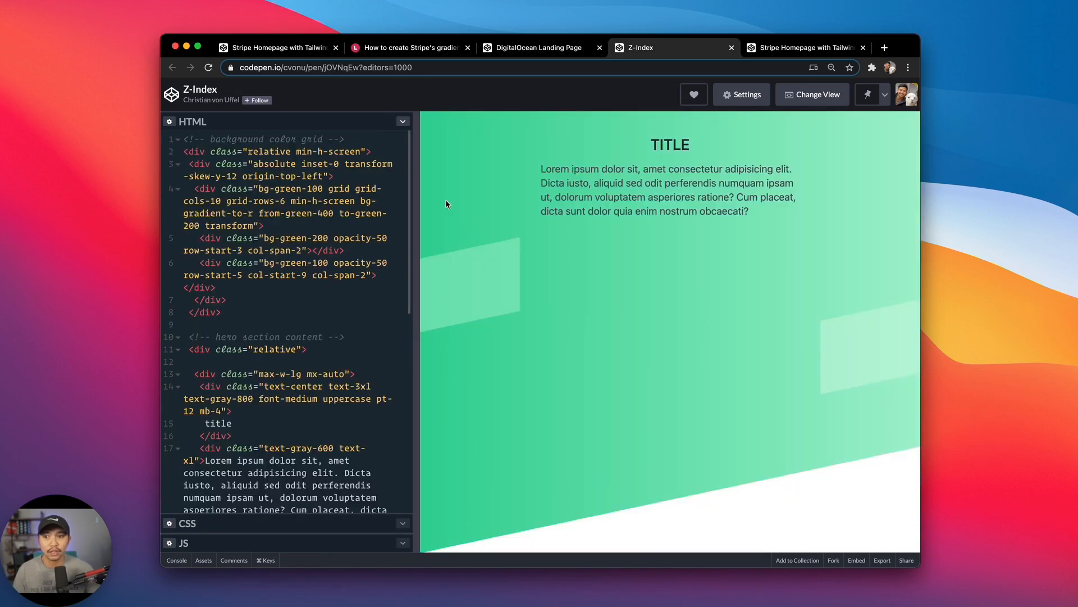
mouse_move(582, 293)
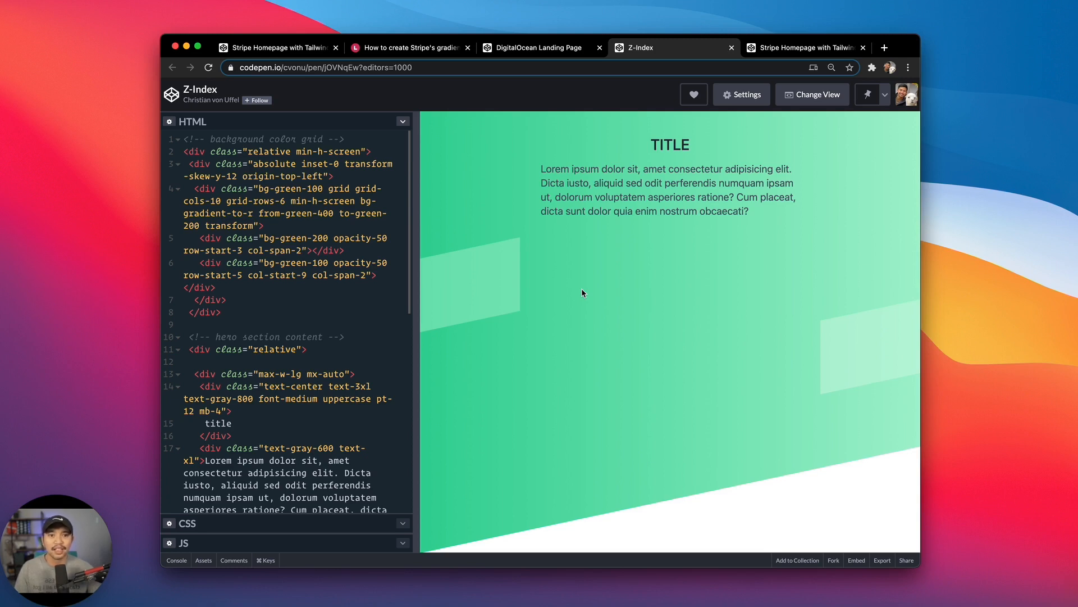
Step: Switch back to the finished 'Stripe Homepage with Tailwind' pen tab
left_click(275, 47)
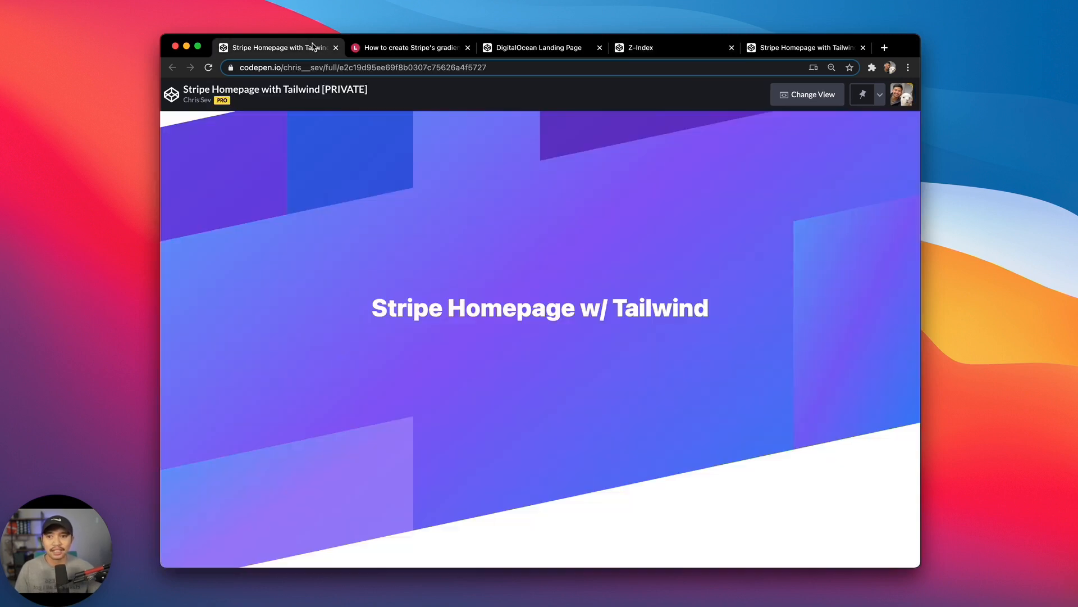
mouse_move(380, 369)
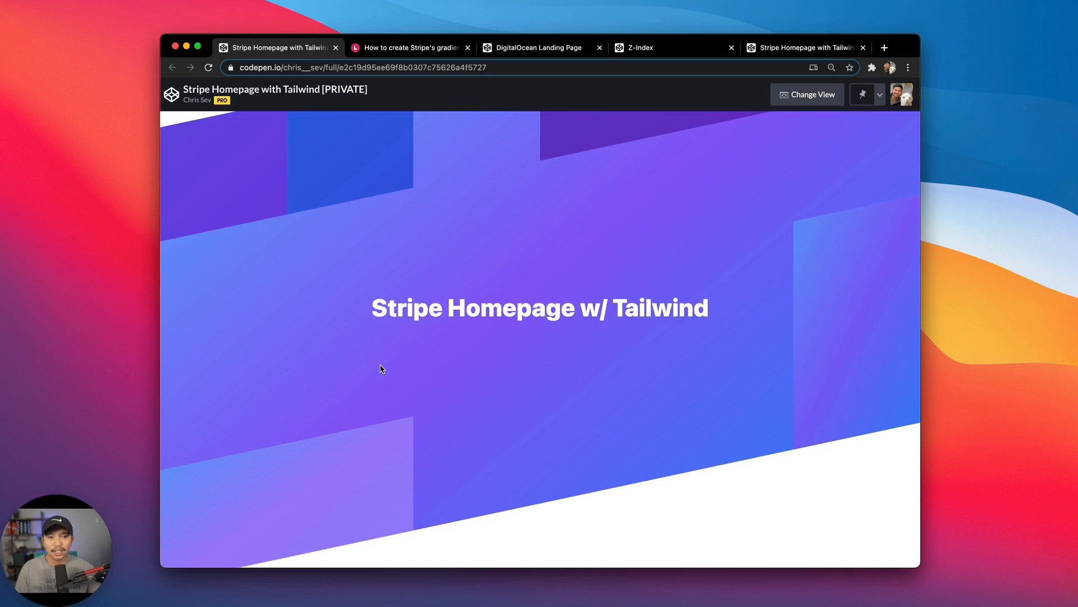
mouse_move(709, 110)
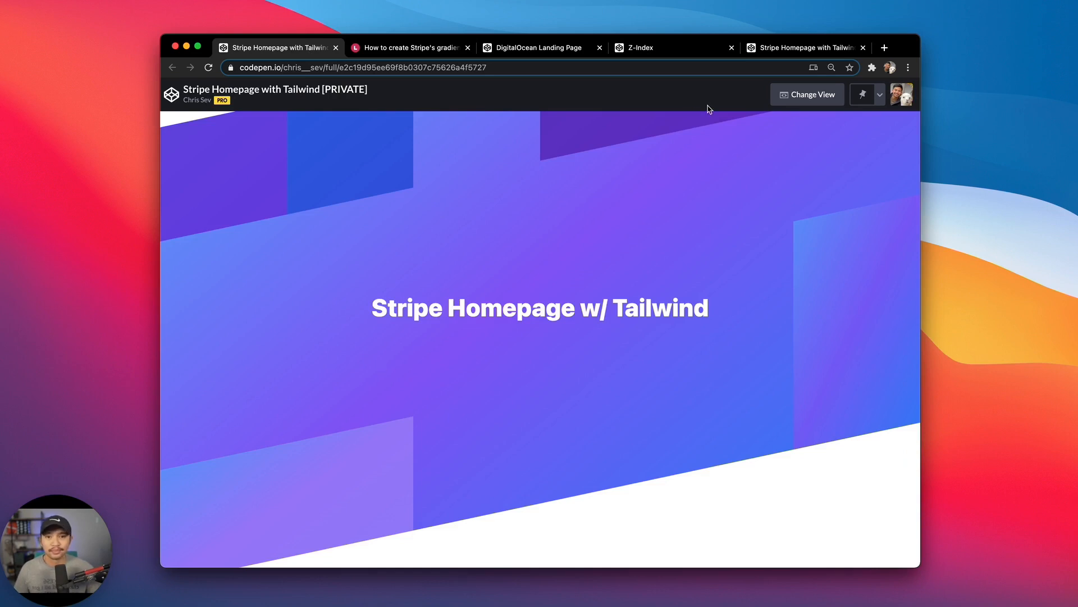
mouse_move(805, 47)
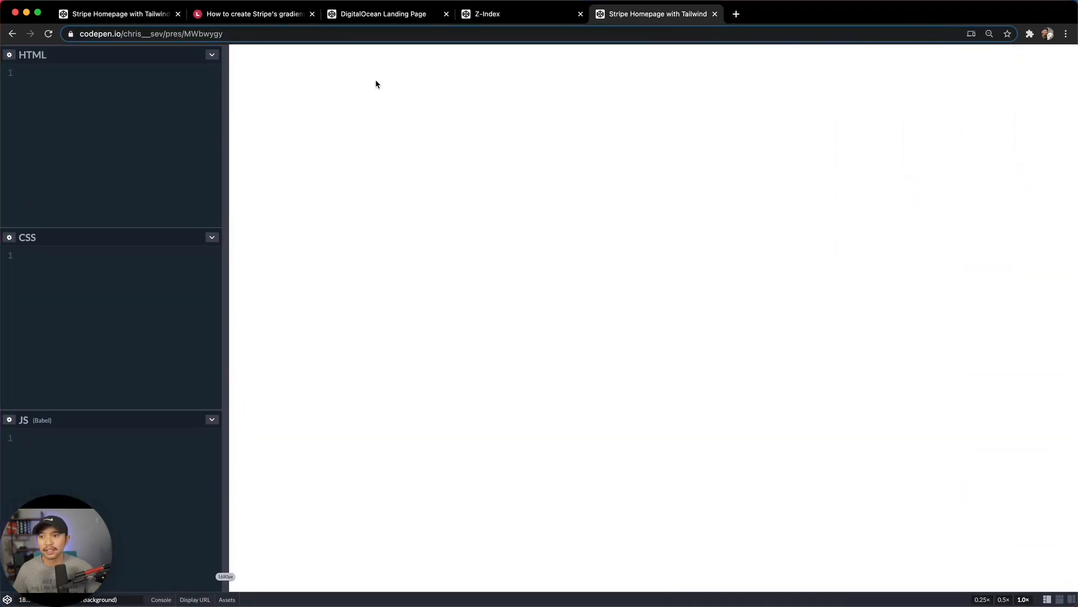
mouse_move(13, 227)
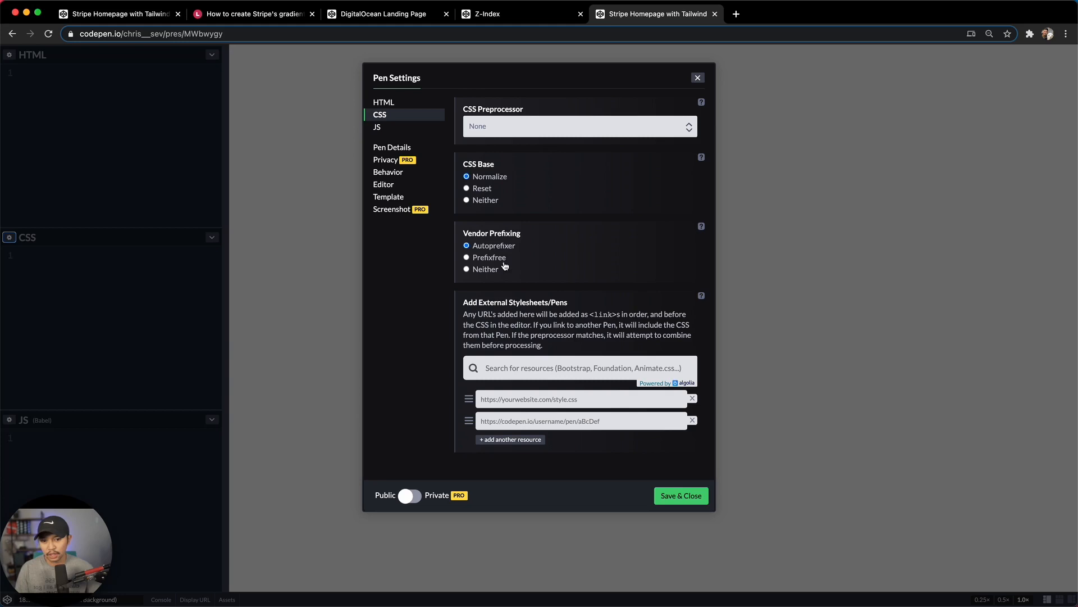
Step: Add the tailwindcss library, pick a larger editor font, and expand HTML to full height
type("ta")
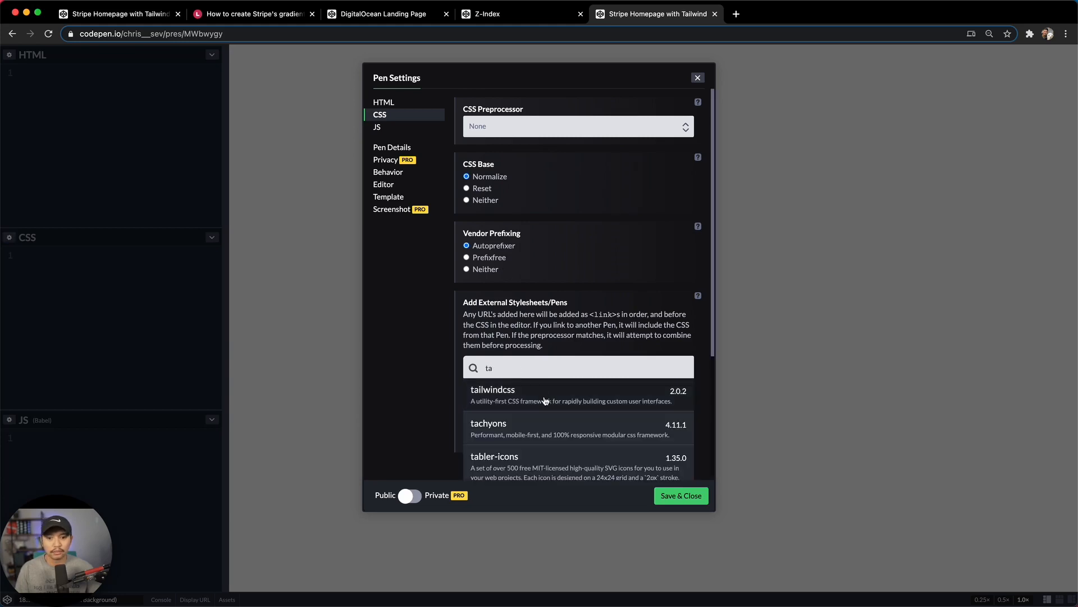
left_click(680, 495)
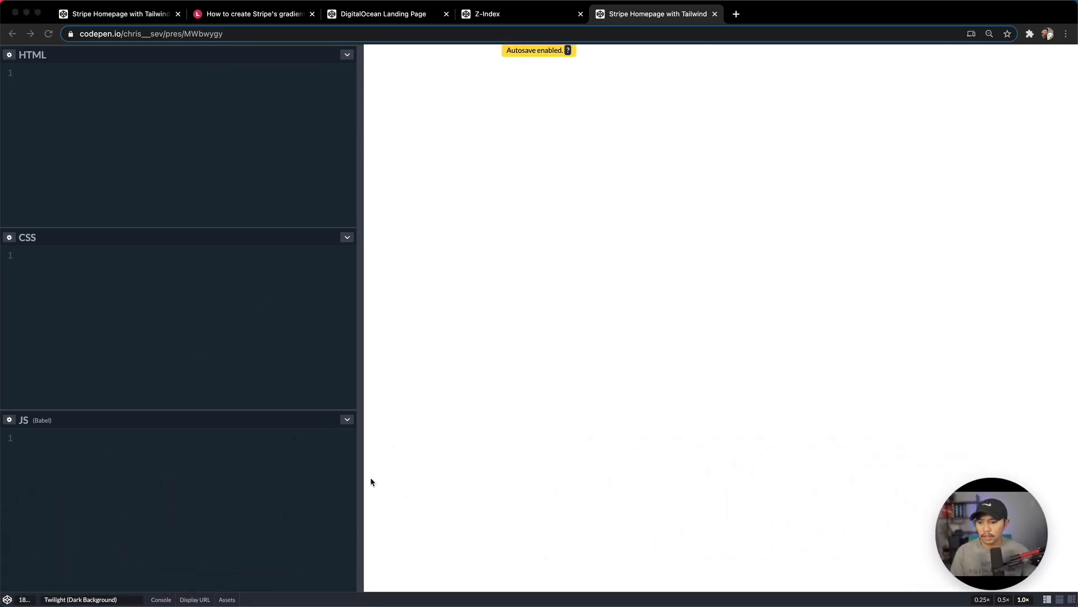
left_click(25, 599)
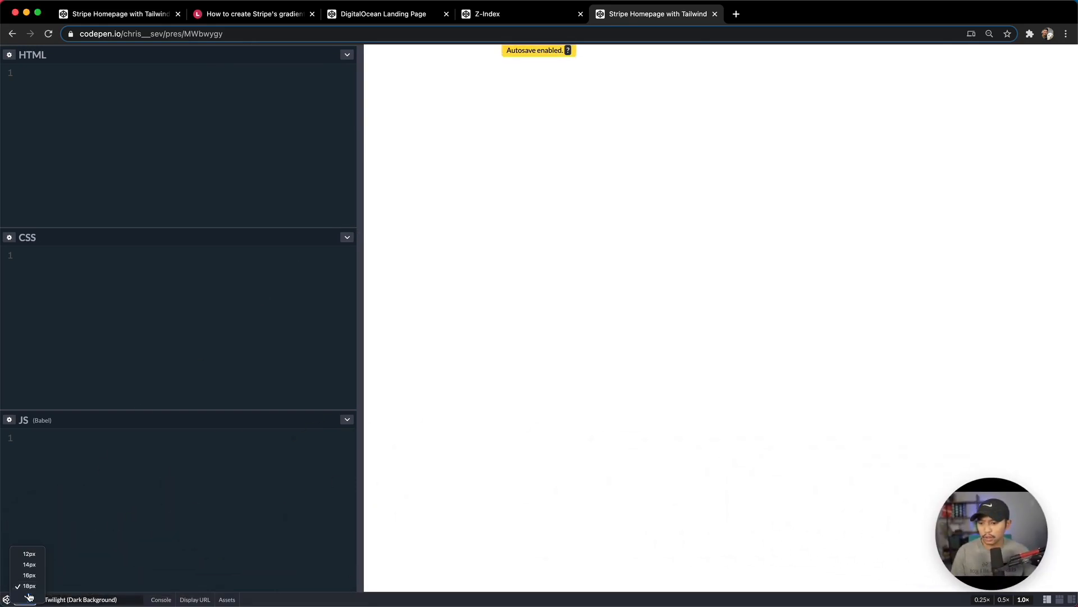
left_click(29, 596)
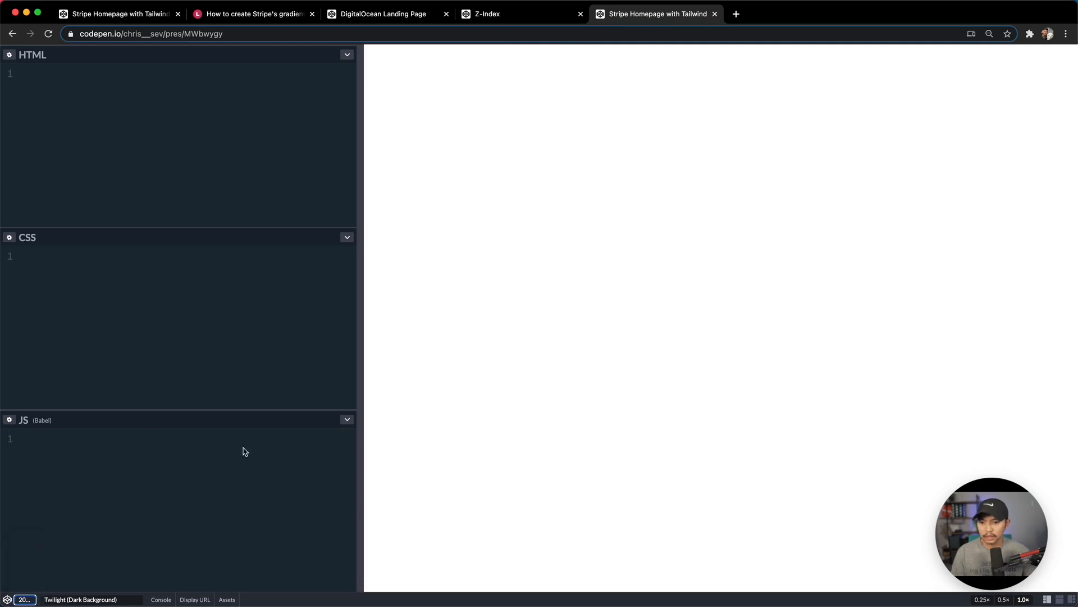
left_click(989, 33)
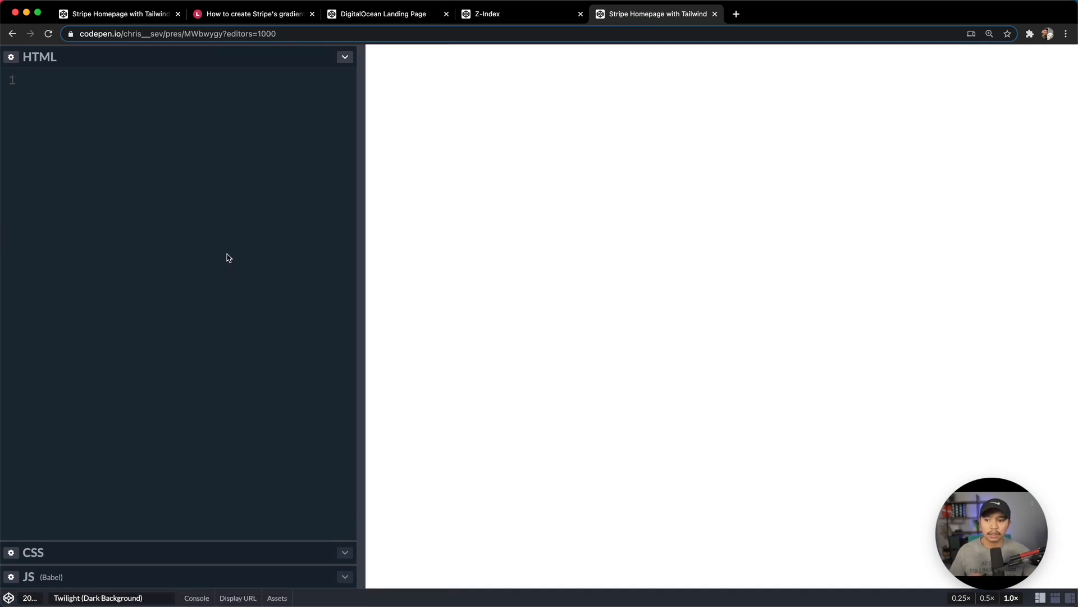
mouse_move(338, 176)
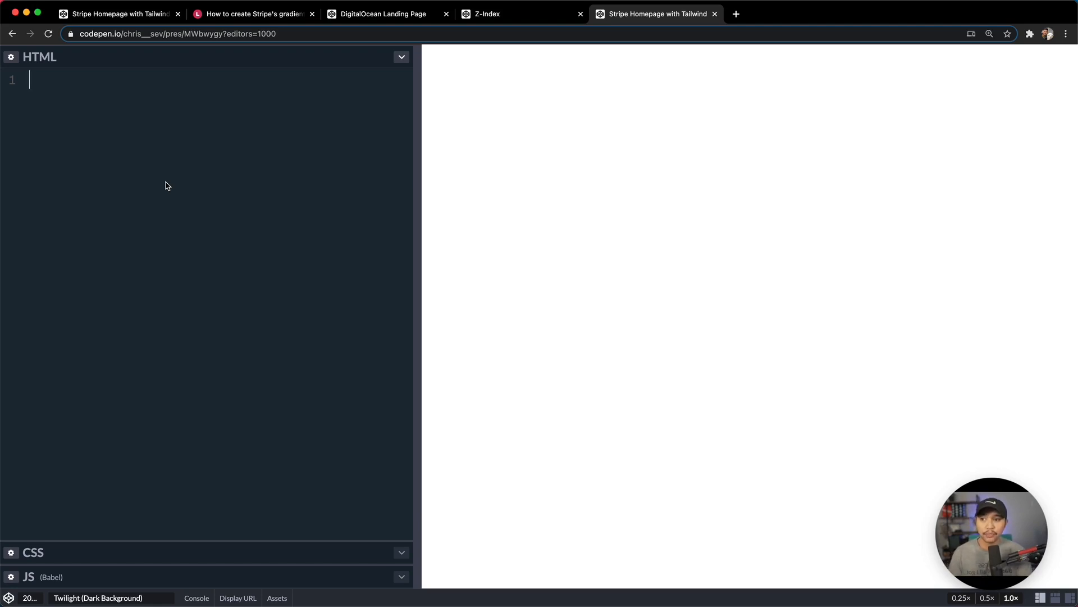
Step: Write a min-h-screen flex items-center justify-center wrapper div with content and stripe comments
type(".min-h-")
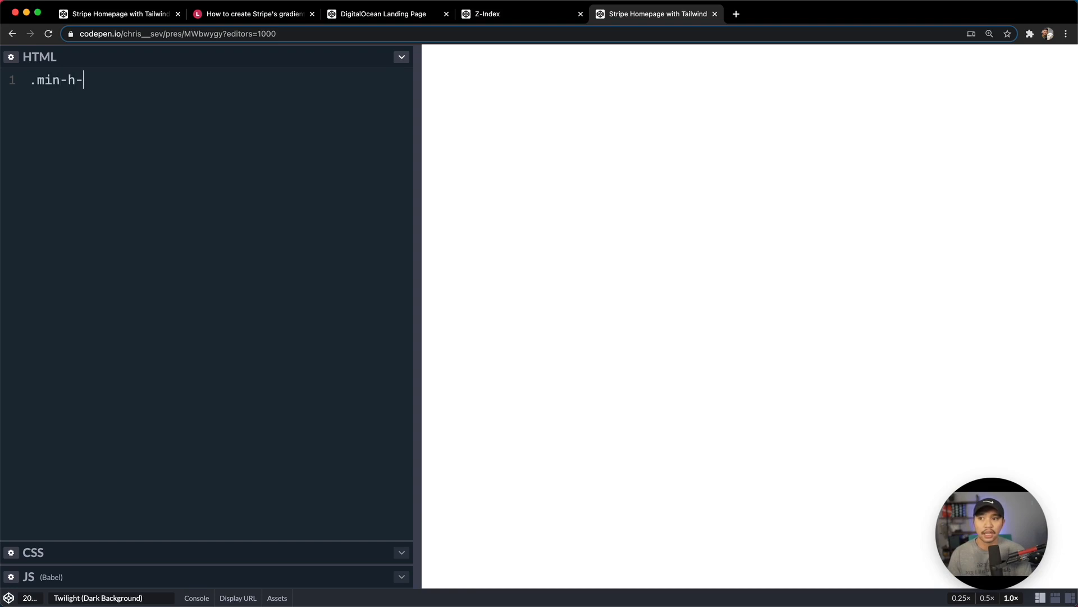
type("screen.flex.")
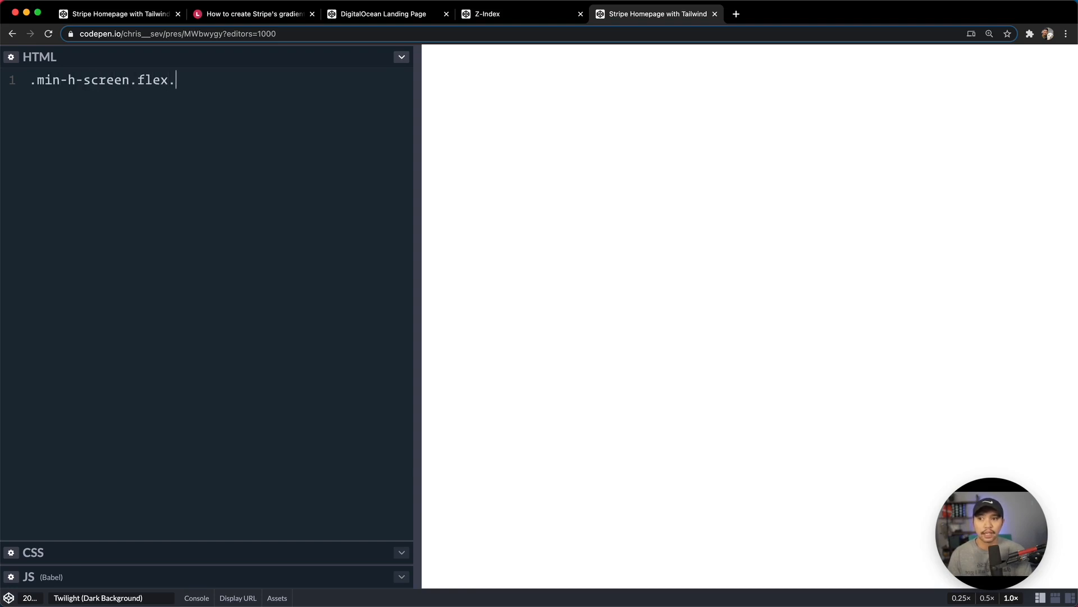
type("items-center.")
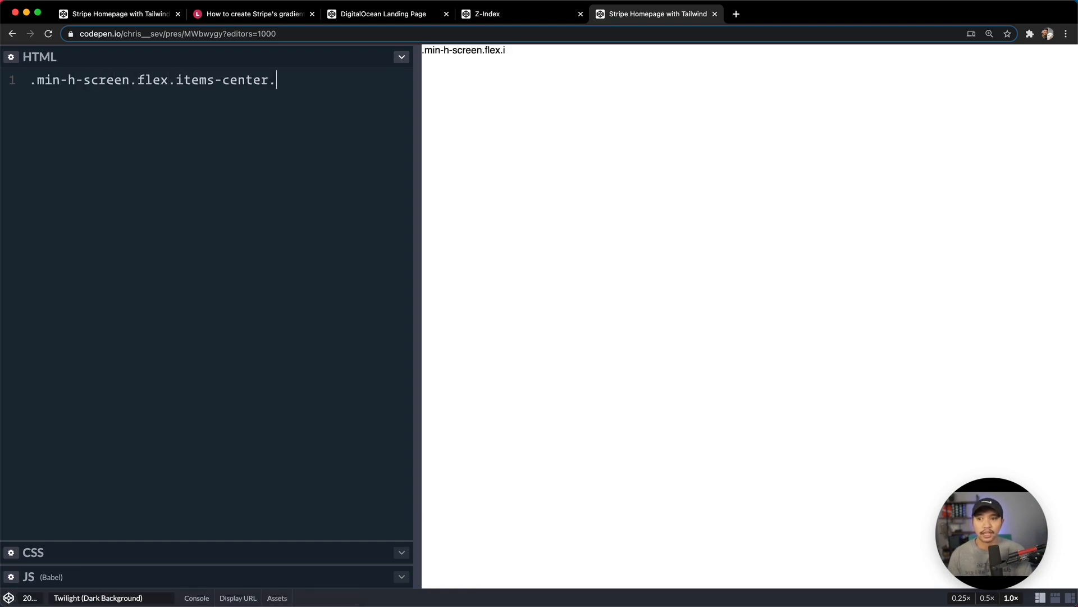
type("justify-center\">")
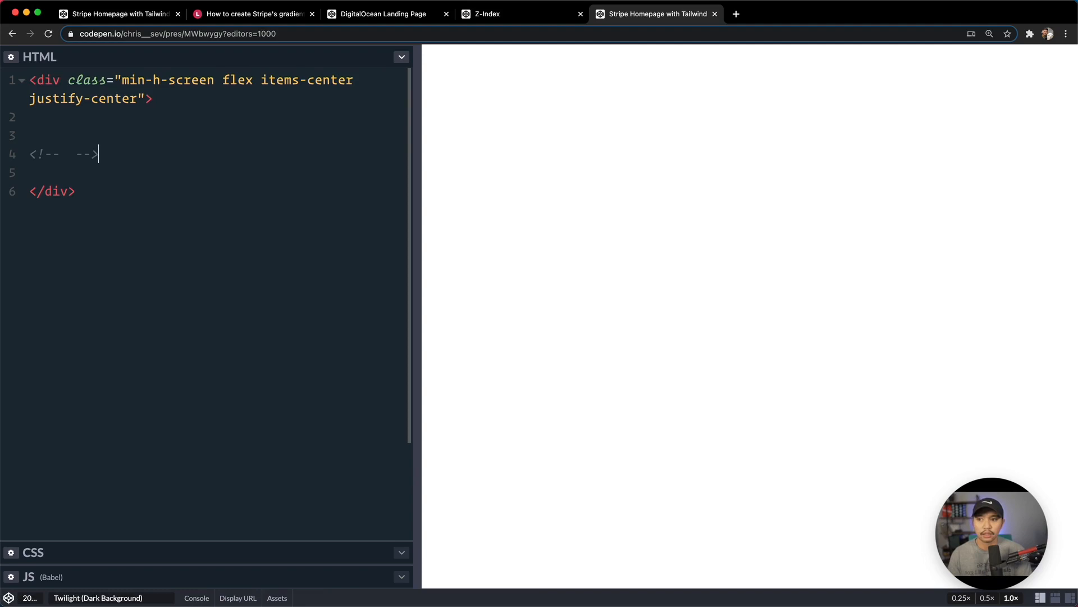
type("content")
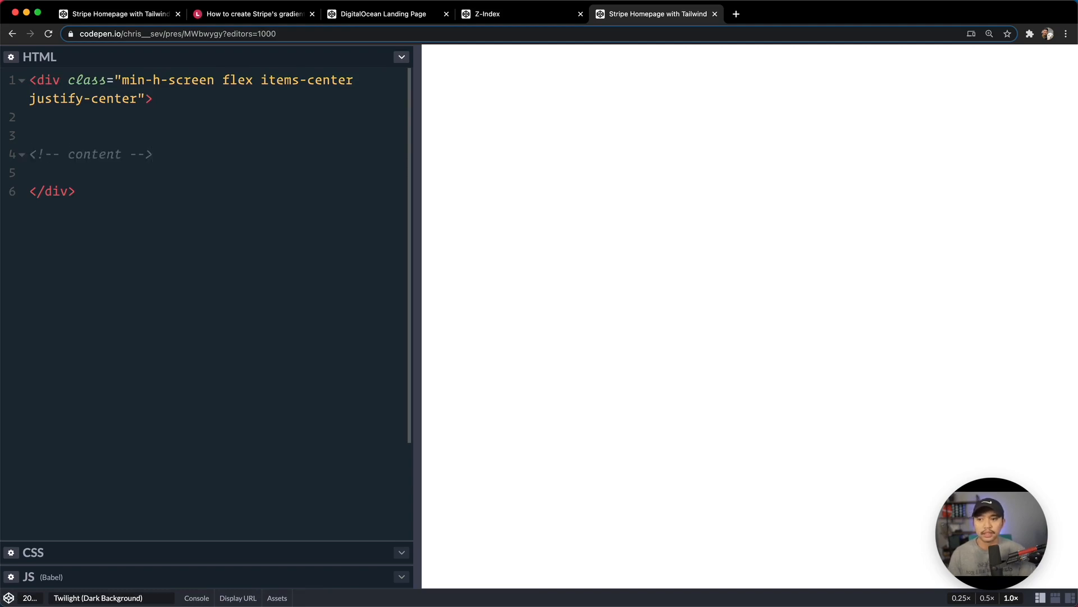
key("Enter")
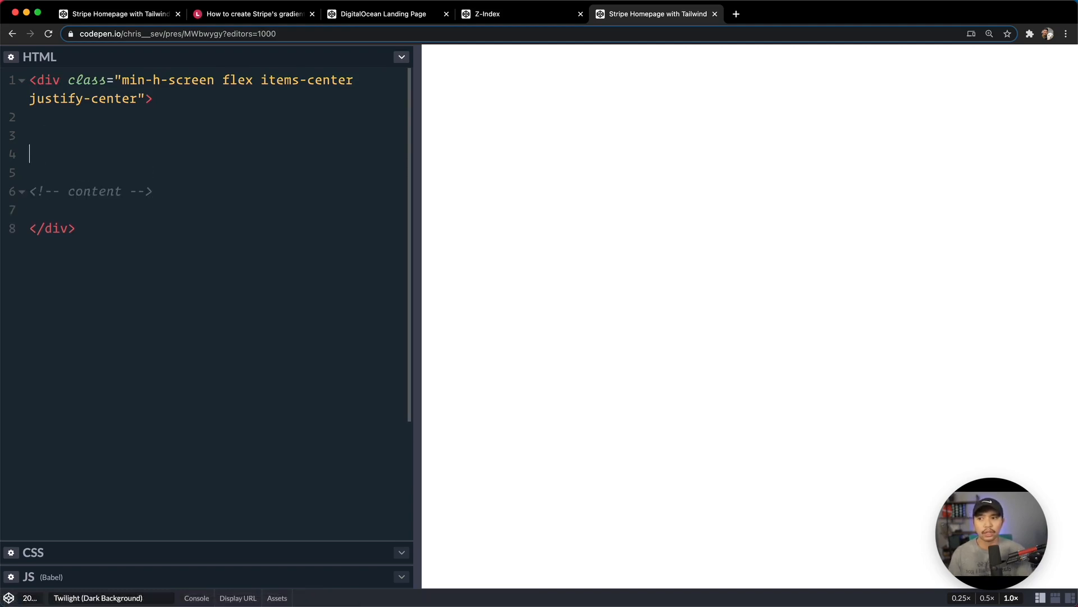
type("stripes -->")
type("<div>")
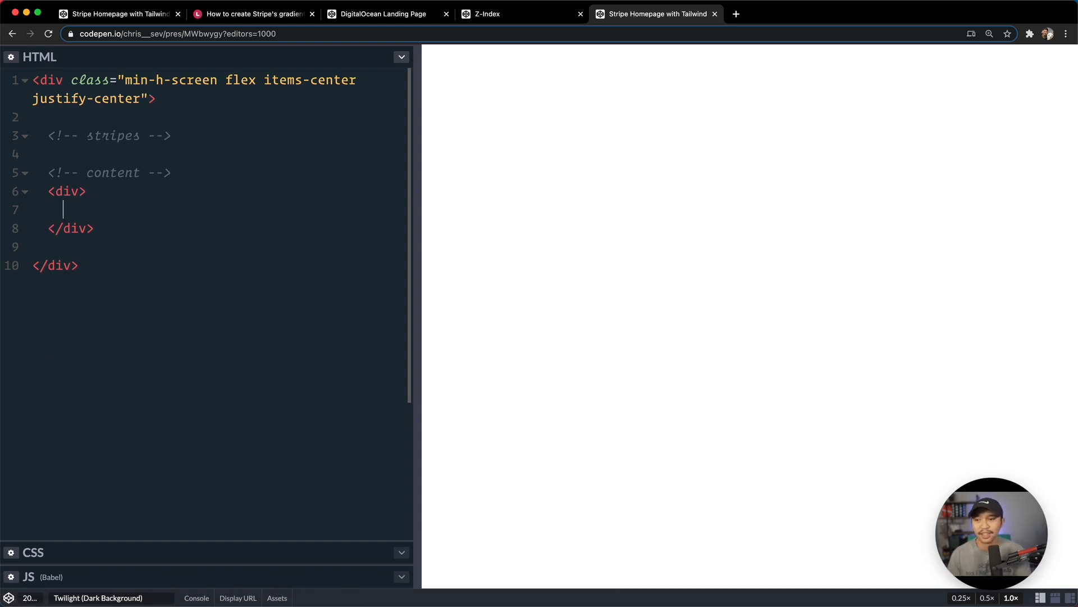
Step: Write an h2.font-extrabold.text-5xl.text-white heading reading 'Stripe Homepage with Tailwind'
type("h2.")
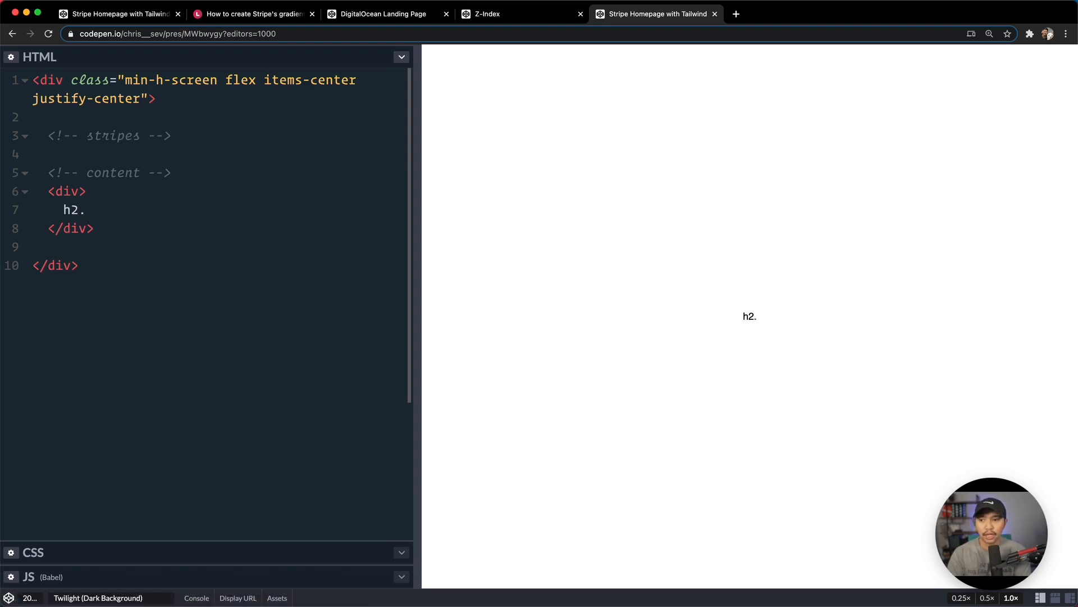
left_click(86, 209)
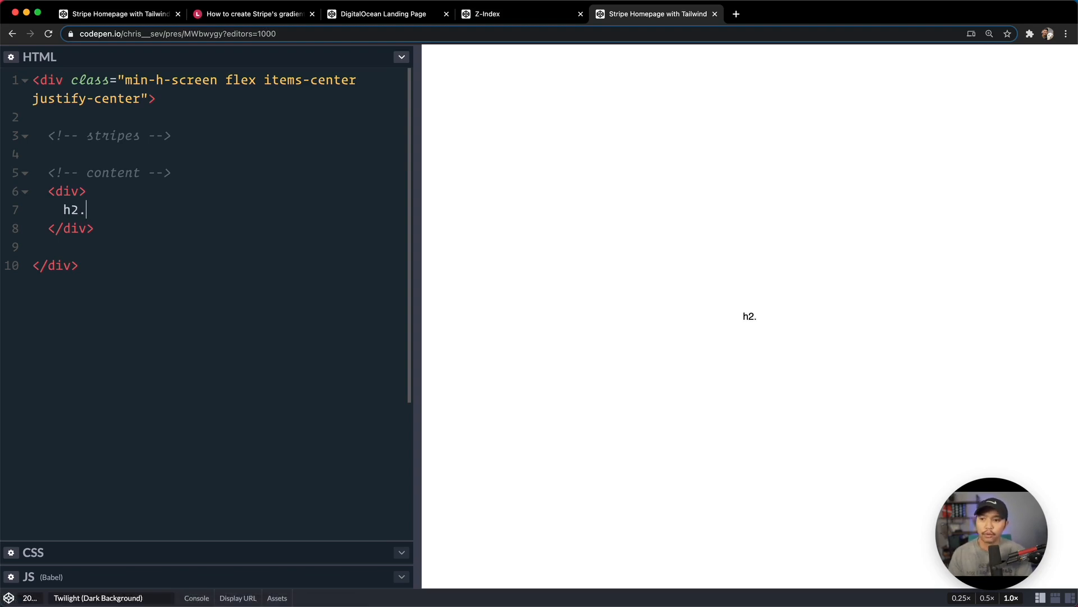
type("font-extrab")
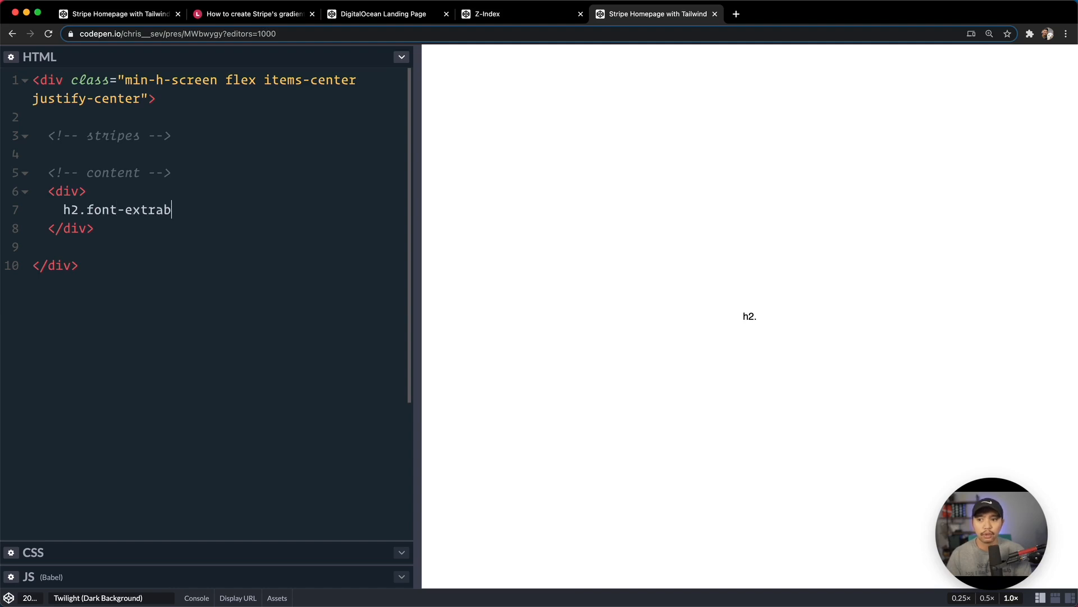
type("old.text-5x")
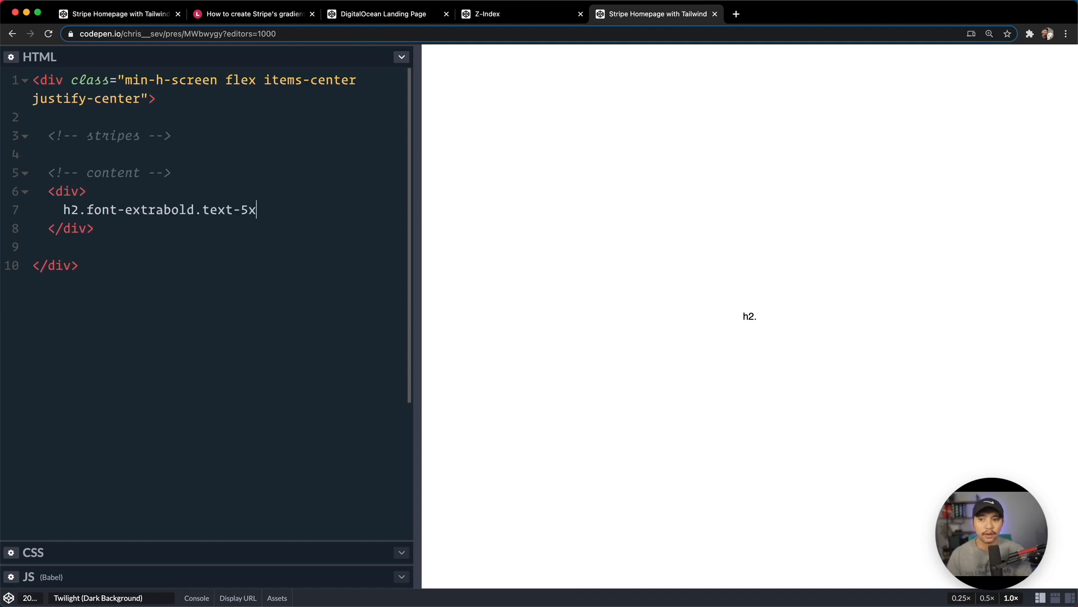
type("l.text-white")
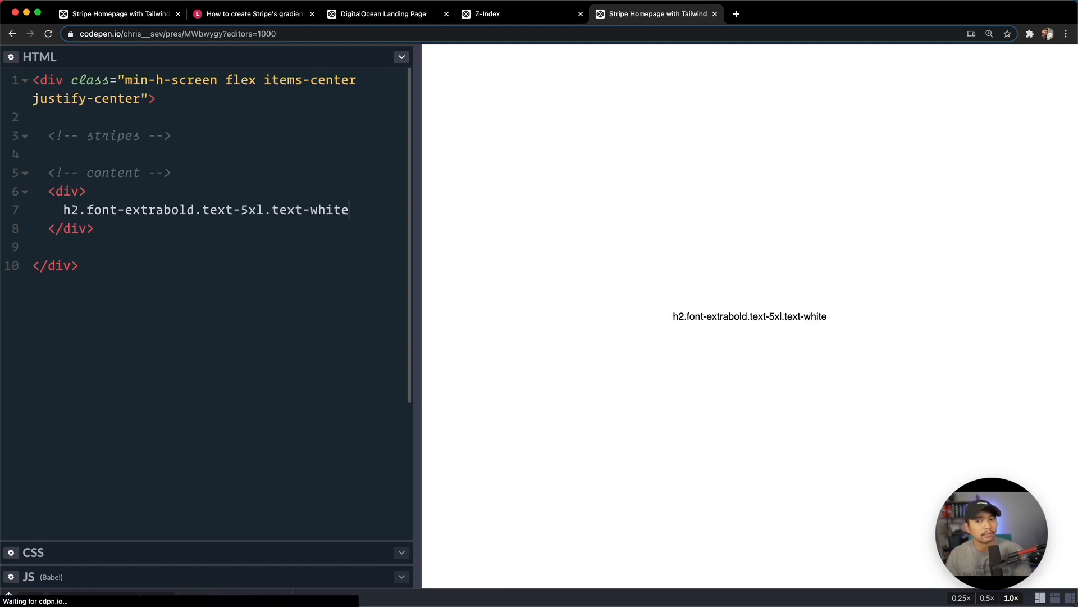
type("{Stripe }")
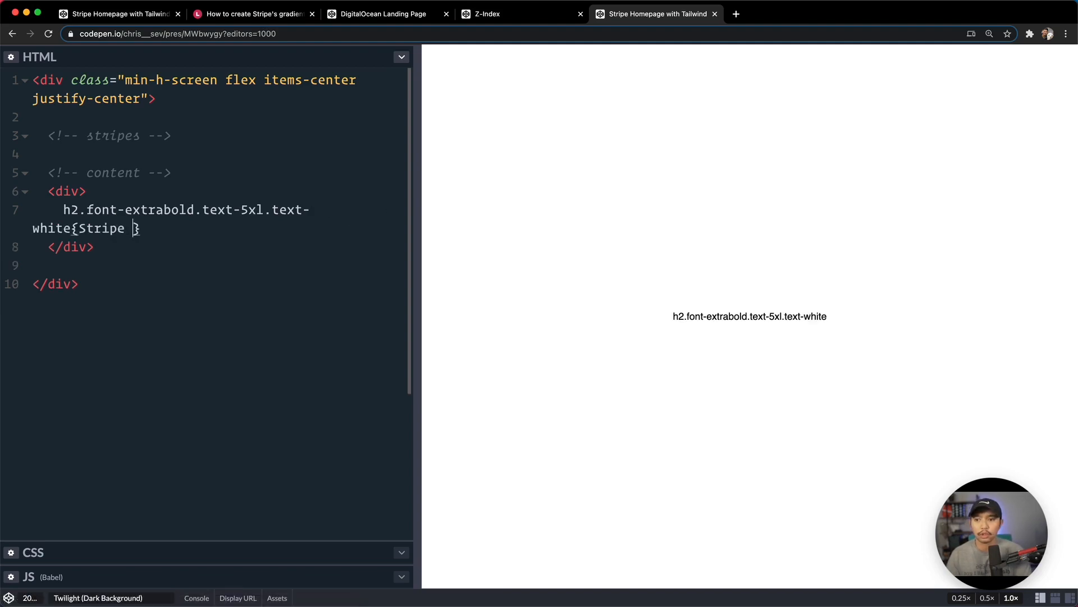
type("Homepage with T")
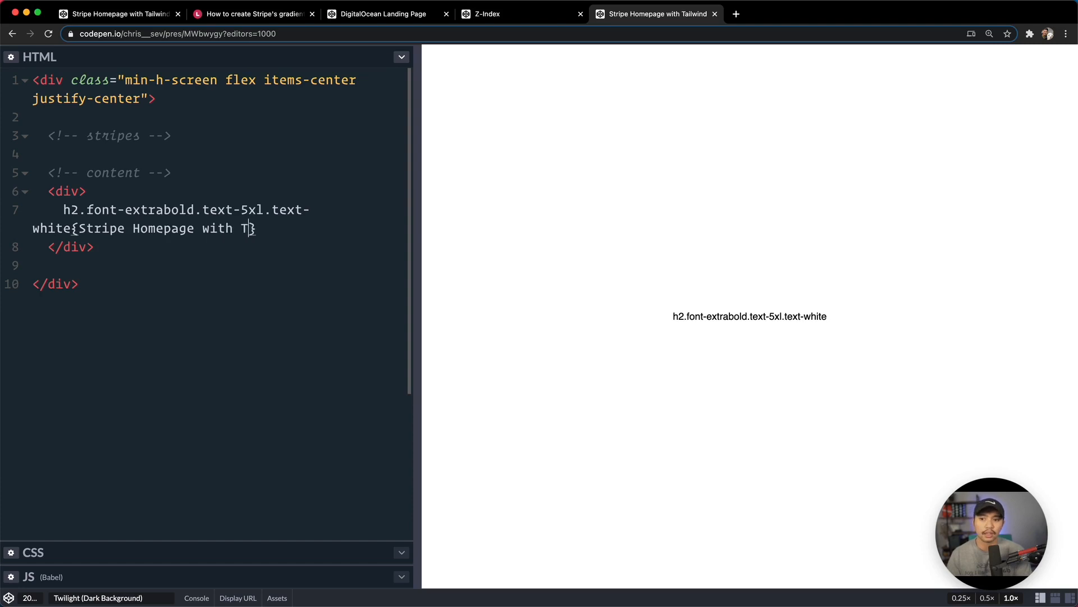
type("ailwind}")
left_click(218, 154)
type("<div>")
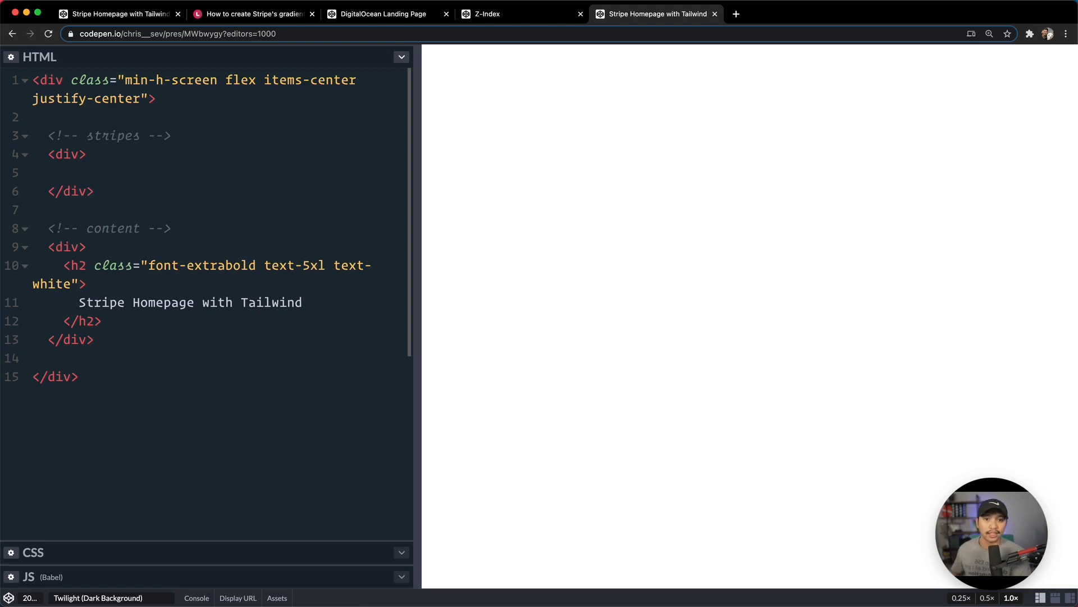
Step: Fill the empty stripes div with six child divs using a div* abbreviation
left_click(62, 172)
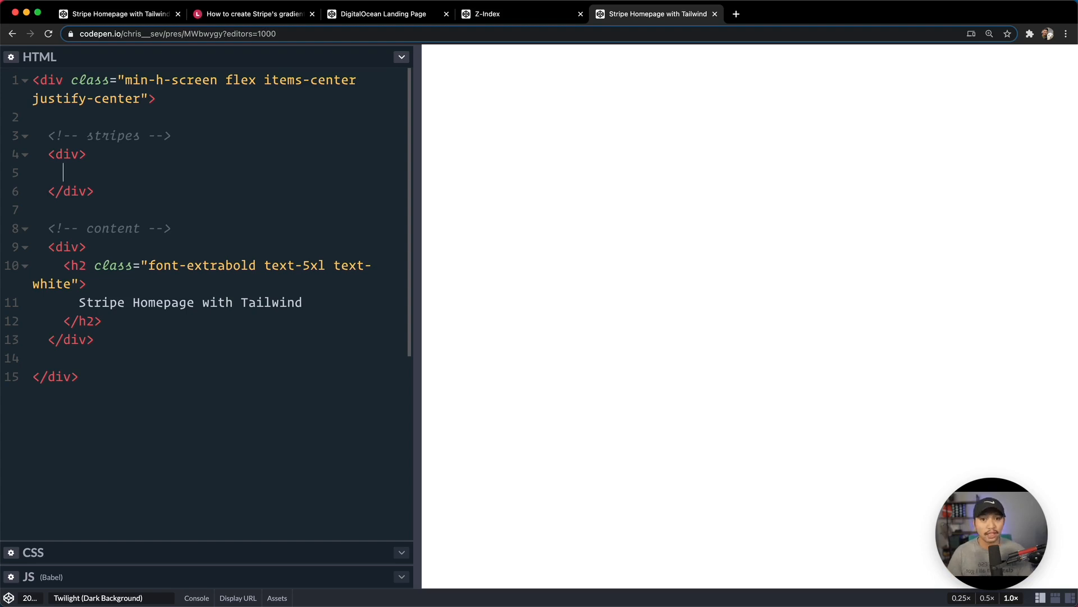
type("d")
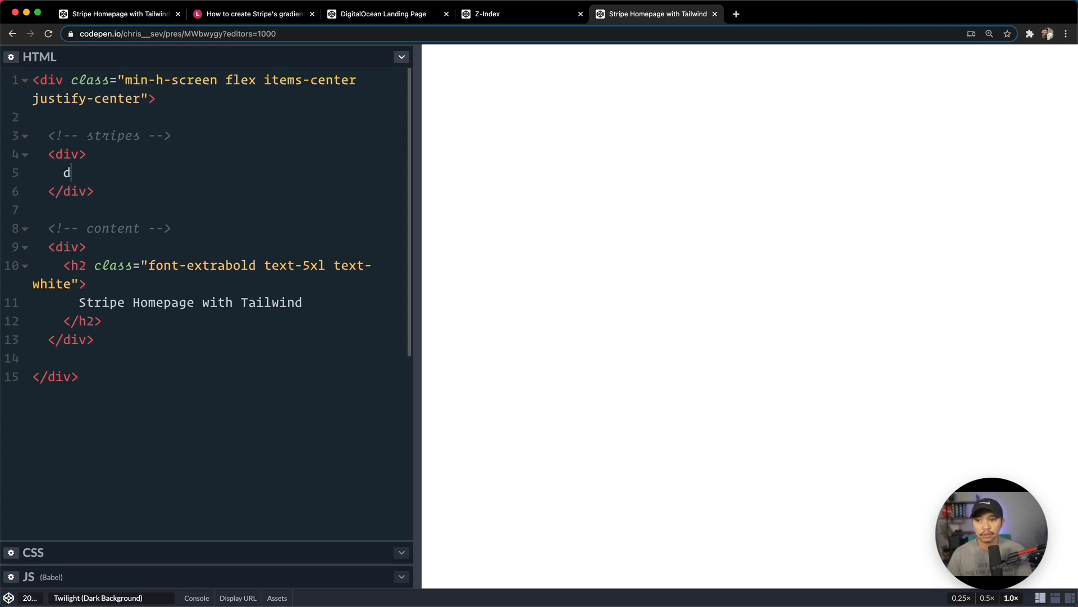
type("iv*")
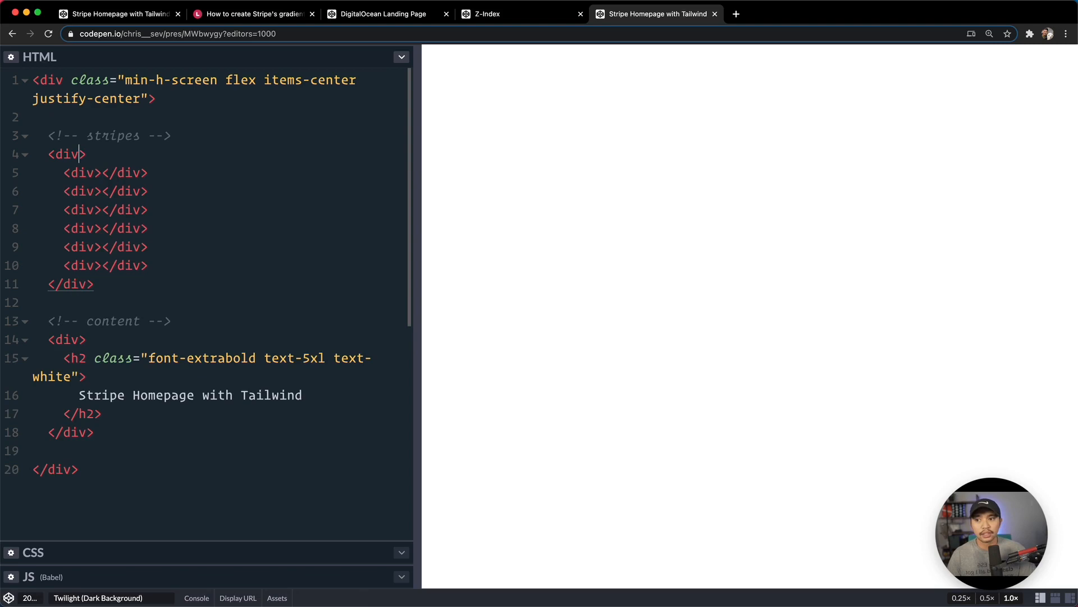
Step: Set the stripes div's class to bg-black h-20 w-full, producing a full-width black bar
type("class=\"\"")
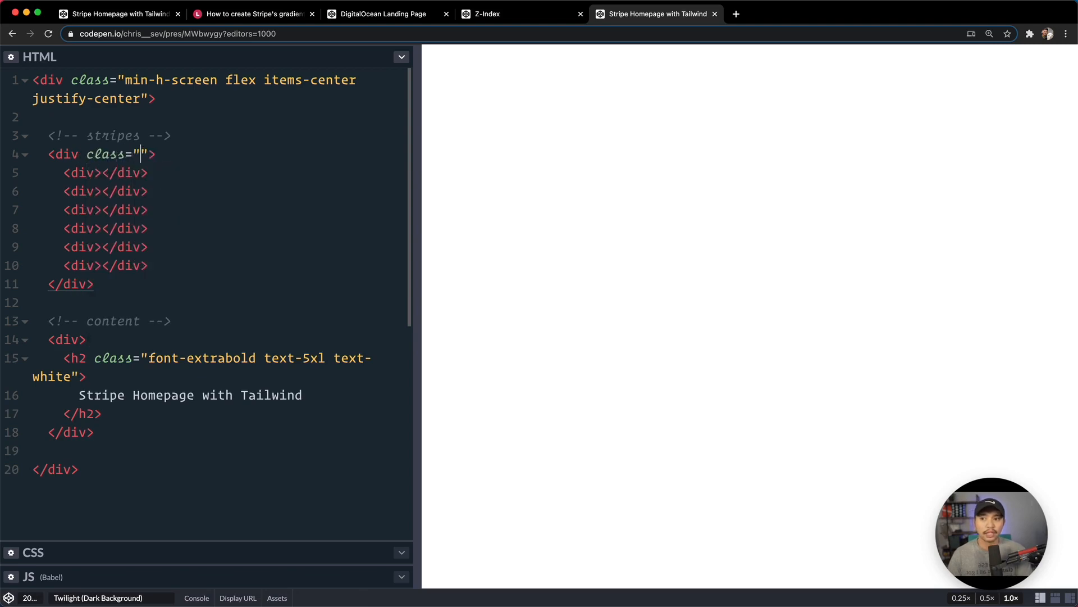
type("bg")
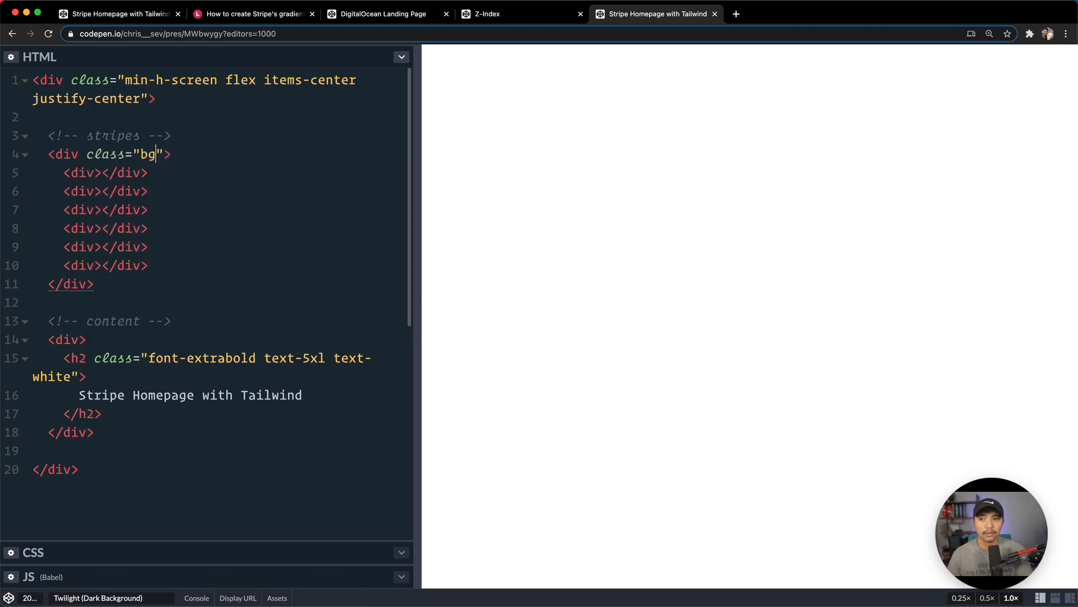
type("-black")
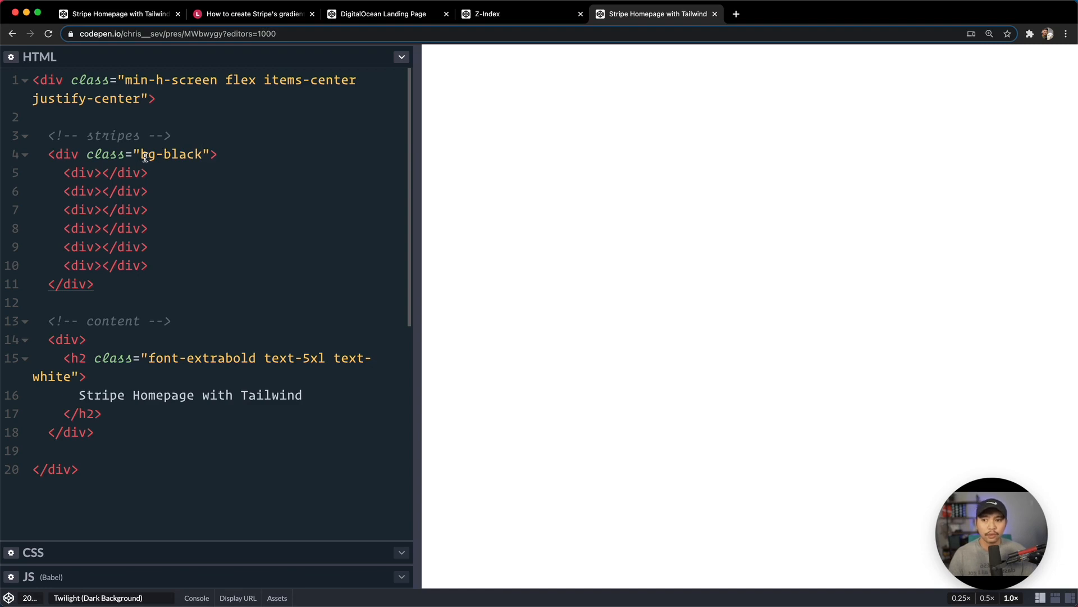
type("h")
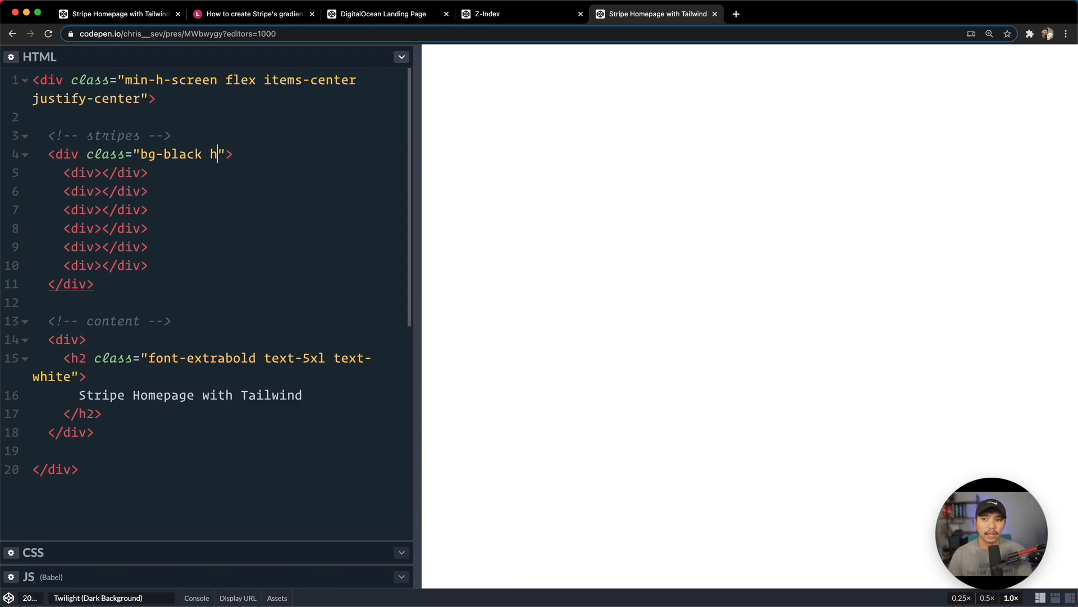
type("-20")
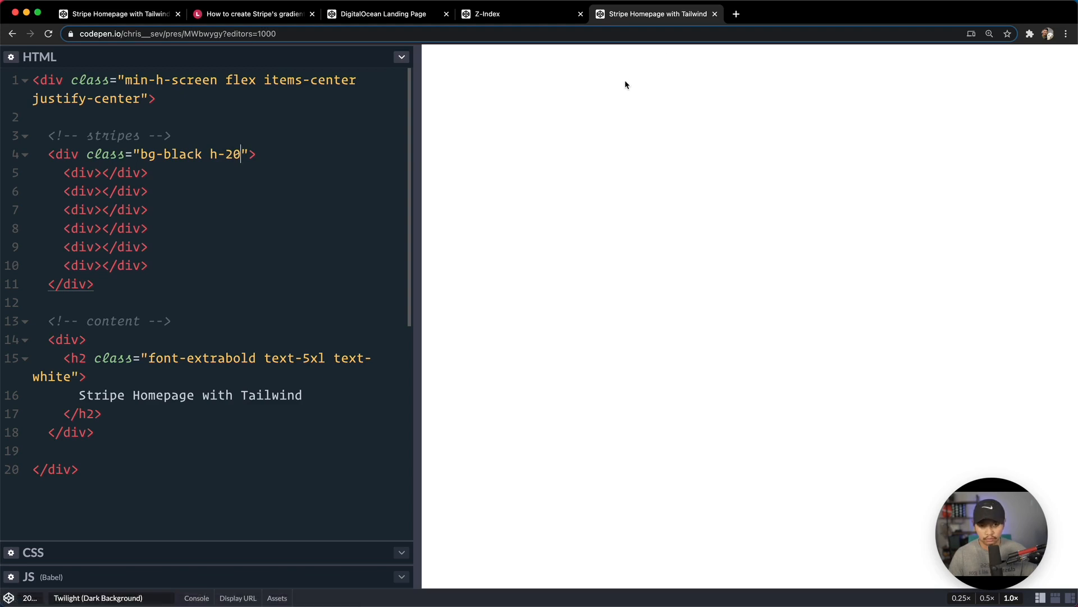
type("w-full")
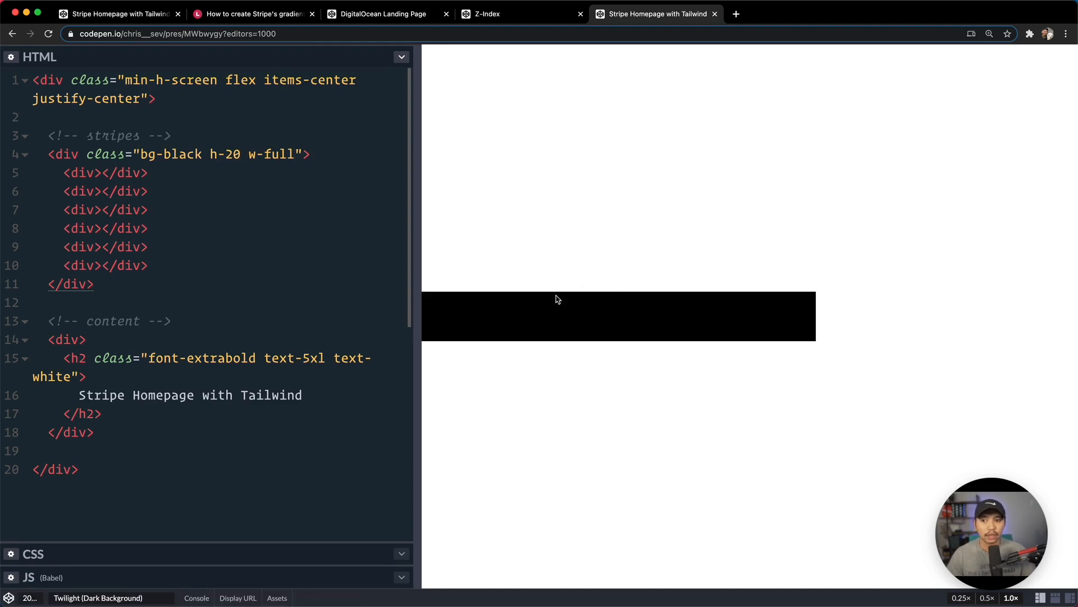
mouse_move(604, 352)
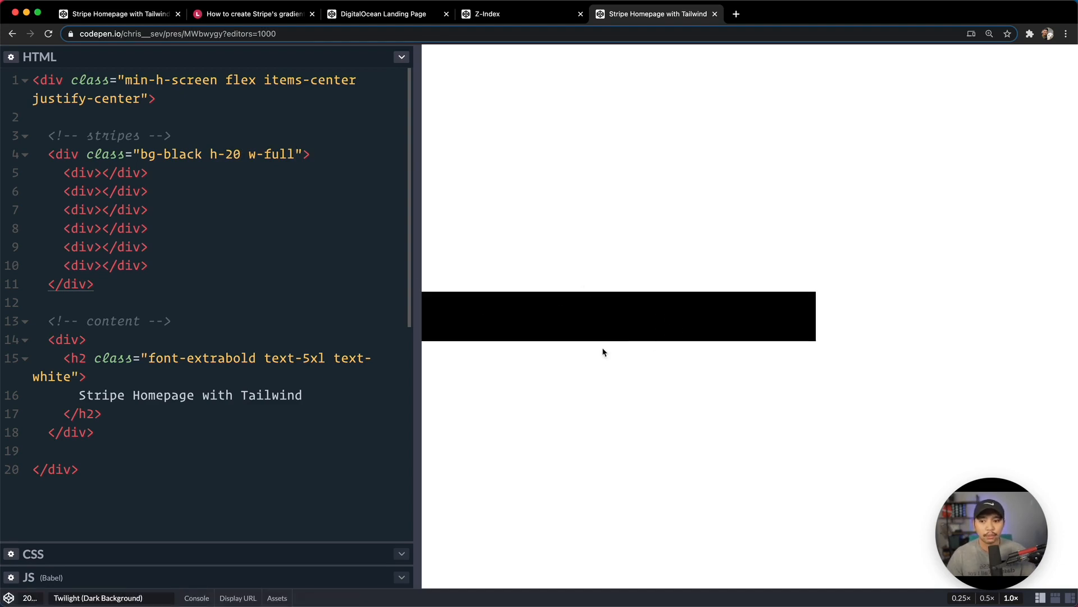
mouse_move(65, 368)
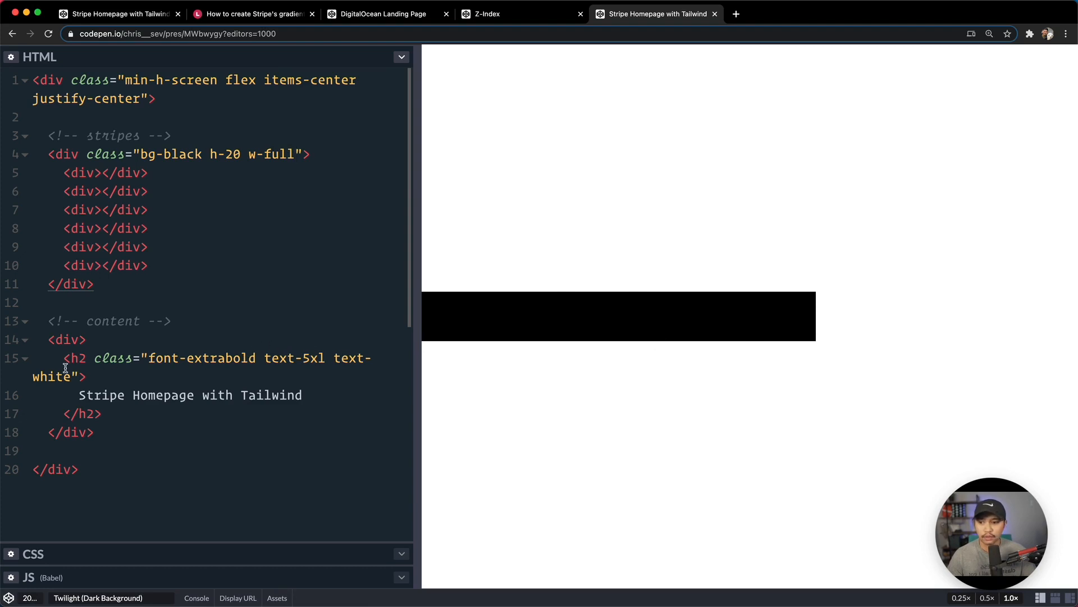
type("black")
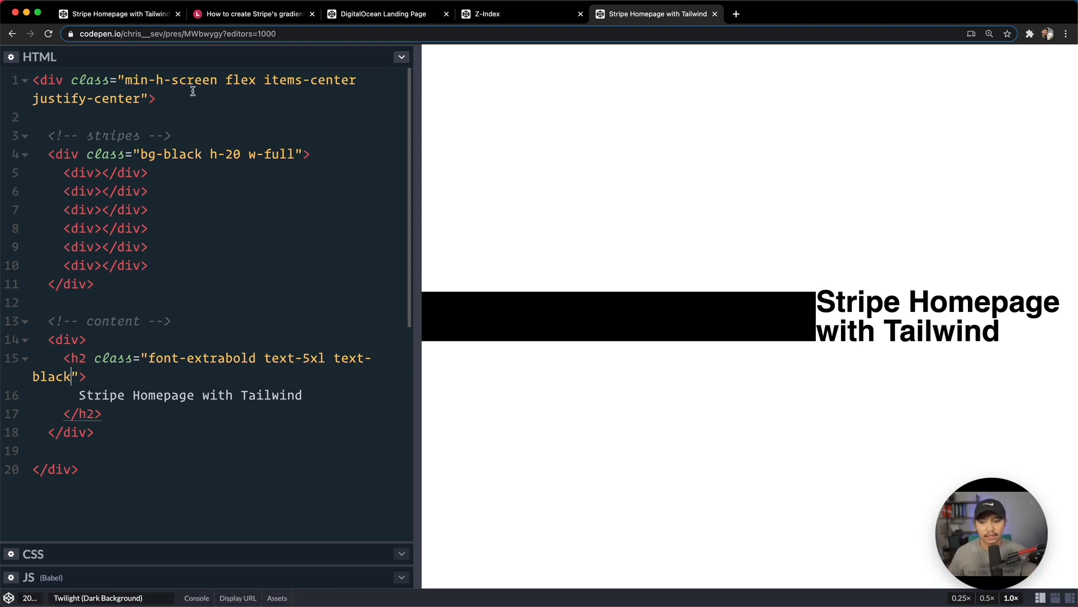
left_click(31, 117)
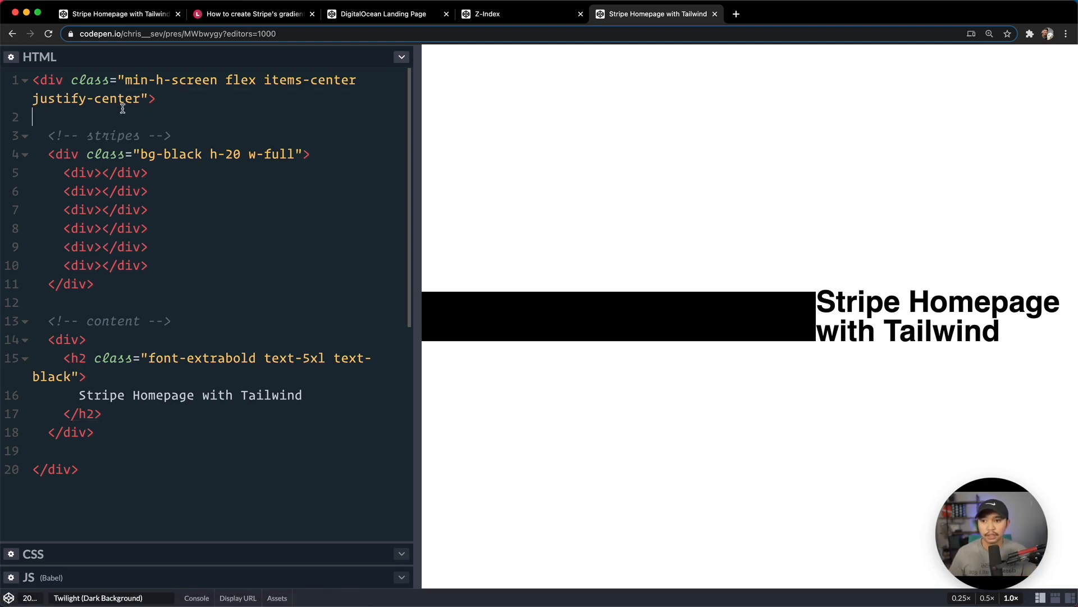
left_click(88, 339)
type("white")
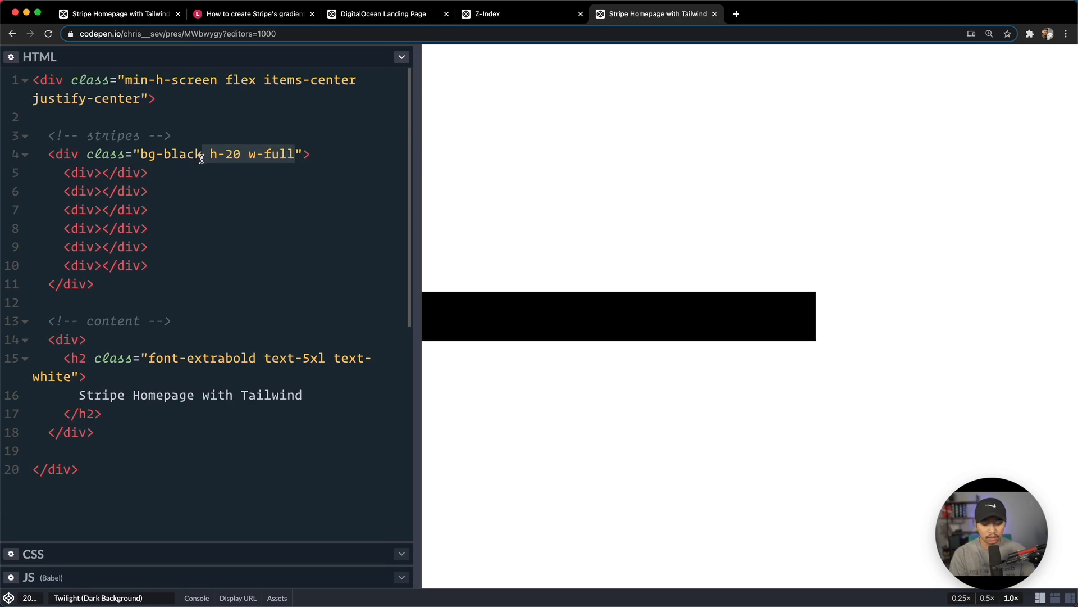
Step: Make the stripes div absolute inset-0 inside relatively positioned wrapper and content divs
type("absolute")
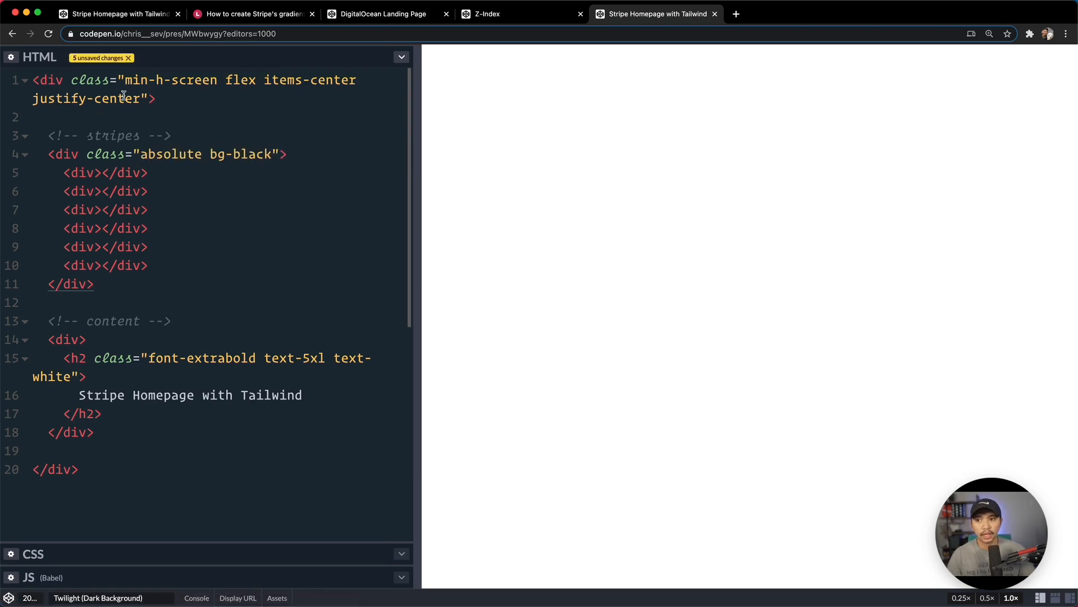
type("relative")
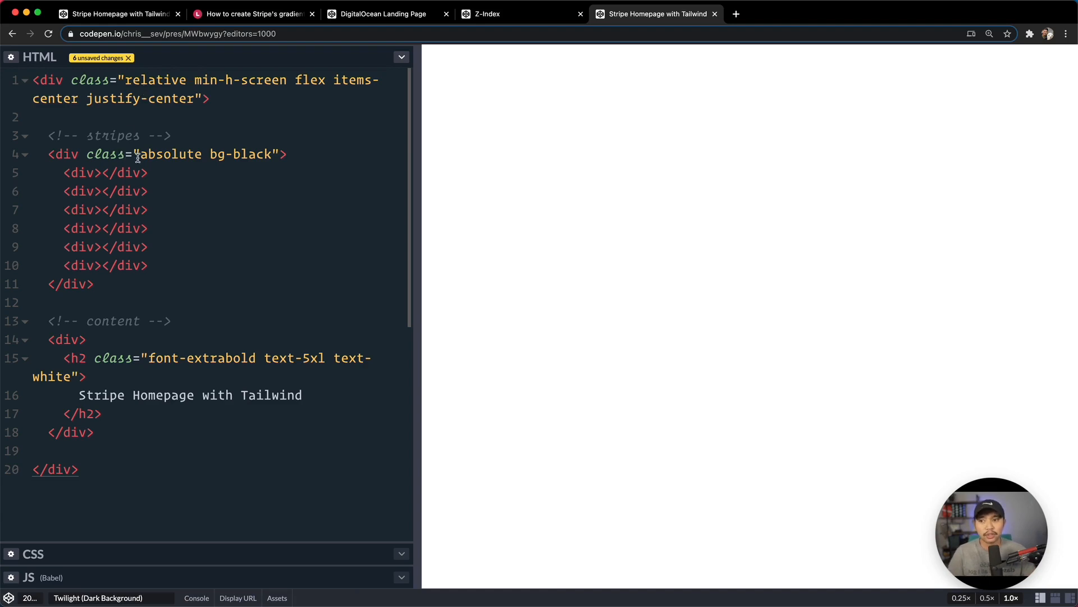
mouse_move(116, 76)
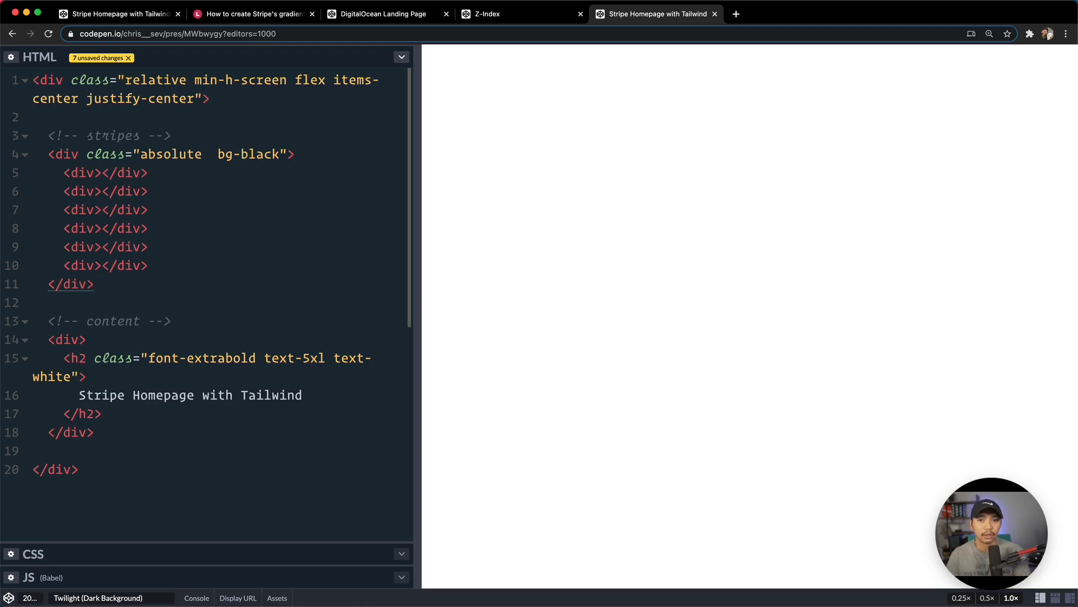
left_click(213, 154)
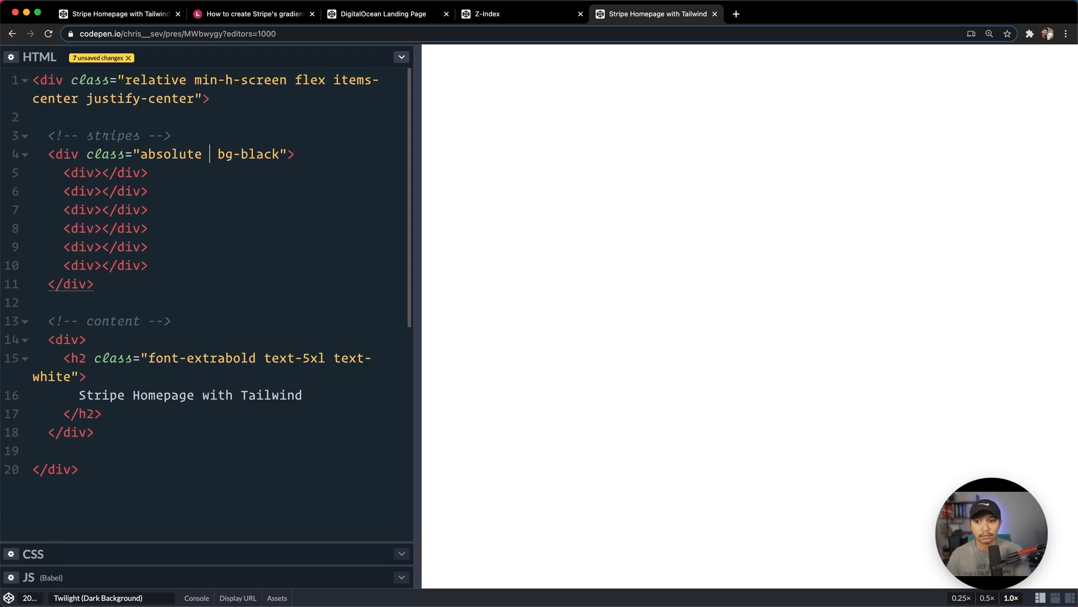
type("inset-0")
left_click(133, 340)
type(" class=\"relative")
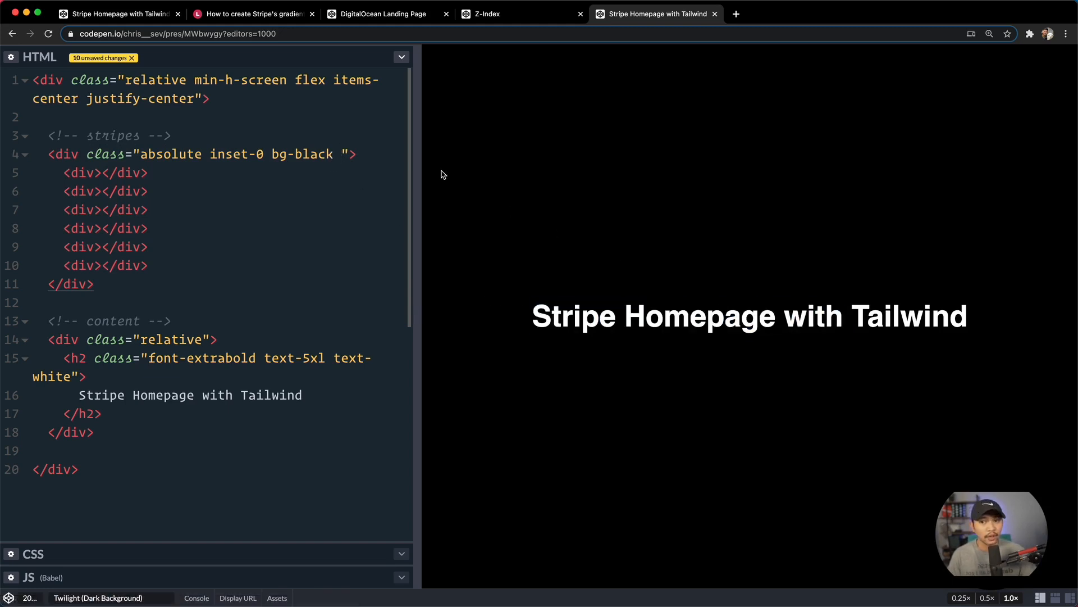
Step: Add pointer-events-none to the stripes div's classes
type("point")
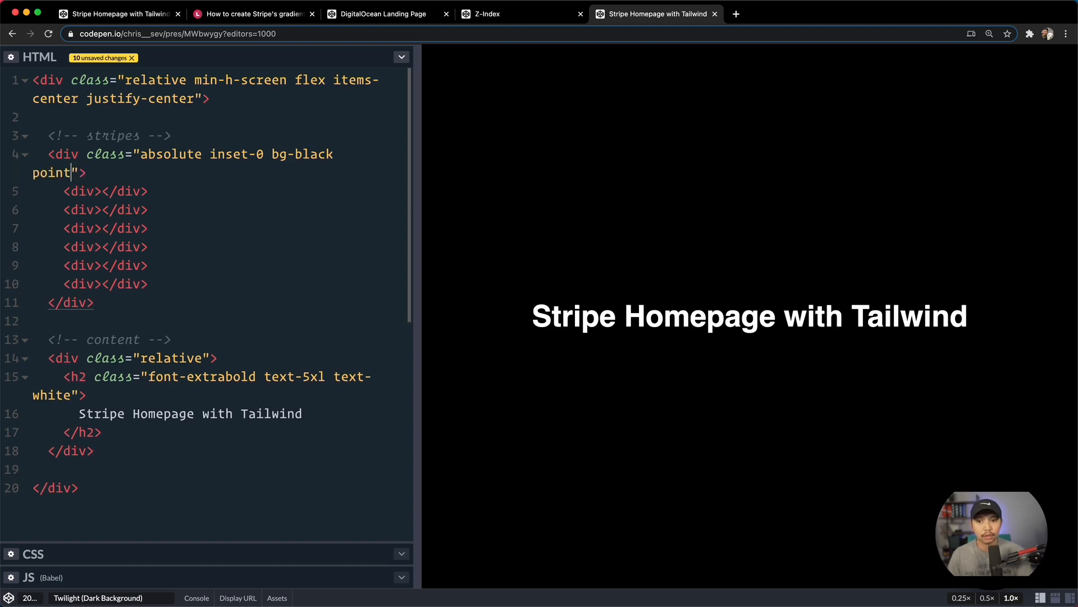
type("er-even")
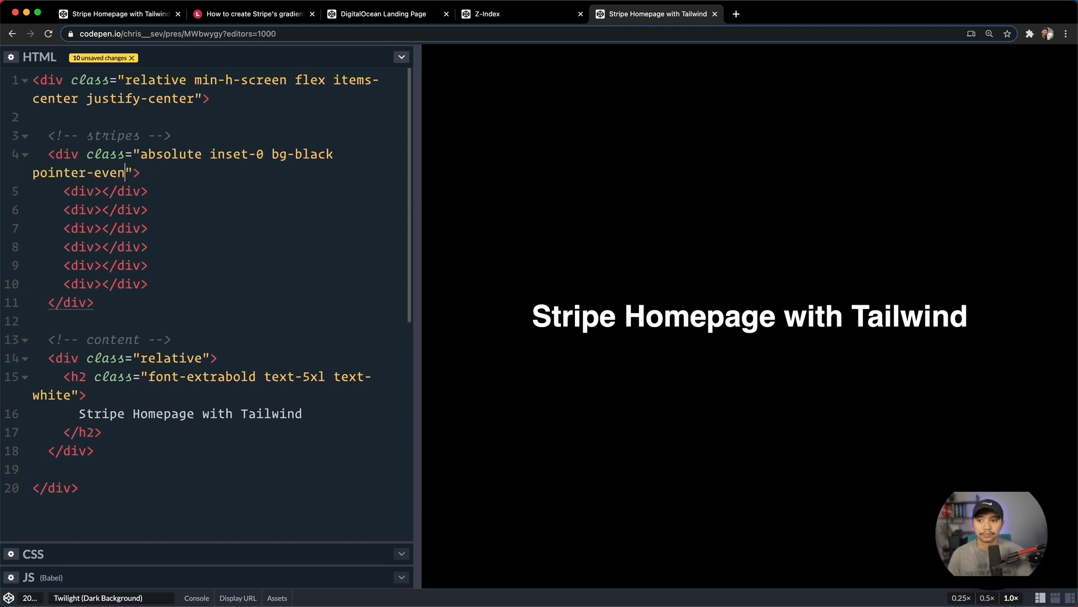
type("ts-none")
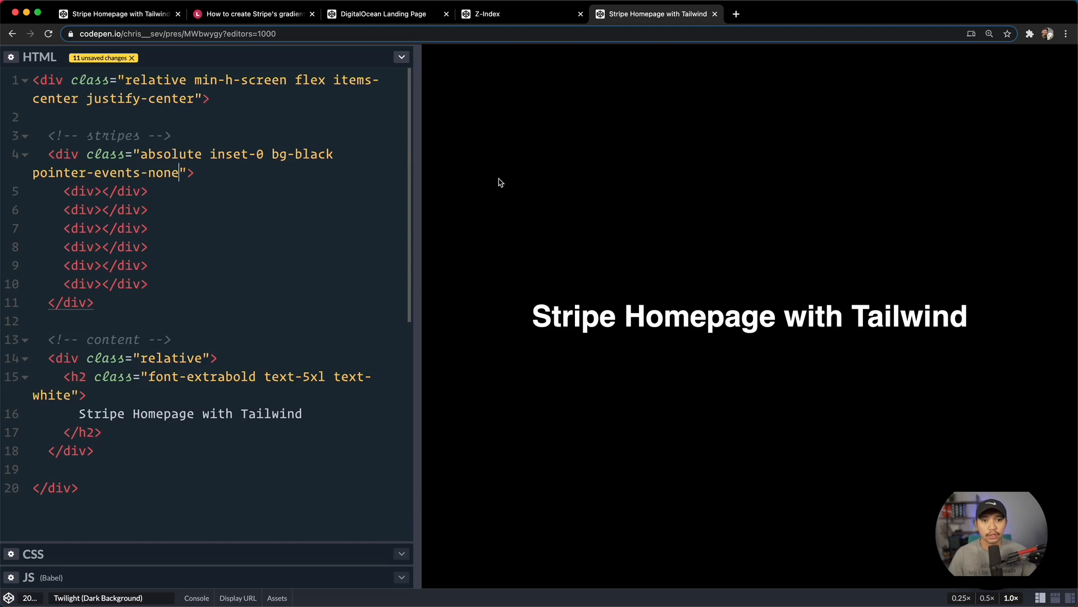
mouse_move(718, 246)
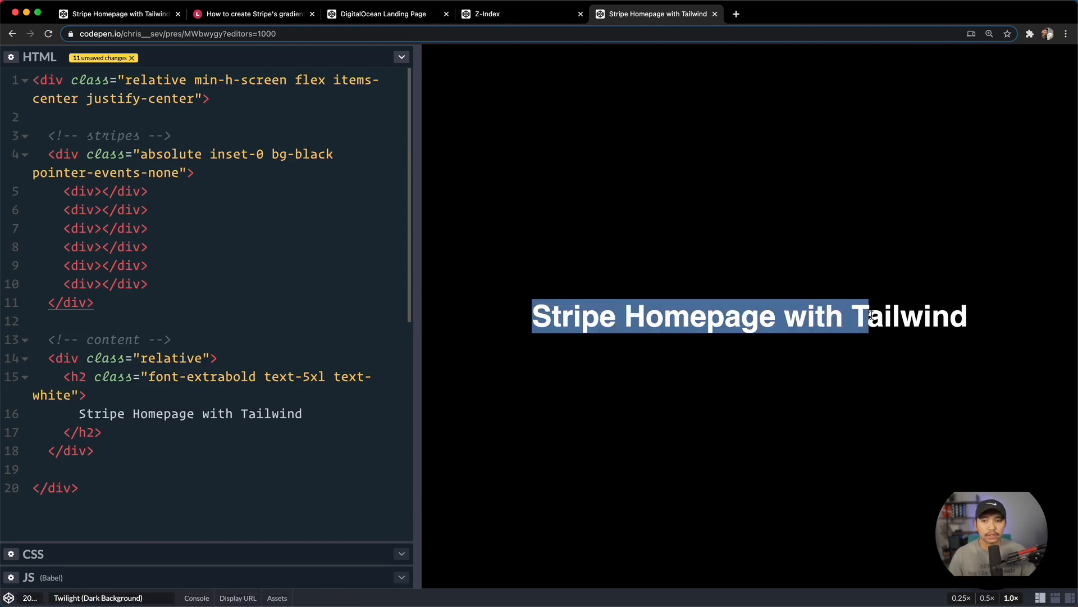
mouse_move(263, 231)
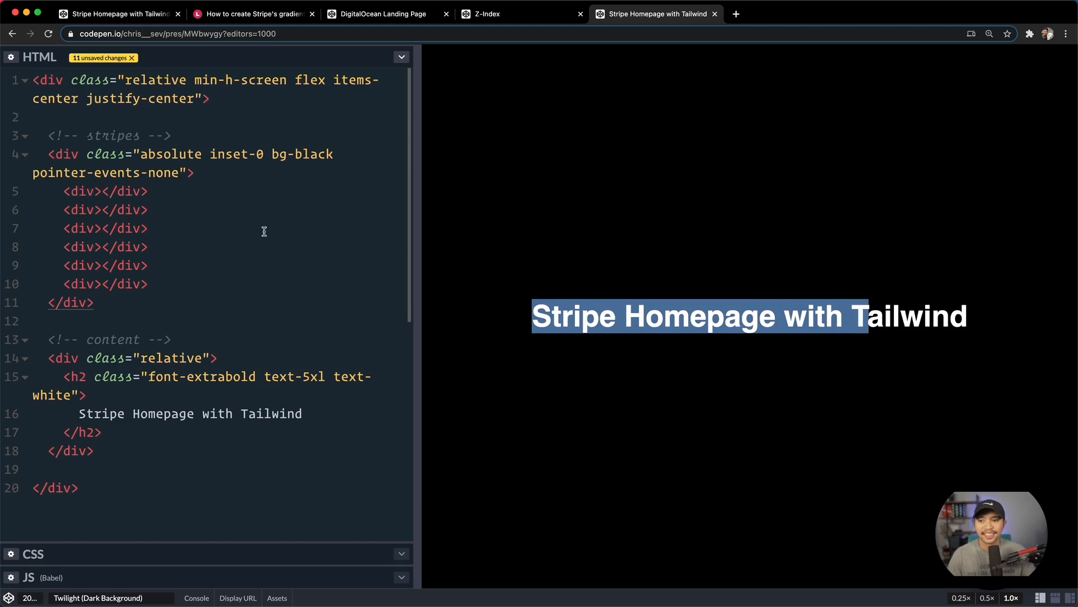
mouse_move(316, 160)
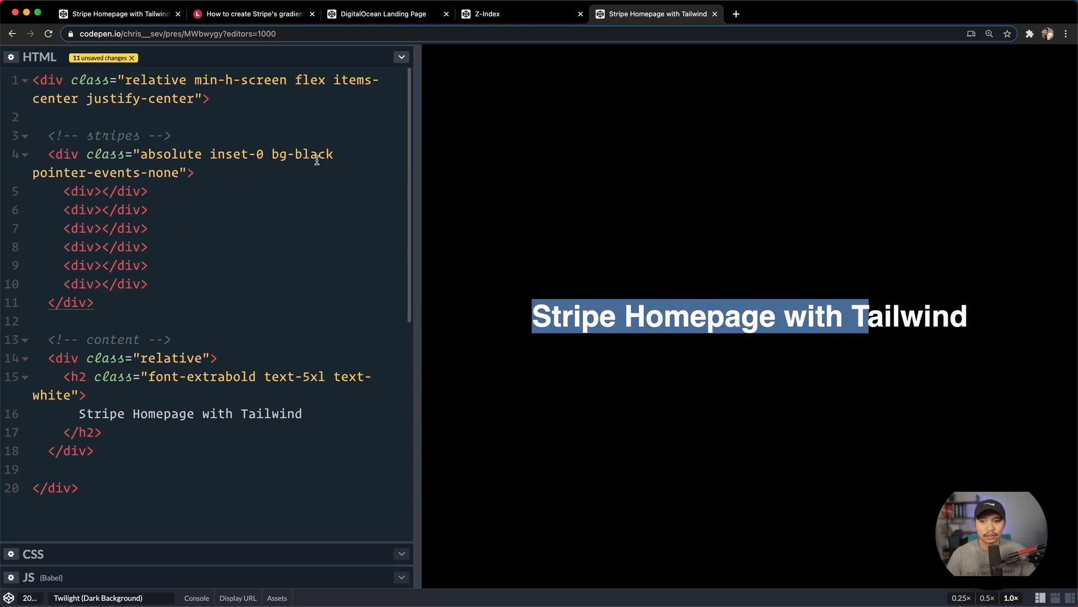
mouse_move(645, 306)
type("gradient-to-")
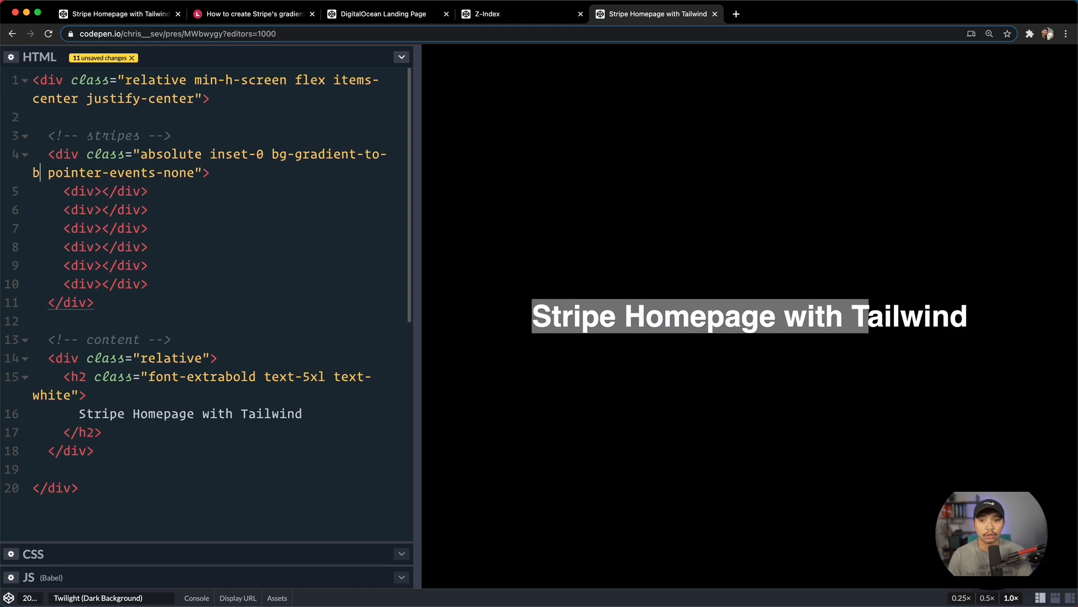
Step: Change the background to bg-gradient-to-br from-blue-400 via-purple-500 to-blue-500
type("r")
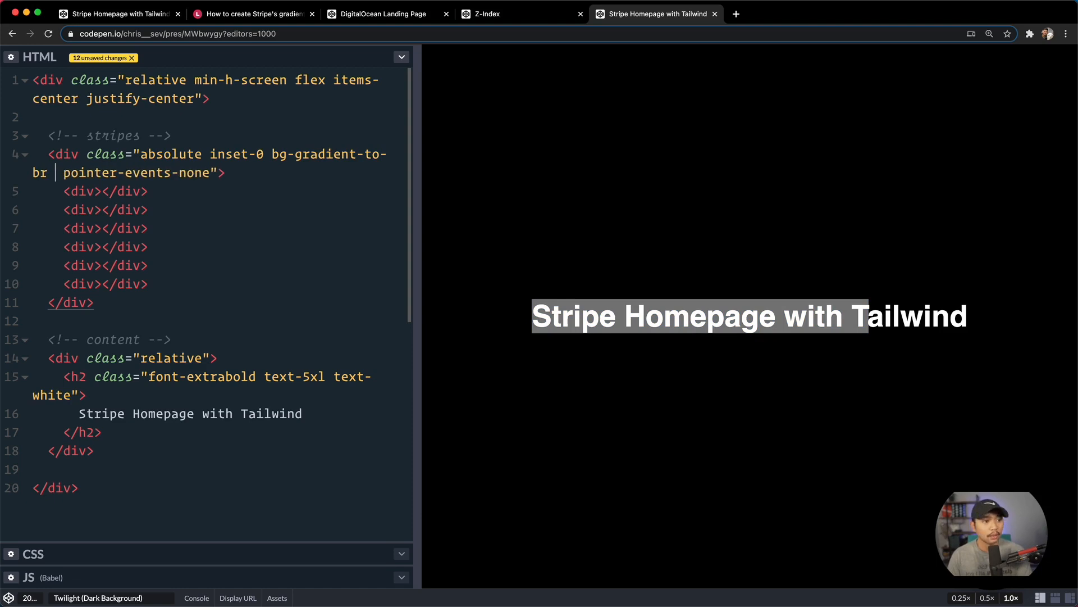
type("from-blue-4")
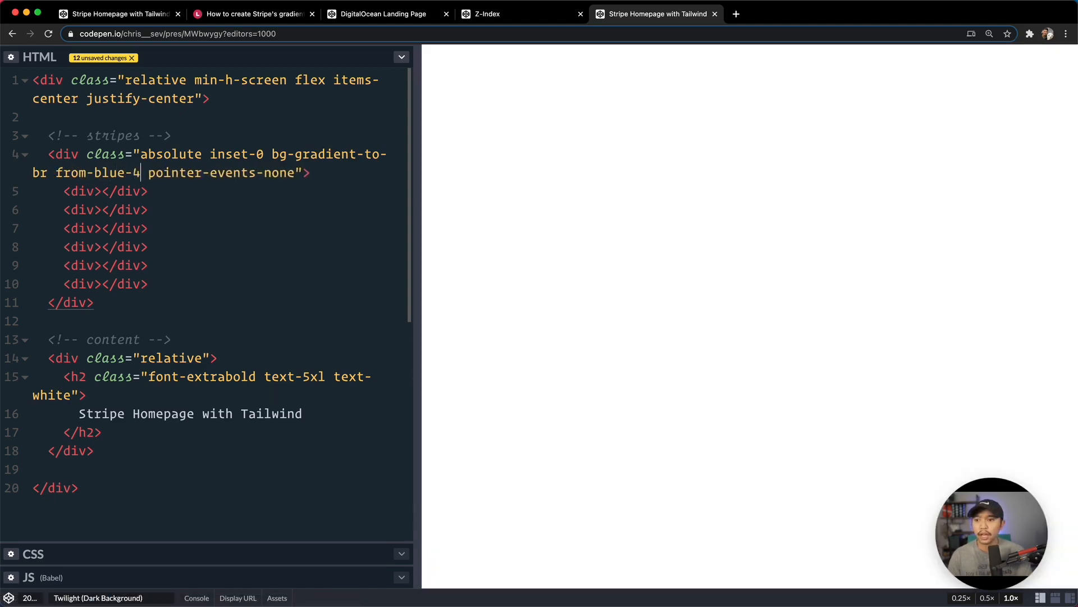
type("00 to-")
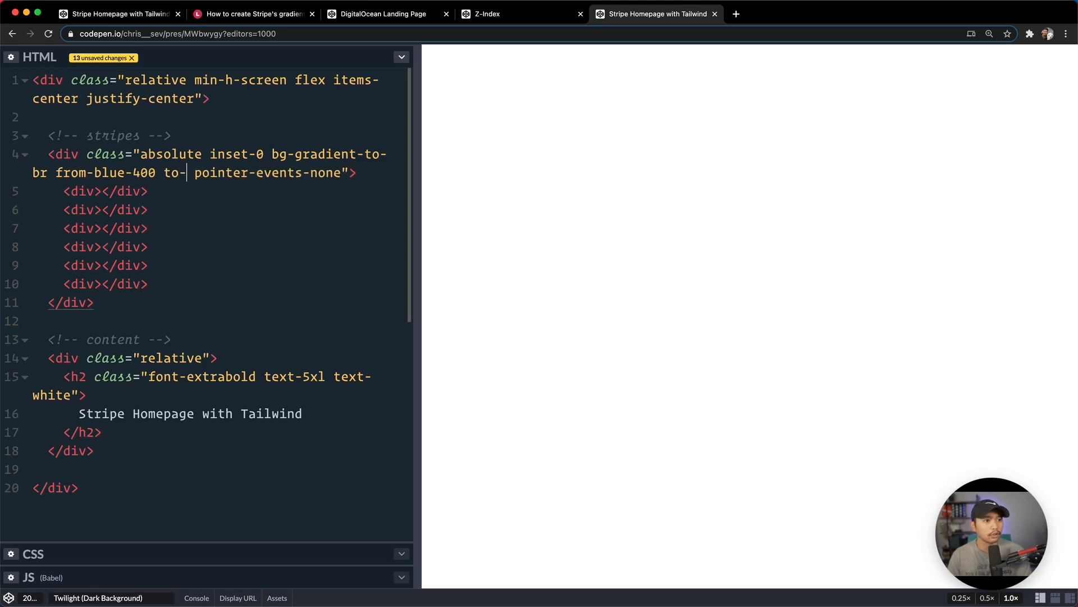
type("blue-500")
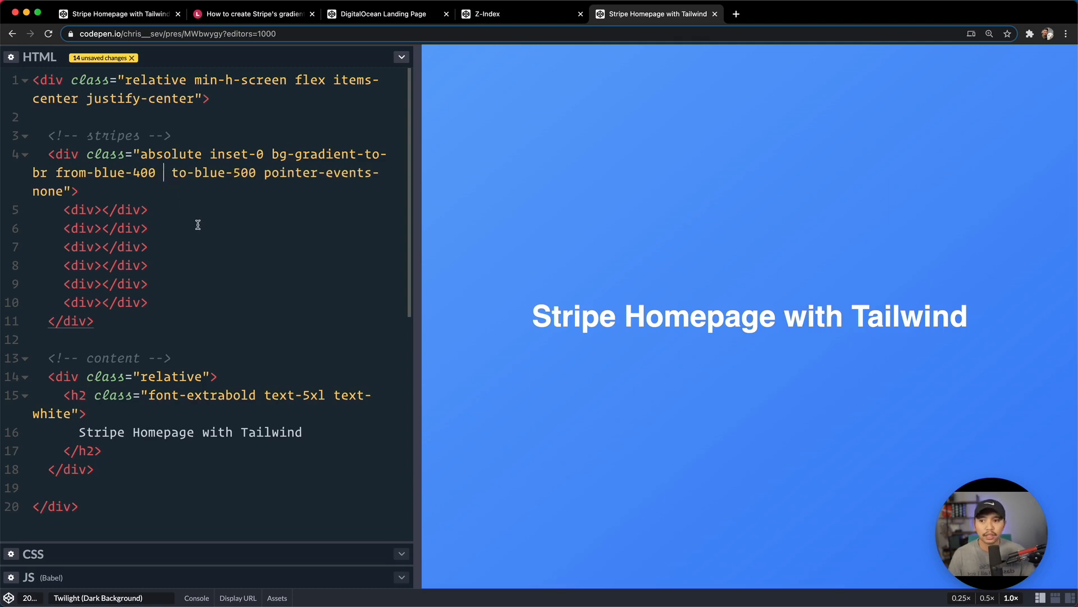
type("via-pur")
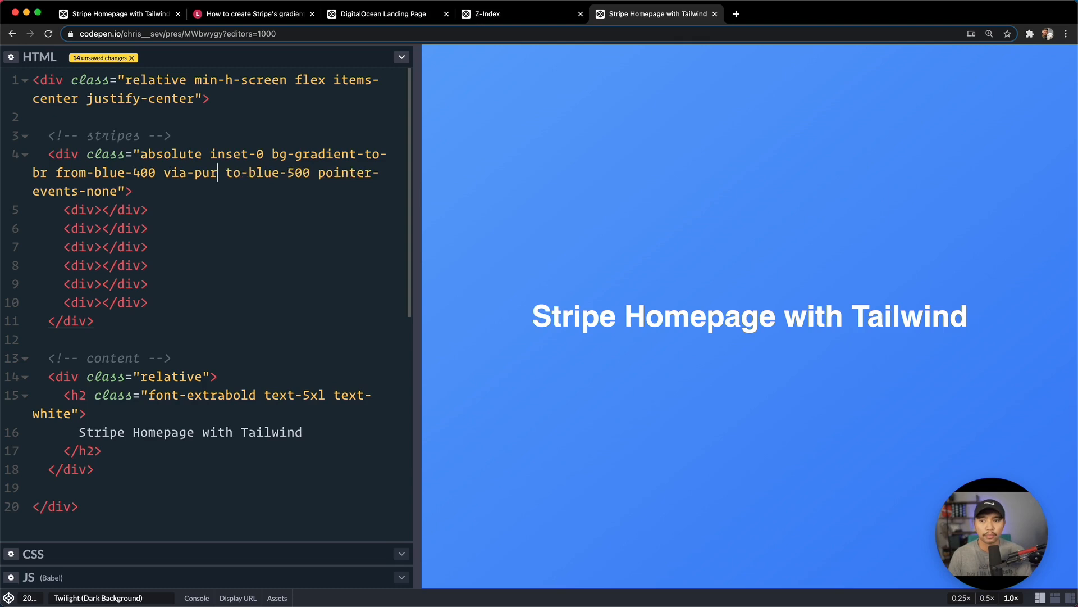
type("ple-500")
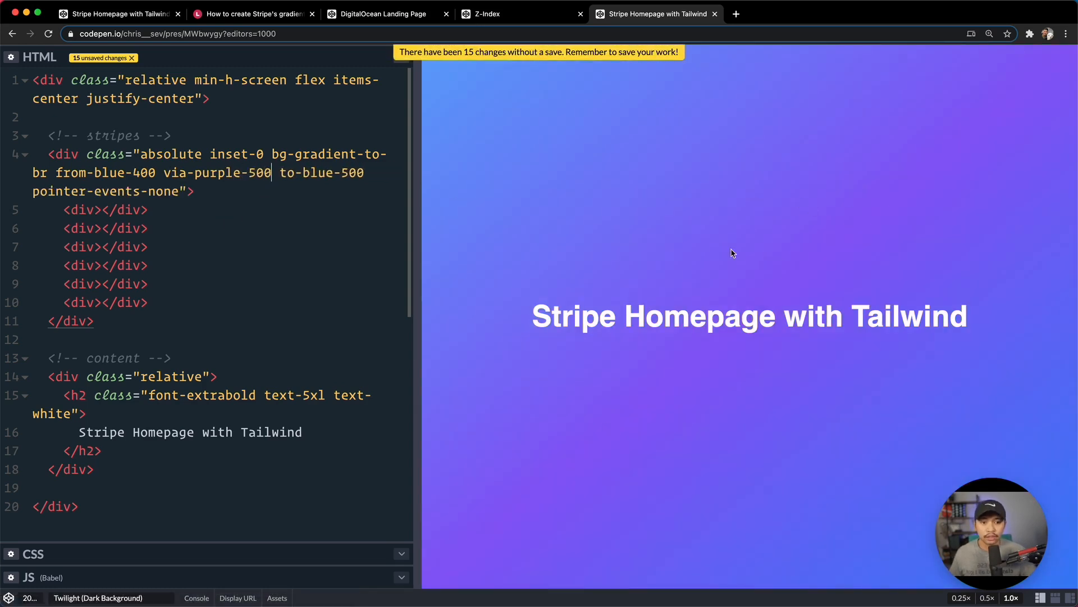
mouse_move(686, 282)
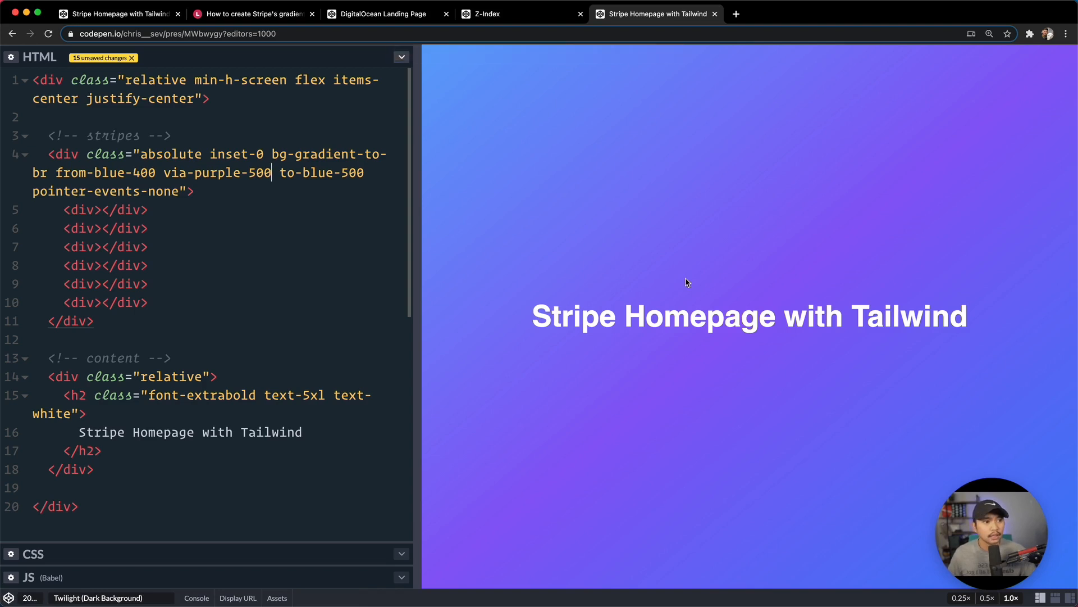
mouse_move(750, 308)
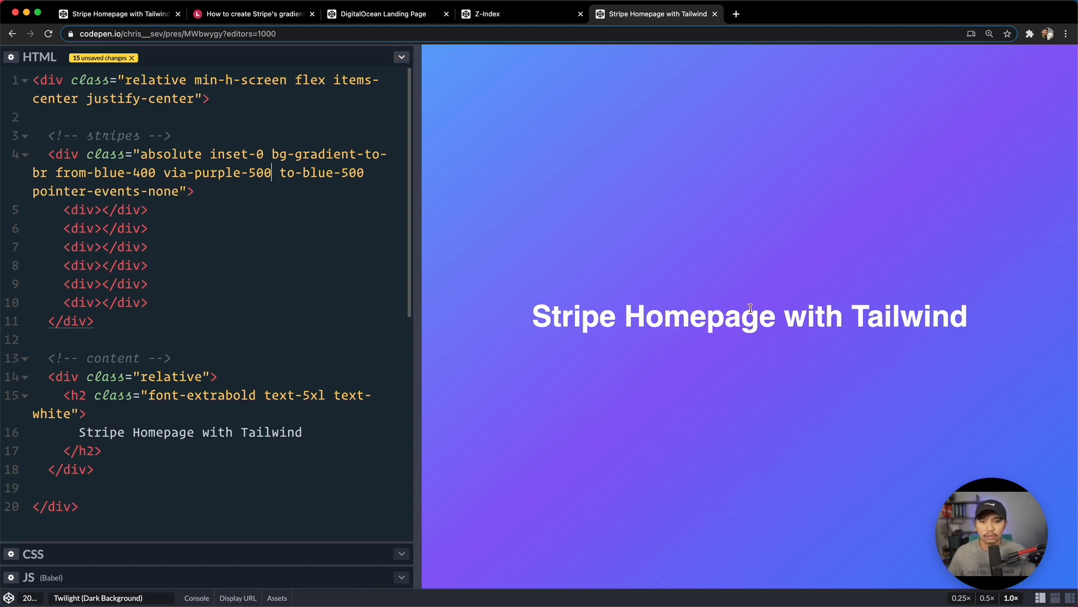
mouse_move(208, 242)
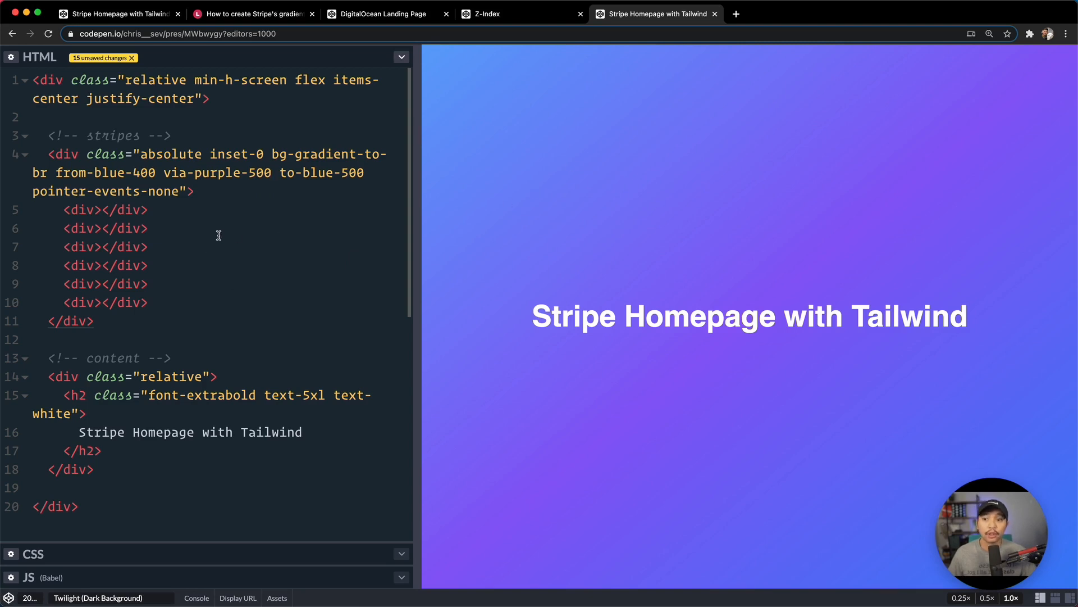
mouse_move(212, 195)
type("</div>")
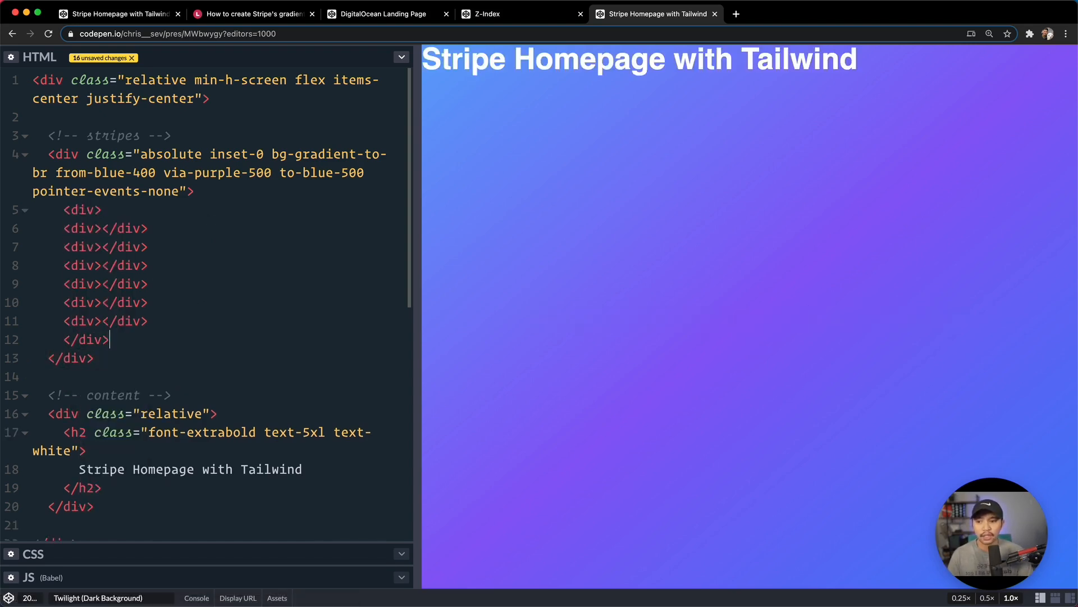
Step: Give the stripe container grid-cols-6 and grid-rows-4 classes, and start adding full height
type("class=\"grid")
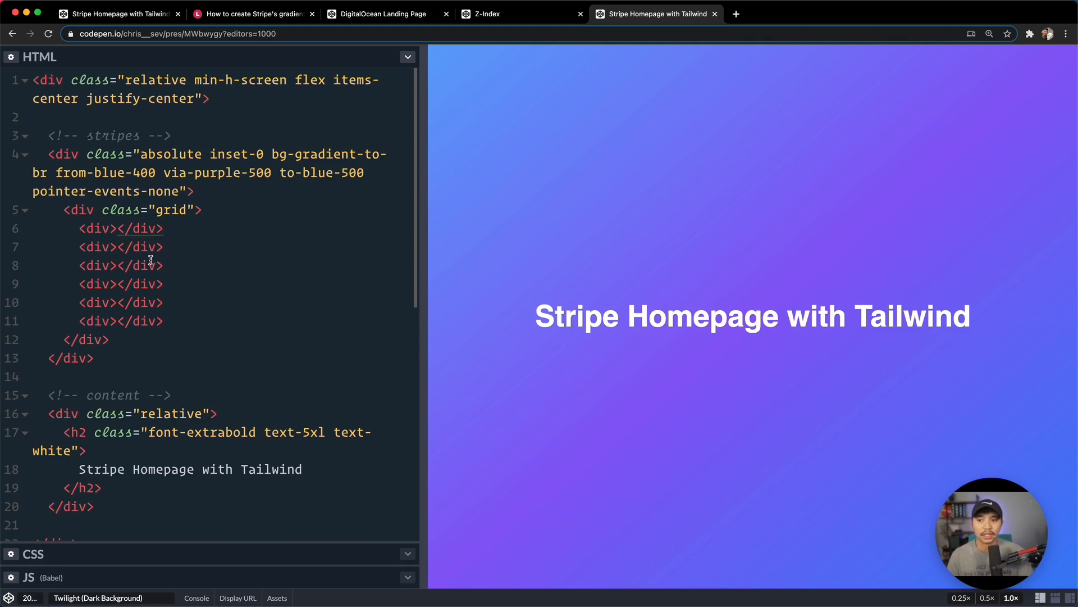
type("gr")
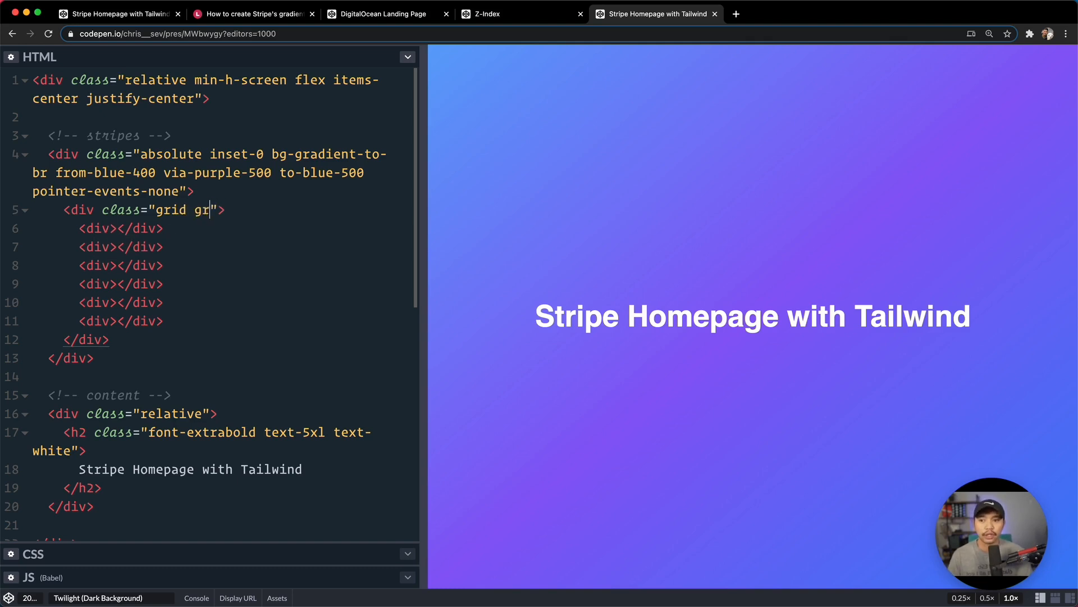
type("id-cols-6")
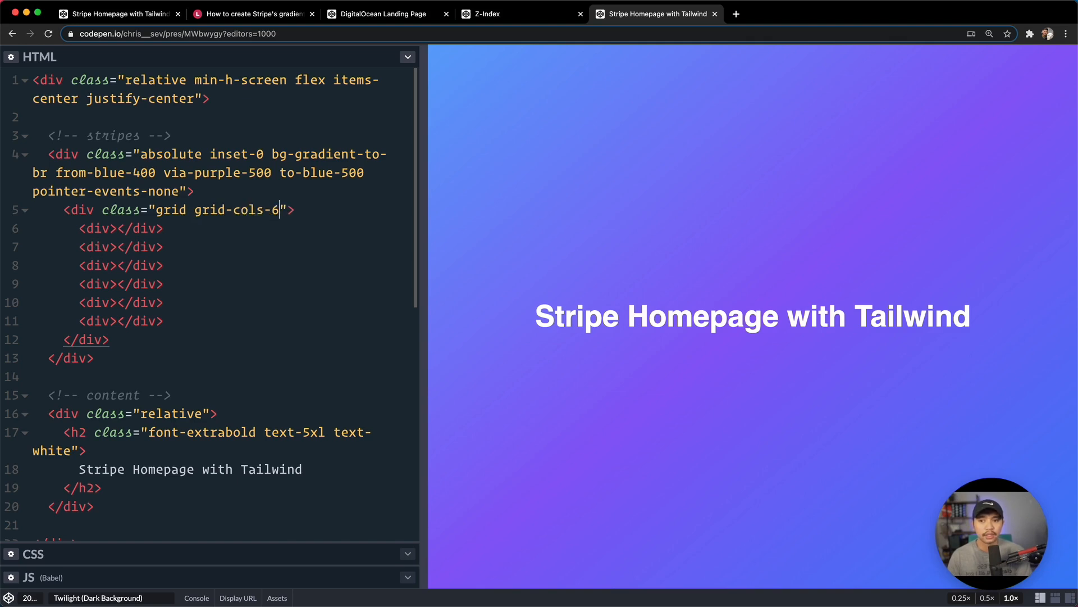
type("grid-ro")
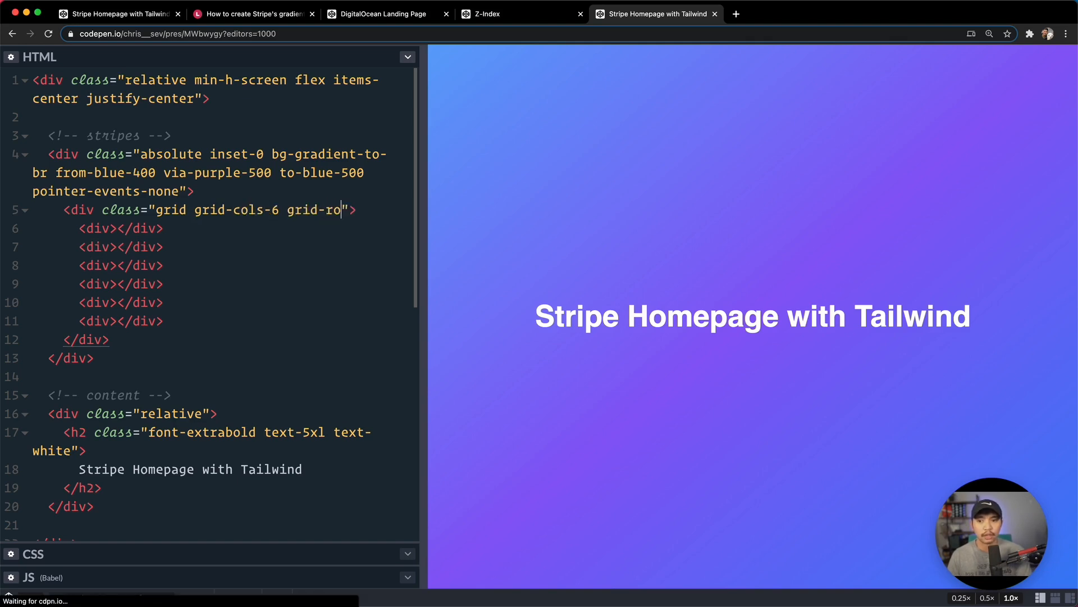
type("ws-4")
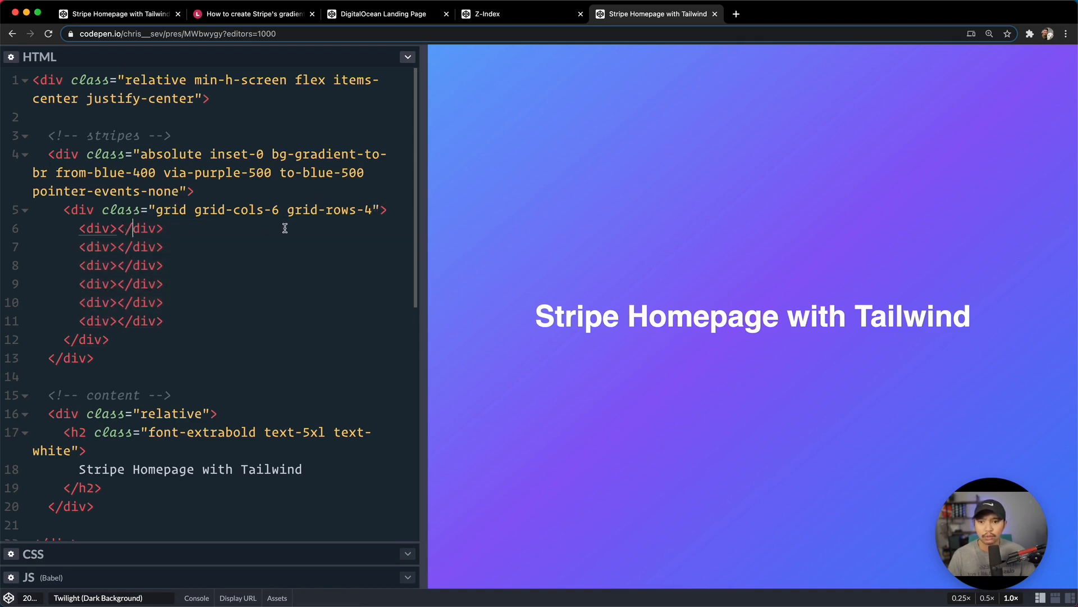
type("h-full w-full")
type(" class=\"")
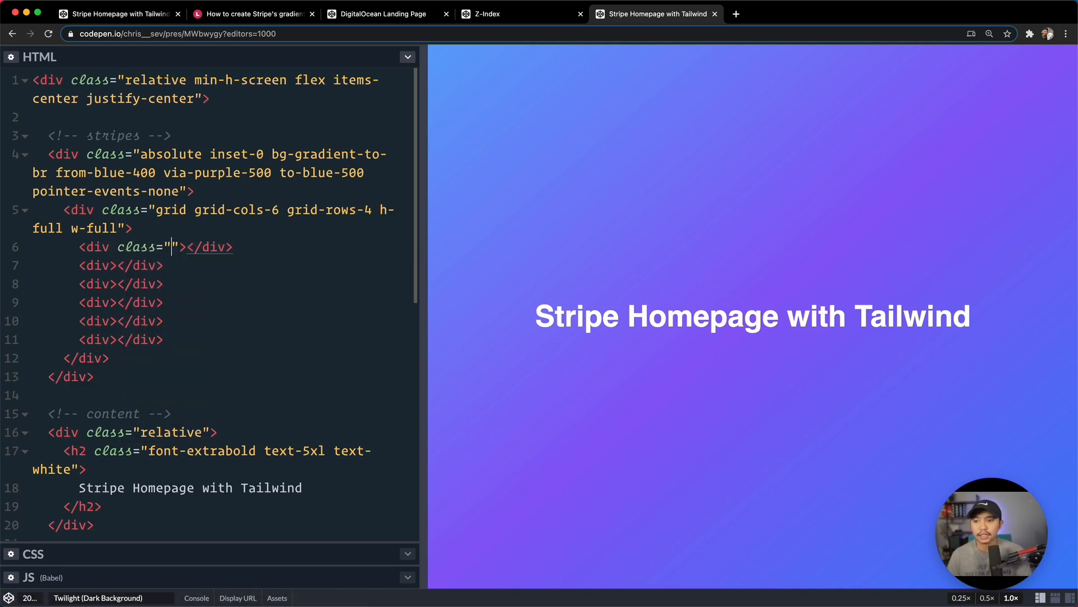
Step: Give the first three cells bg-purple-700, bg-blue-700, and bg-purple-800 col-span-2
type("bg-purple-700")
left_click(122, 265)
type(" class=\"bg-b")
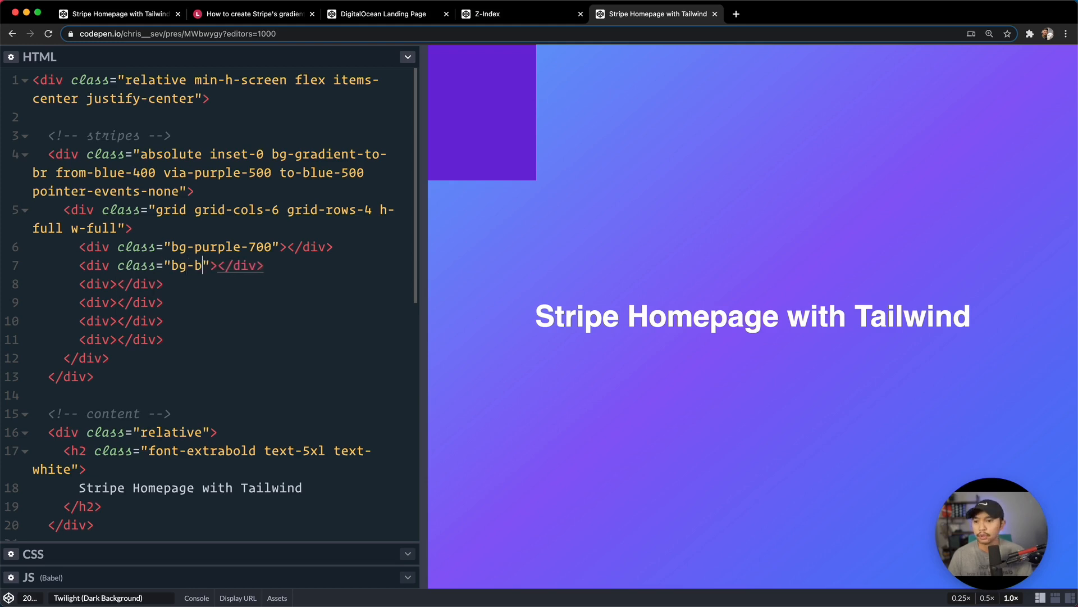
type("lue-700")
left_click(224, 284)
type(" class=\"b")
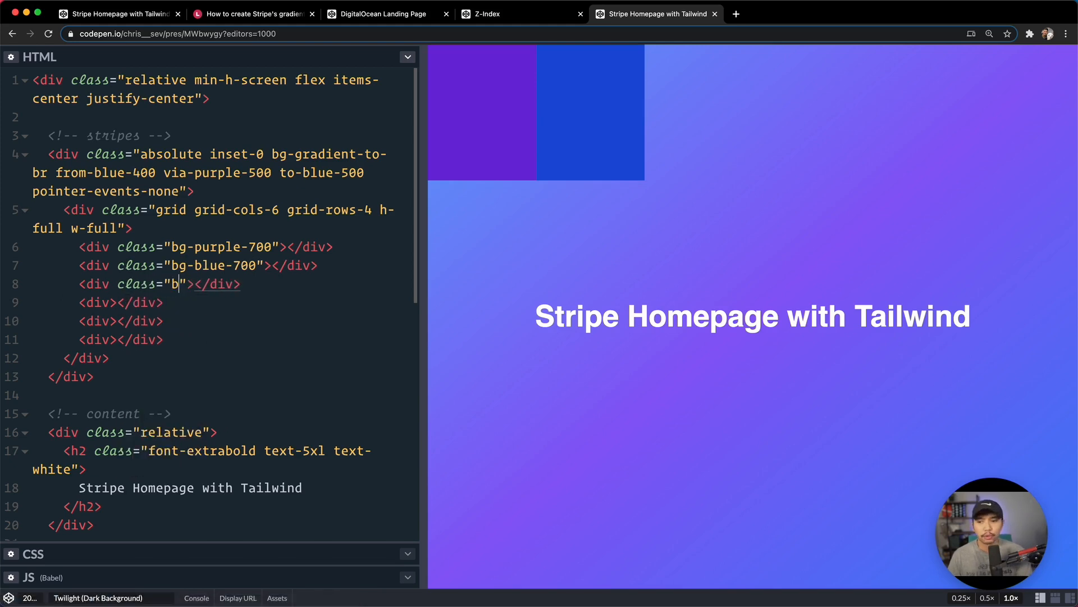
type("g-purple-800")
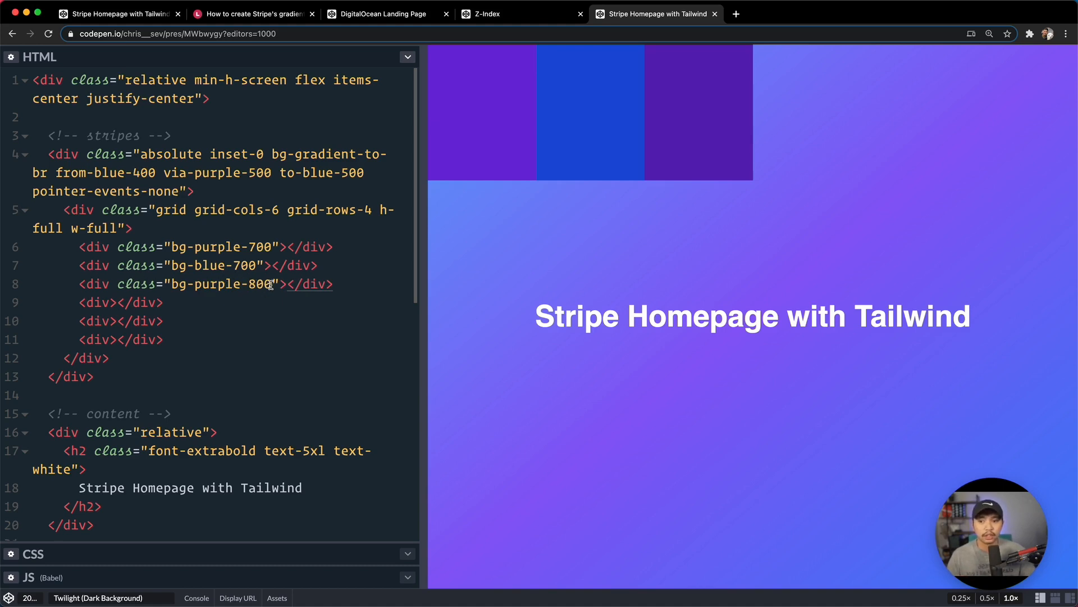
type("col-span-2")
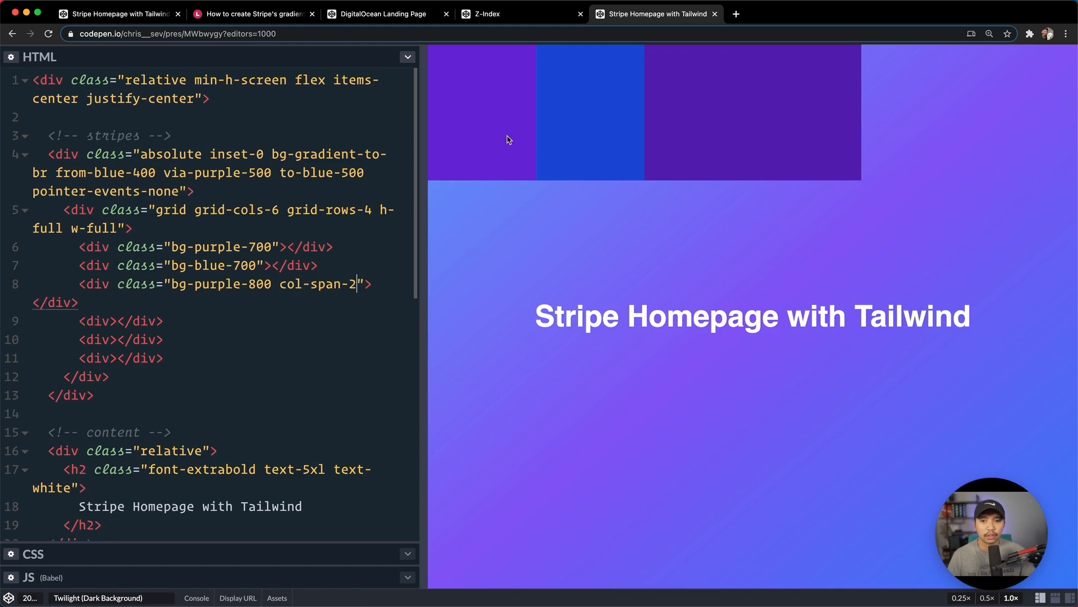
mouse_move(536, 154)
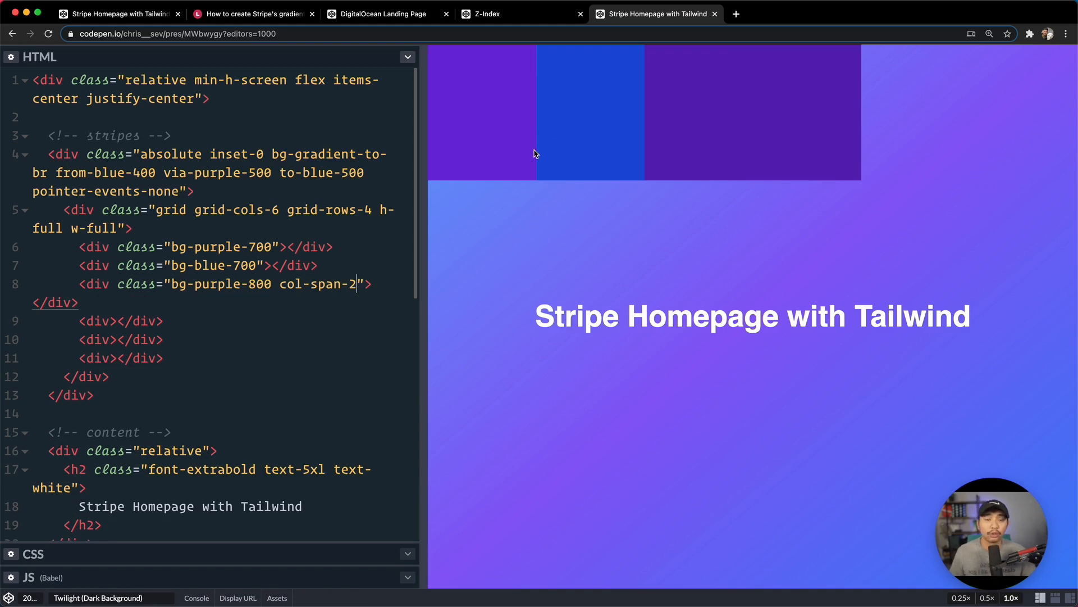
mouse_move(464, 141)
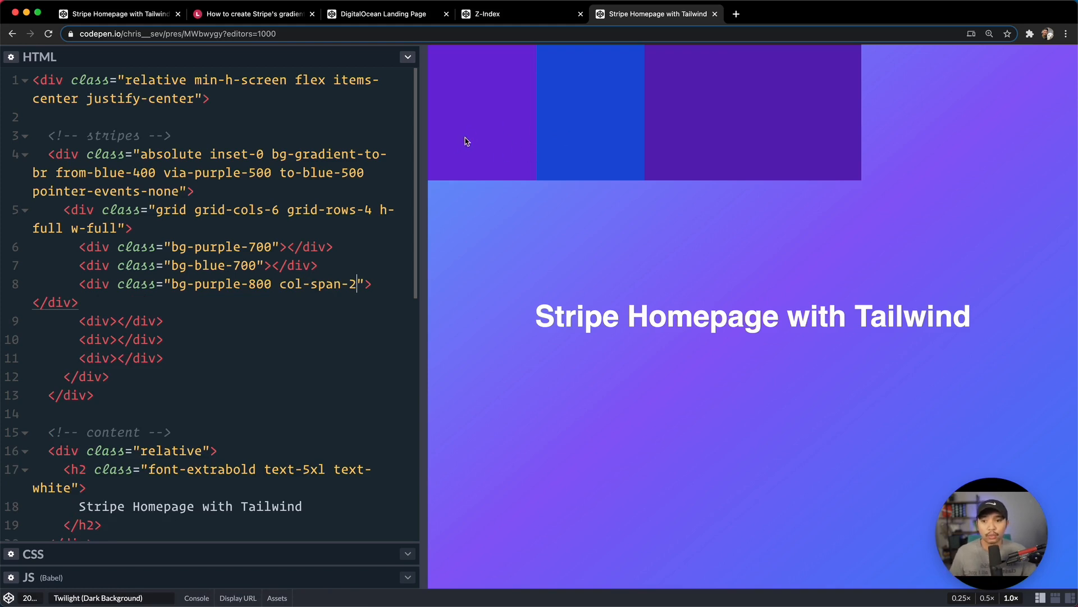
mouse_move(150, 318)
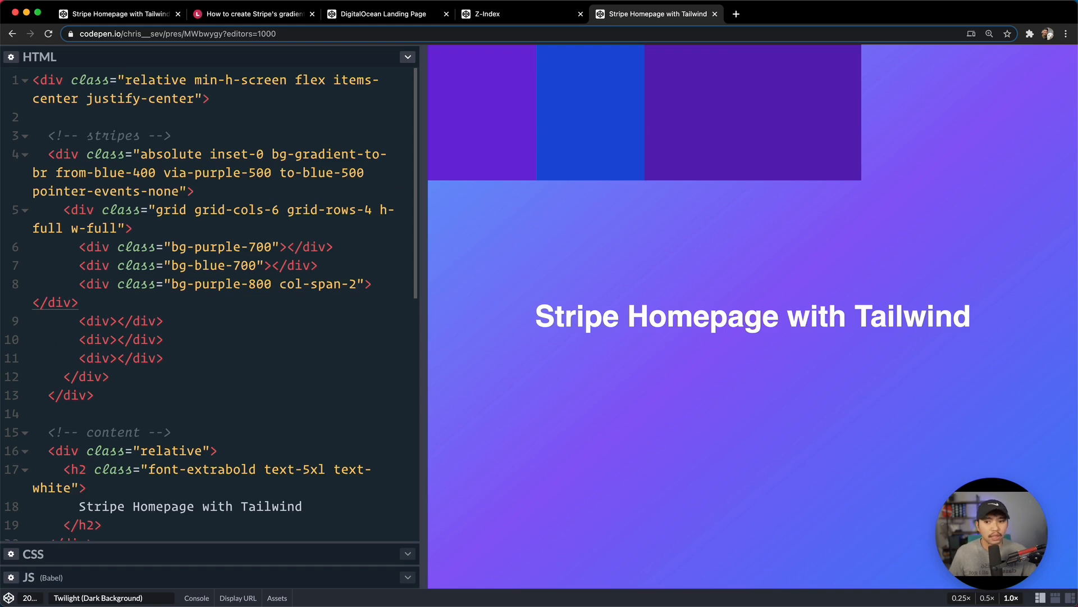
type("class=\"b")
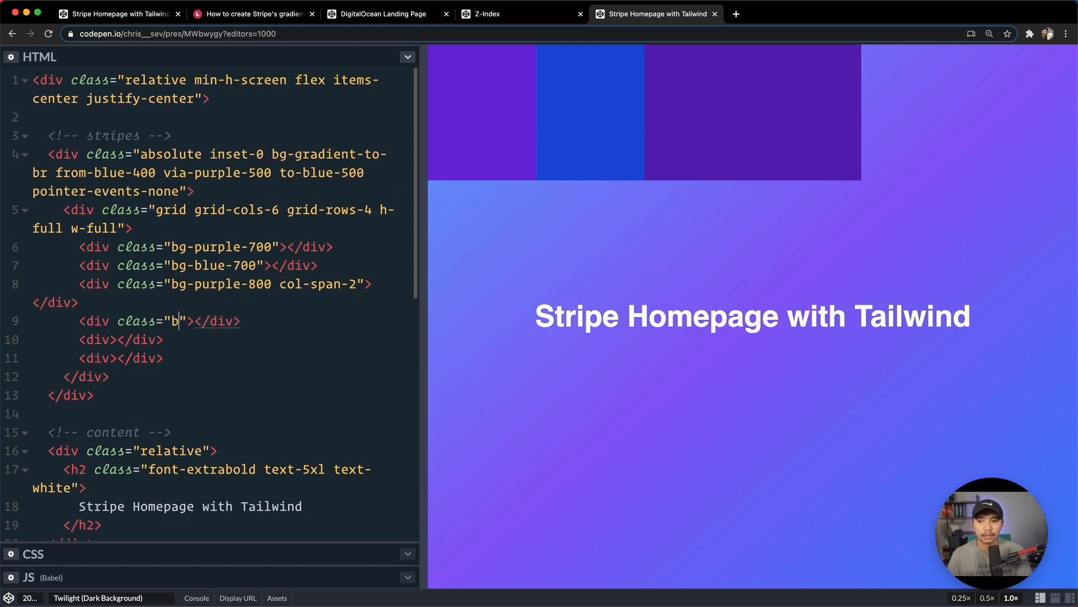
Step: Give the fourth cell bg-gradient-to-br and try a from-yellow-400 colour stop
type("g-gradient-to-br")
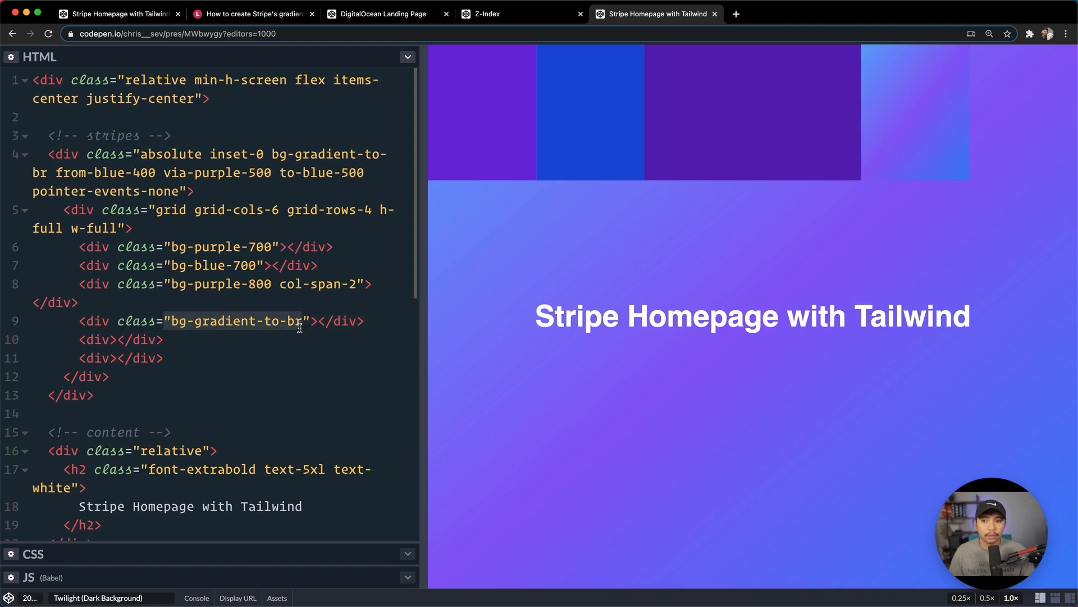
left_click(266, 154)
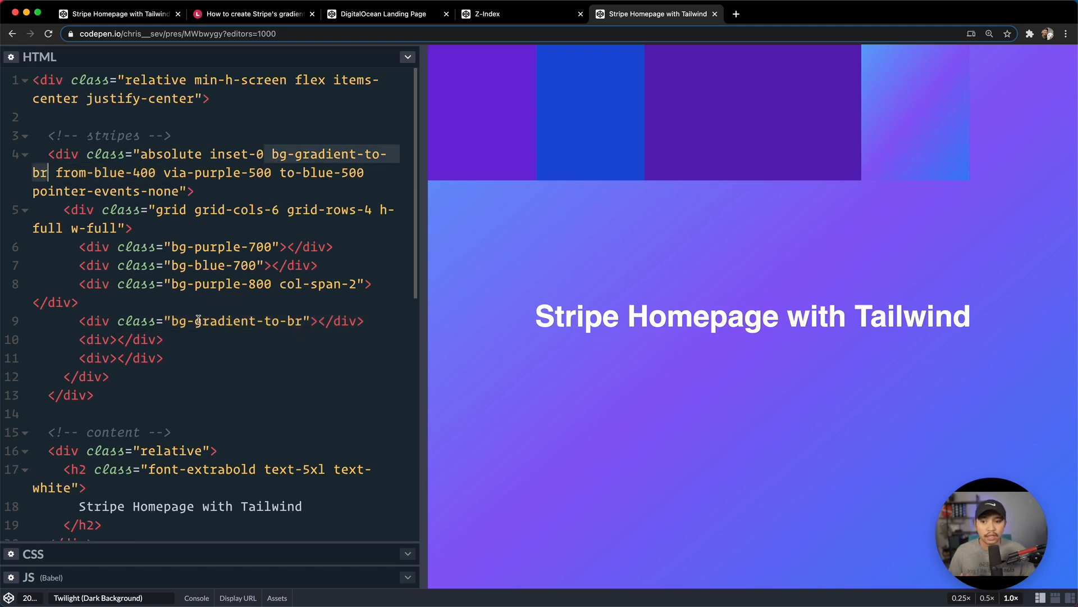
left_click(163, 339)
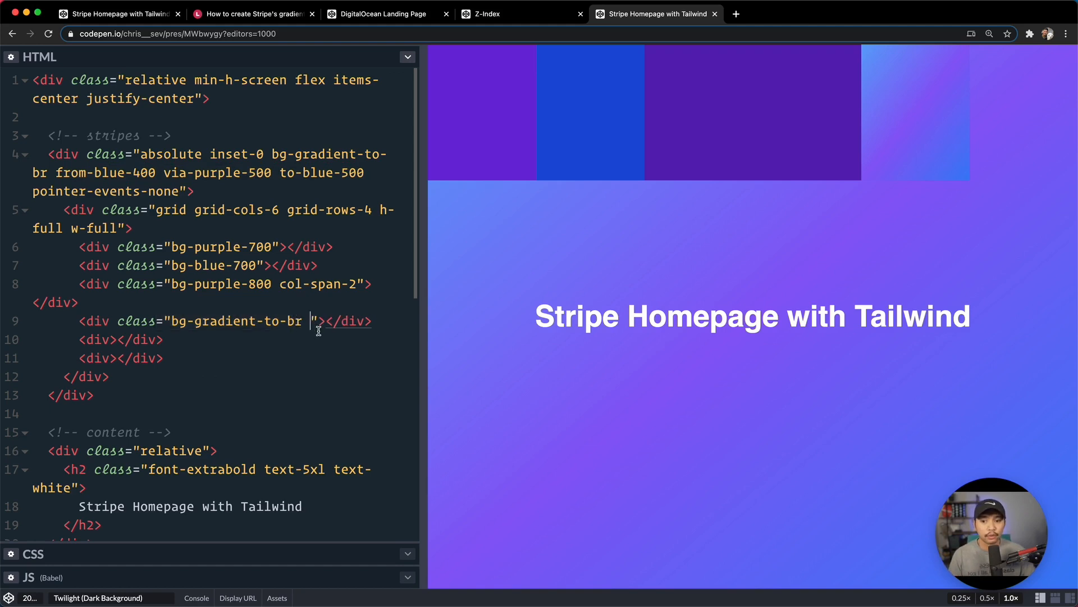
type("from-yellow-4")
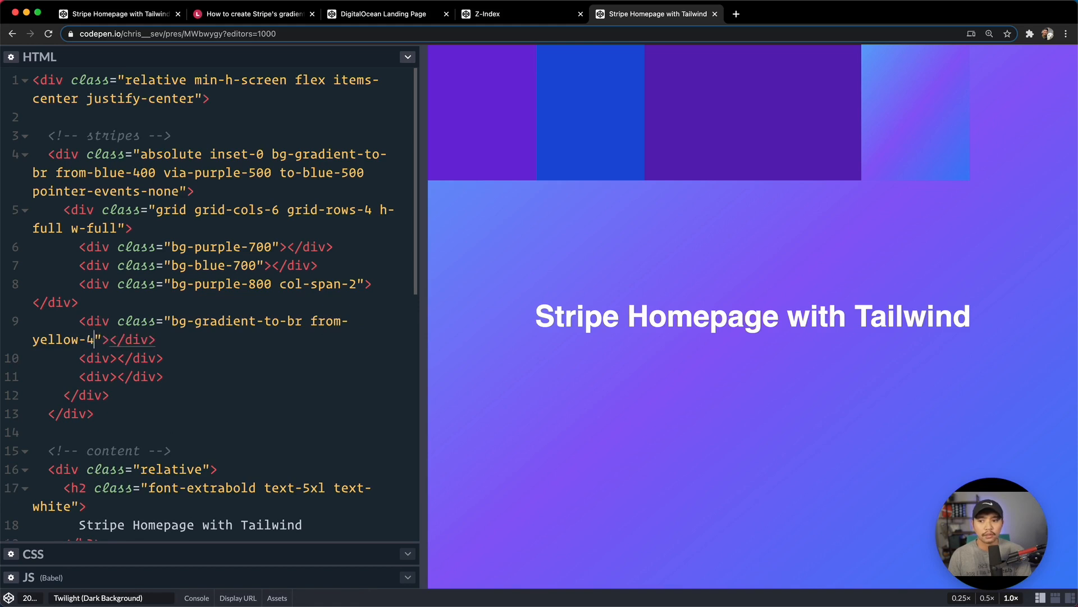
type("00")
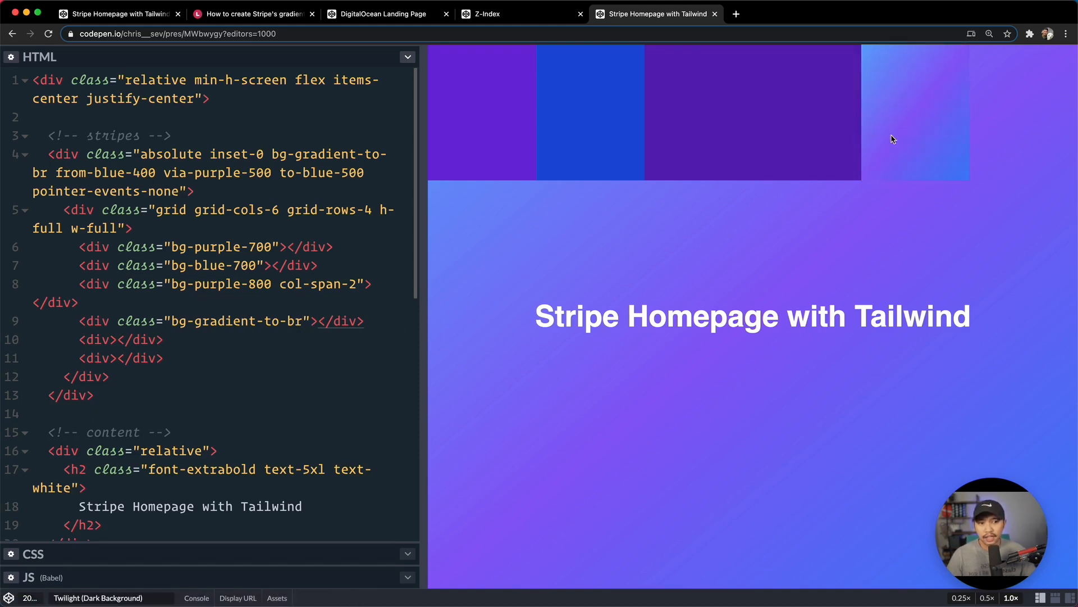
mouse_move(324, 294)
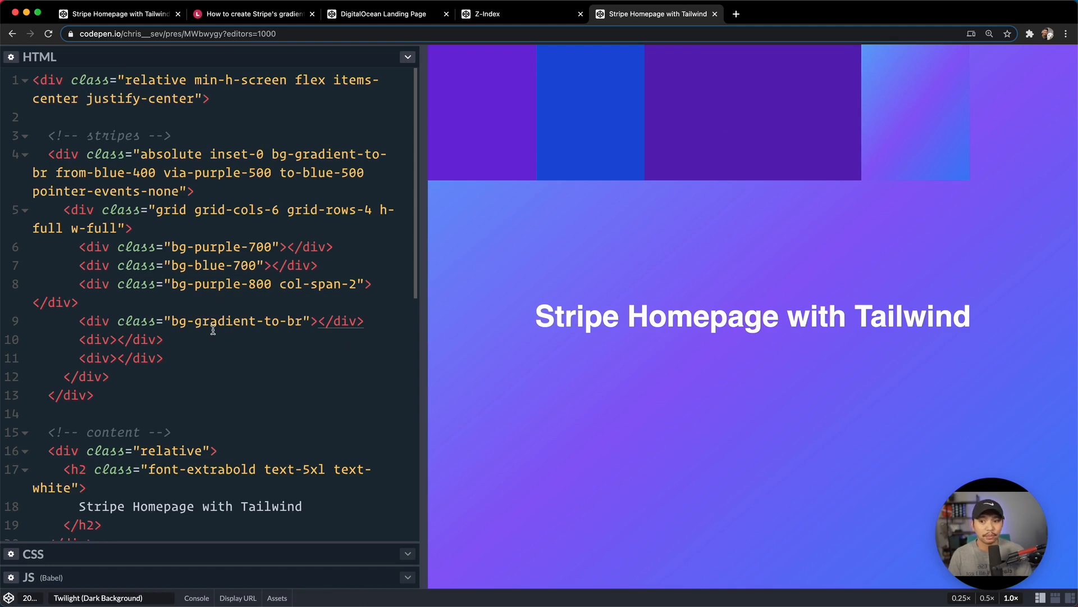
Step: Add row-start-3, row-span-2 and col-start-6 to the gradient cell's classes
type("row-start-3 col-star")
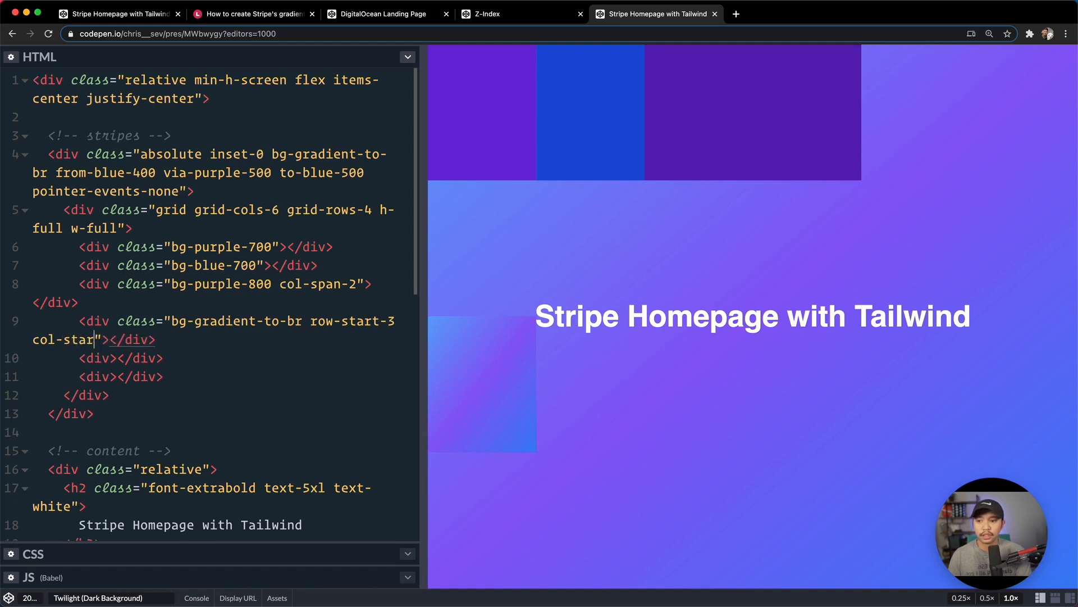
type("t-5")
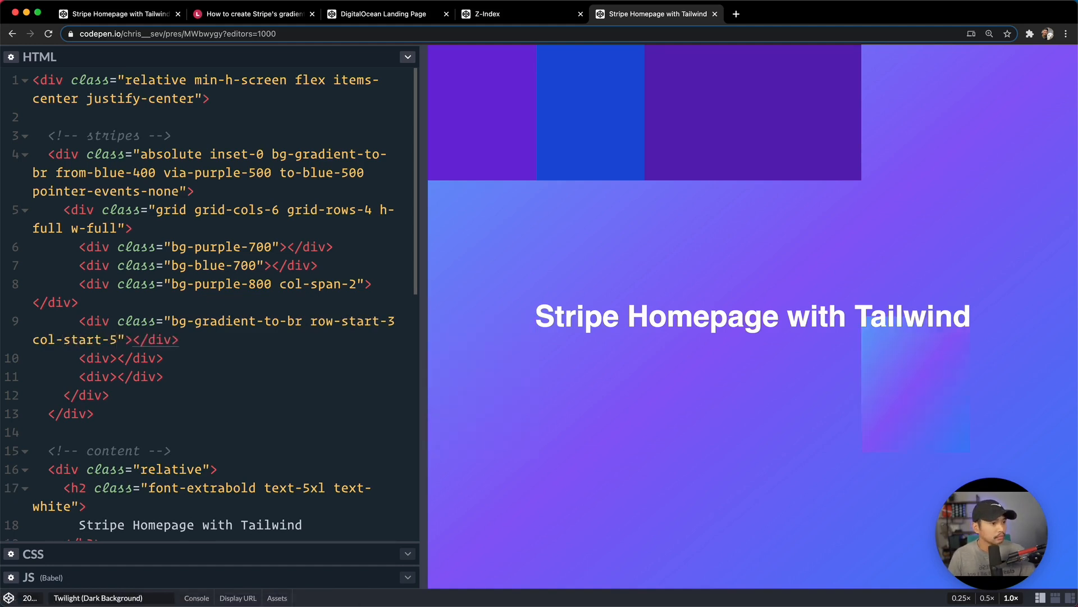
mouse_move(489, 371)
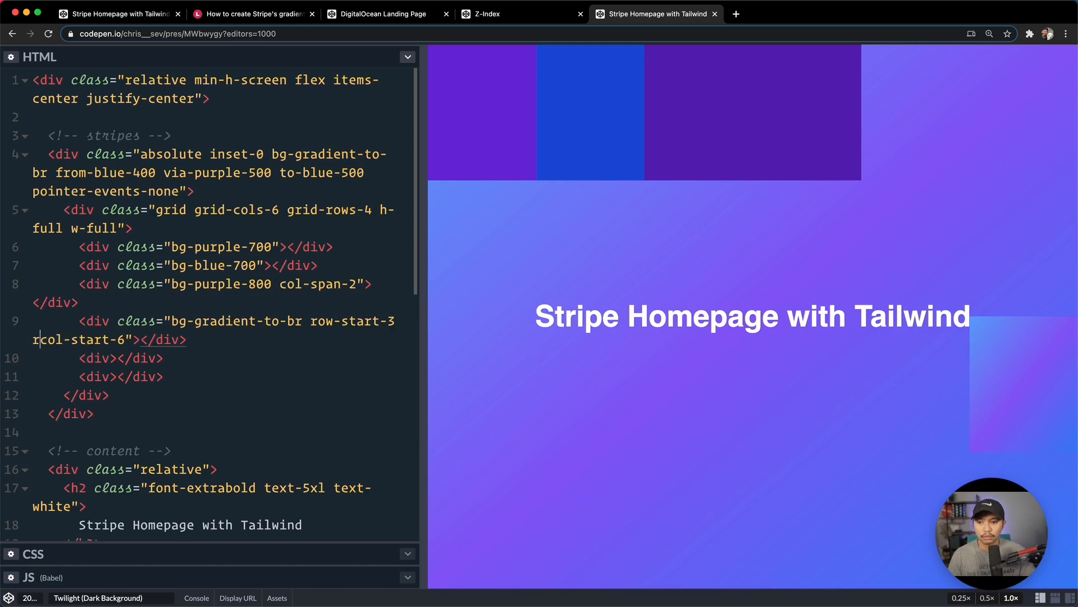
type("row-span-2")
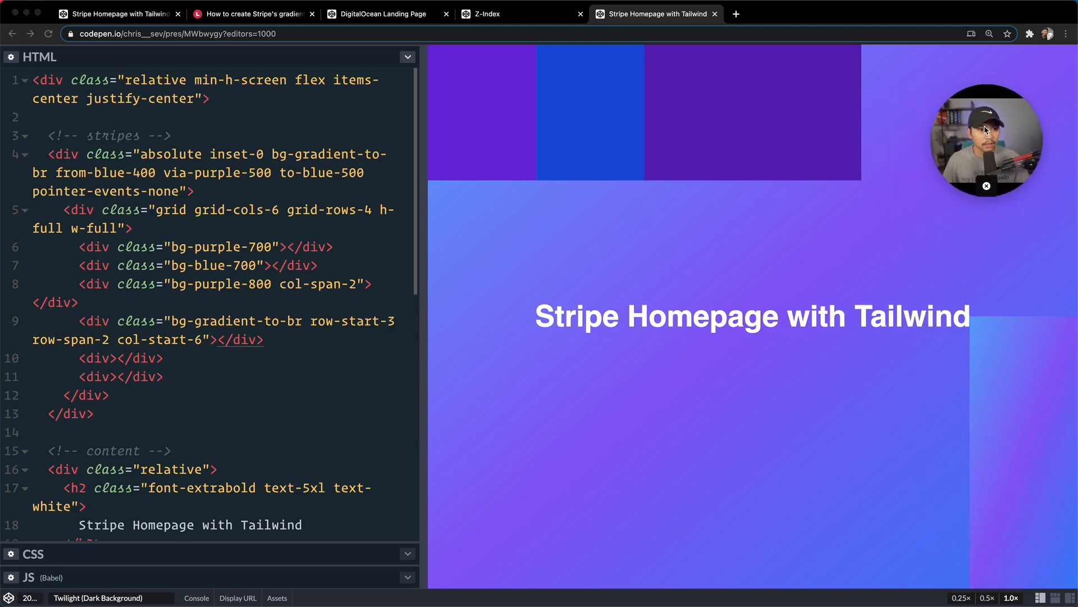
mouse_move(996, 373)
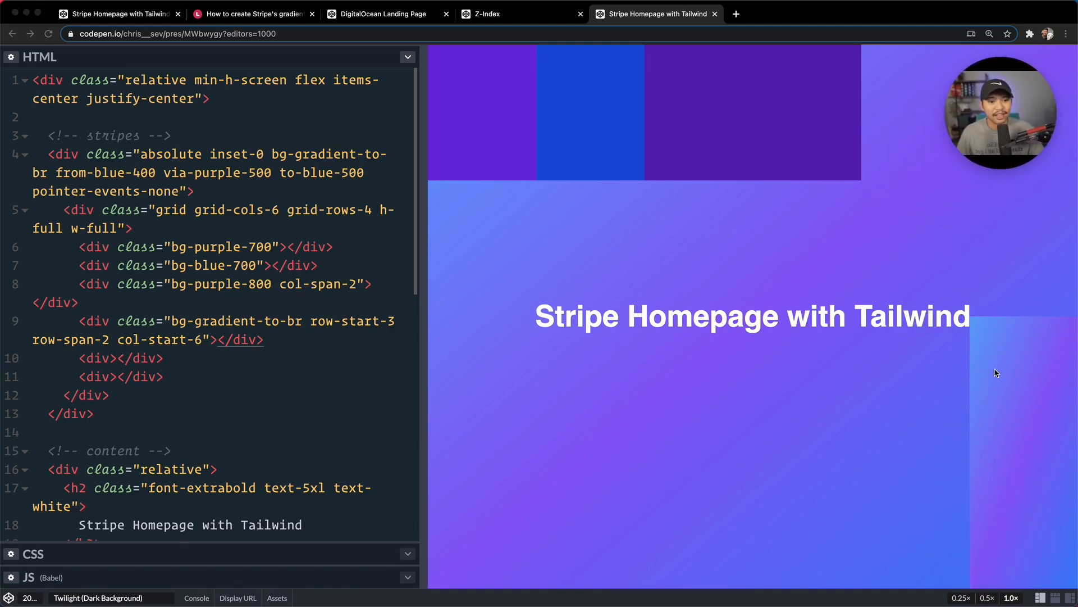
mouse_move(965, 479)
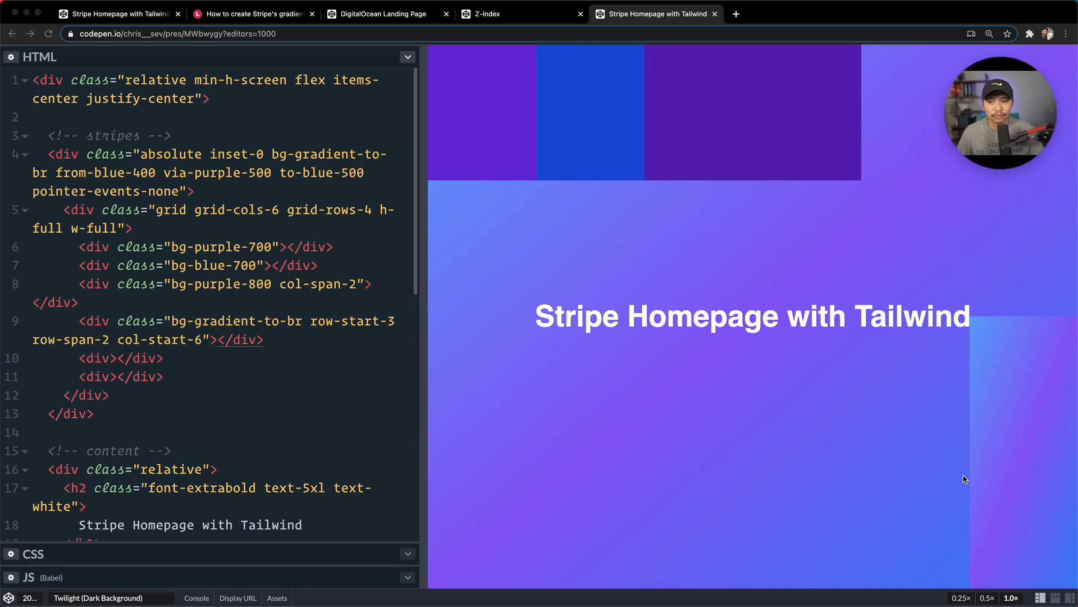
left_click(199, 376)
type(" class=\"")
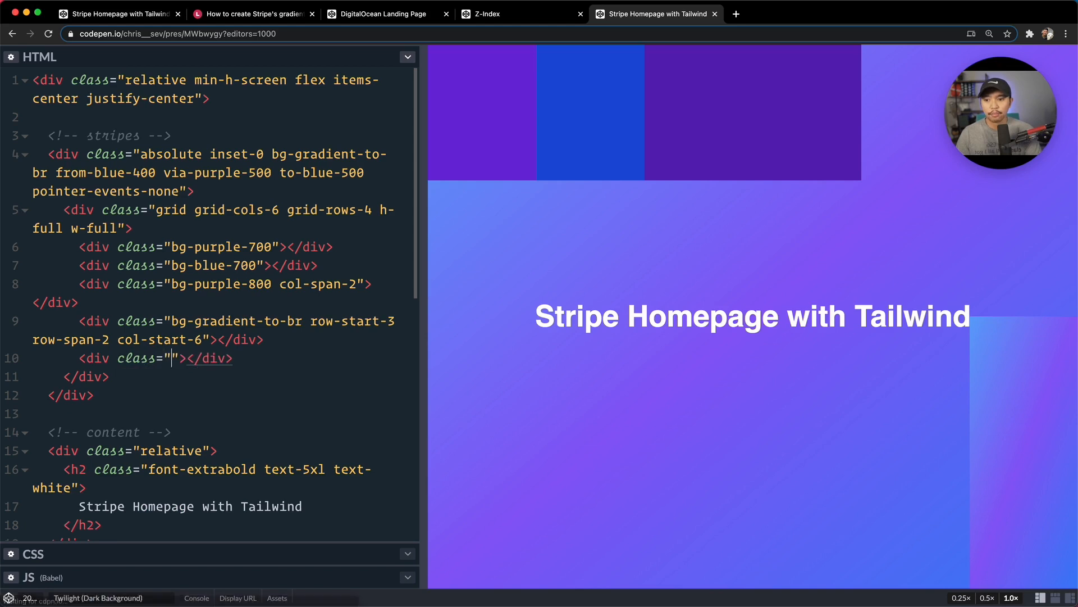
type("bg-gradient-bt")
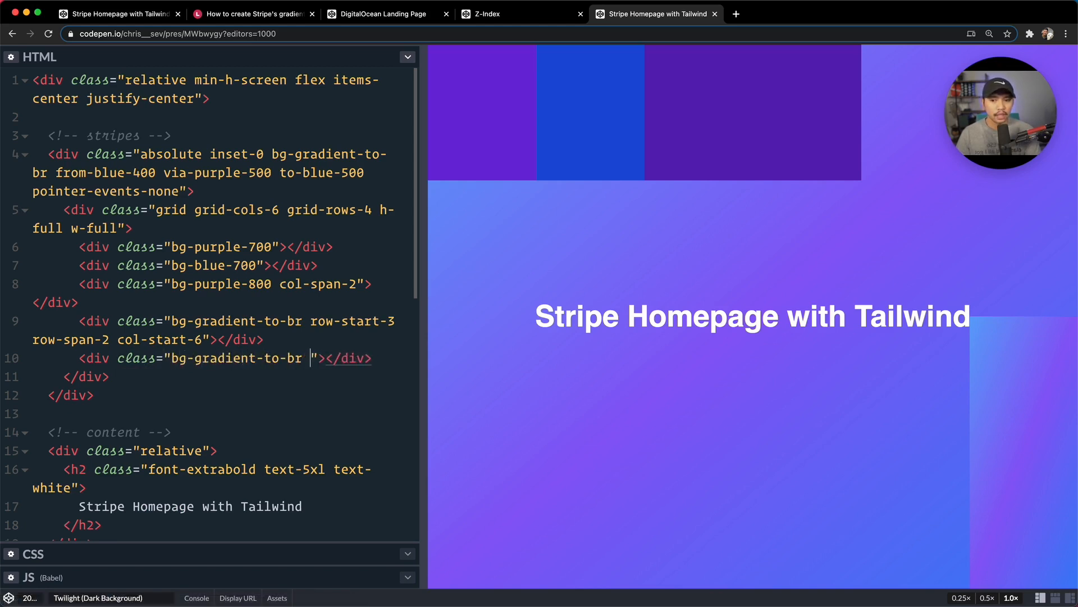
type("row-start-")
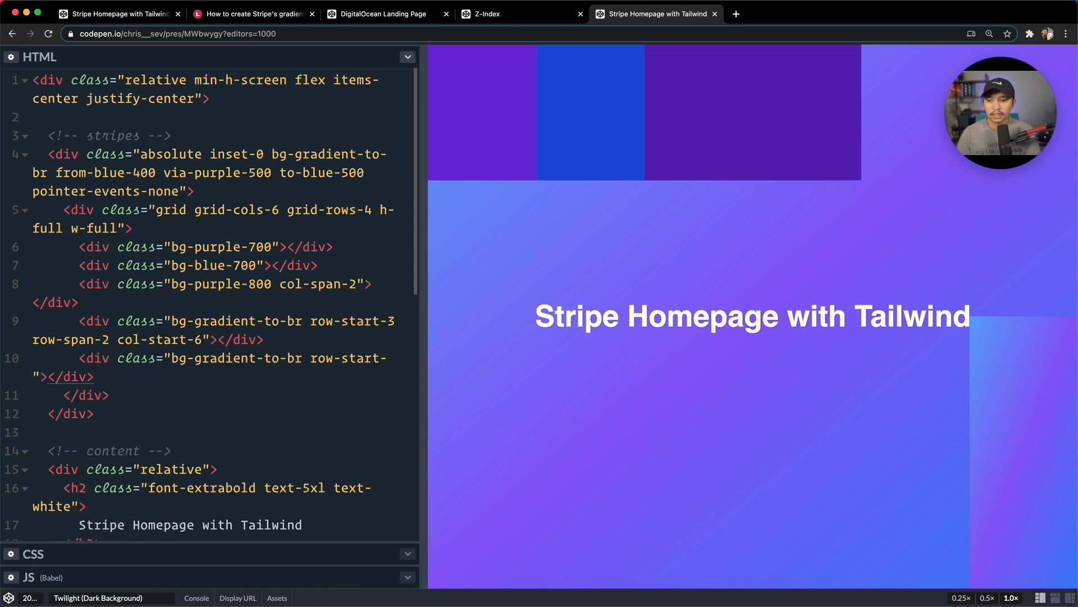
type("4 col-span-")
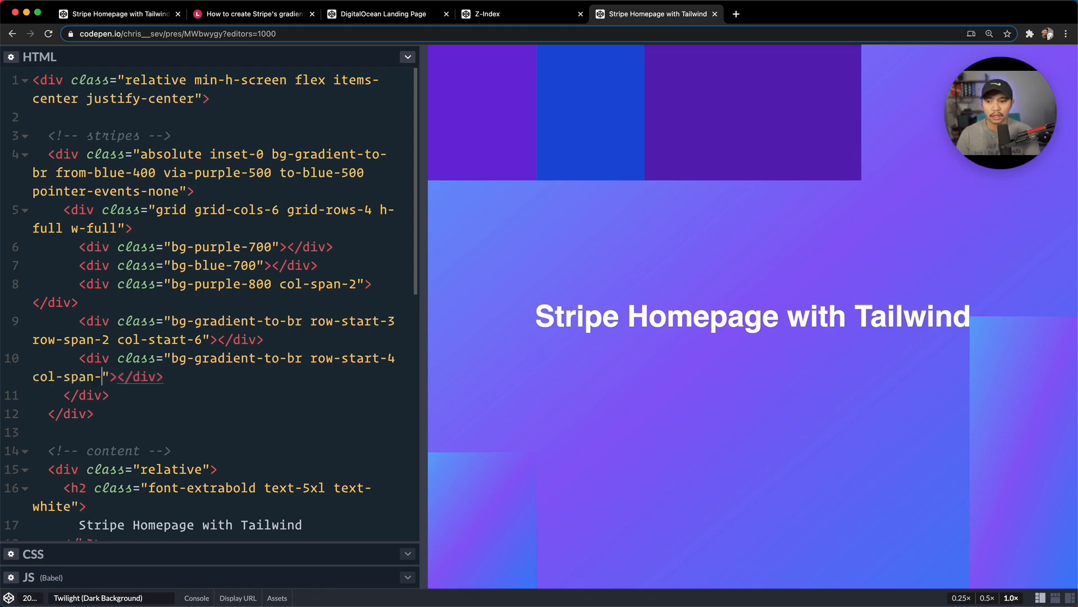
type("2")
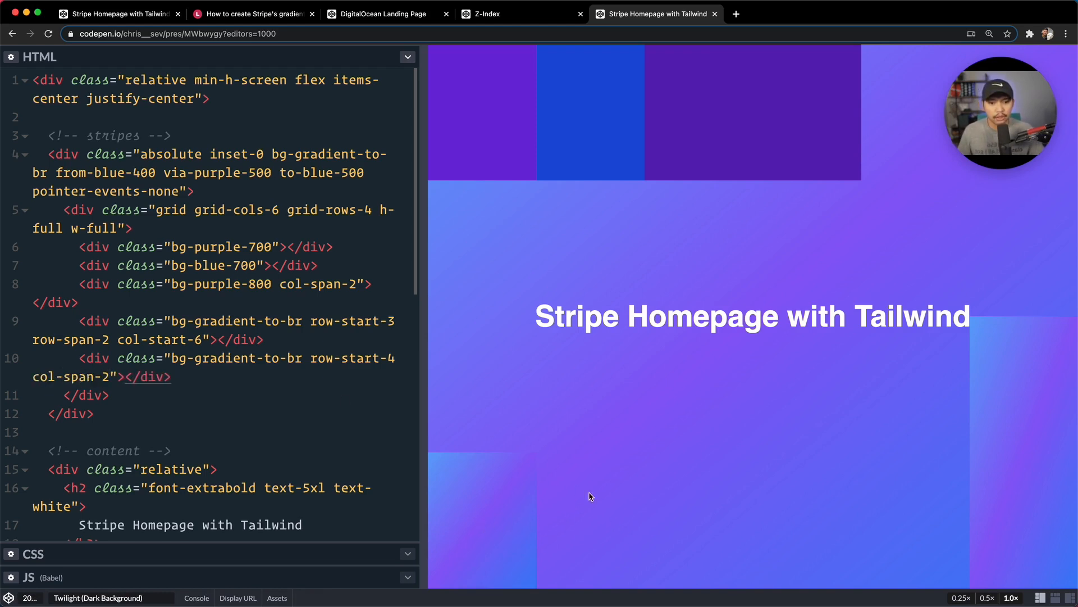
mouse_move(563, 384)
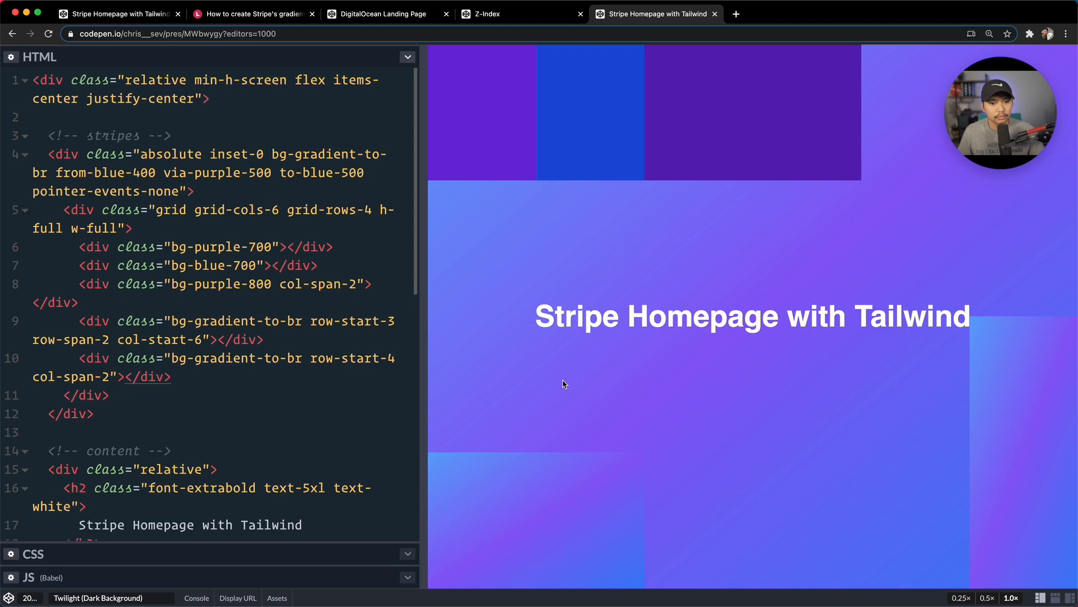
mouse_move(731, 218)
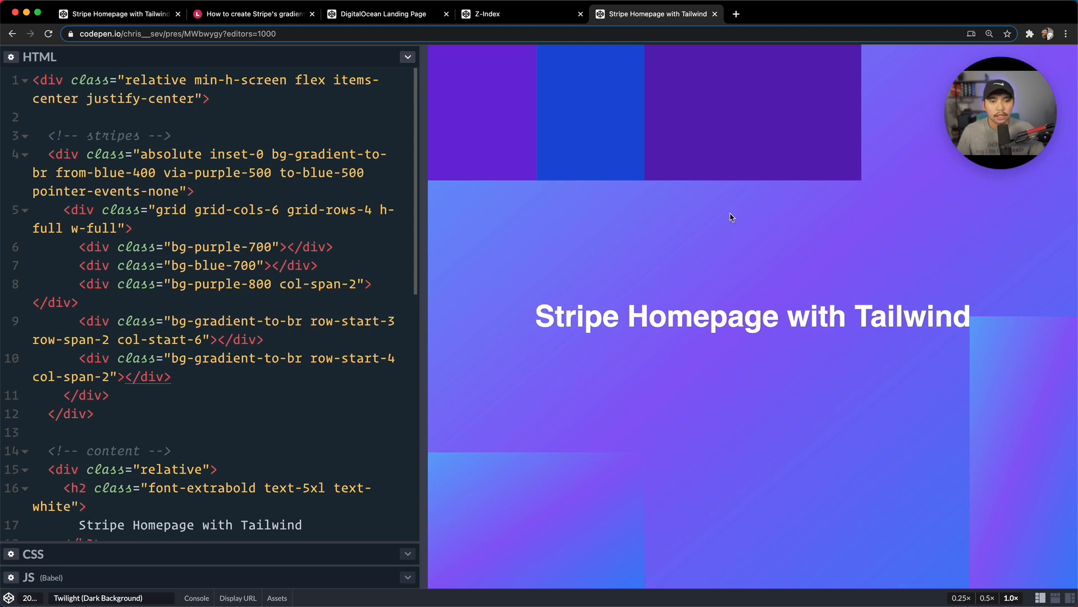
mouse_move(656, 152)
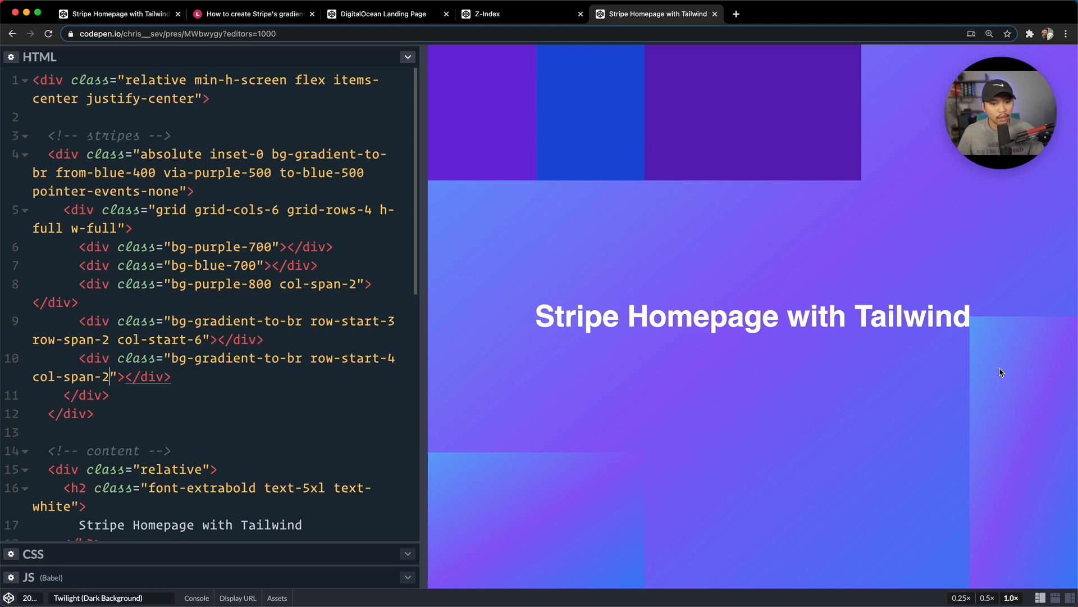
mouse_move(482, 504)
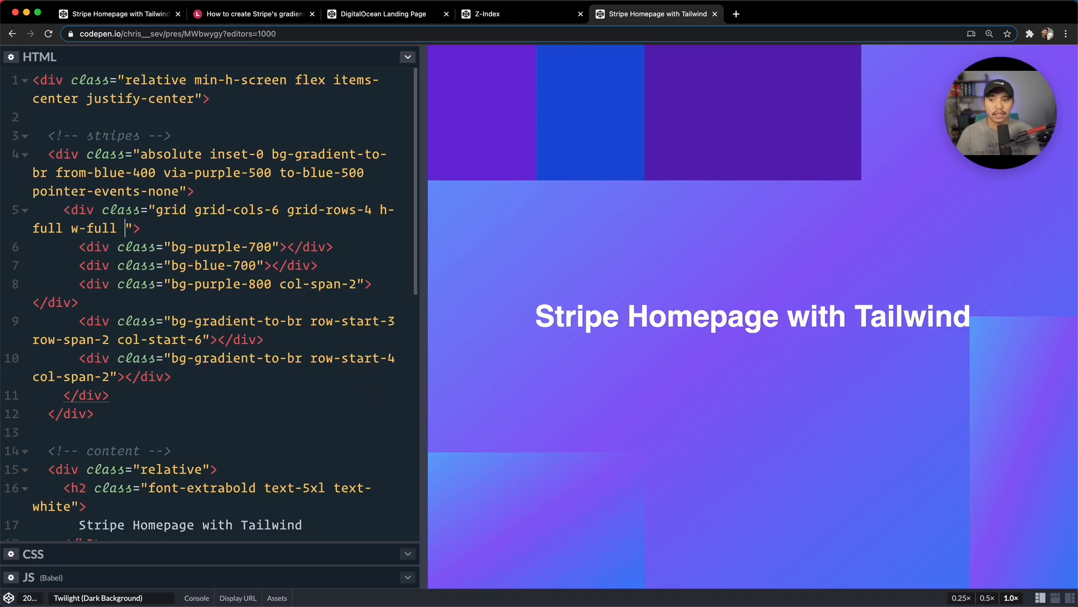
Step: Add transform -skew-y-12 to the grid div's classes
type("transform -")
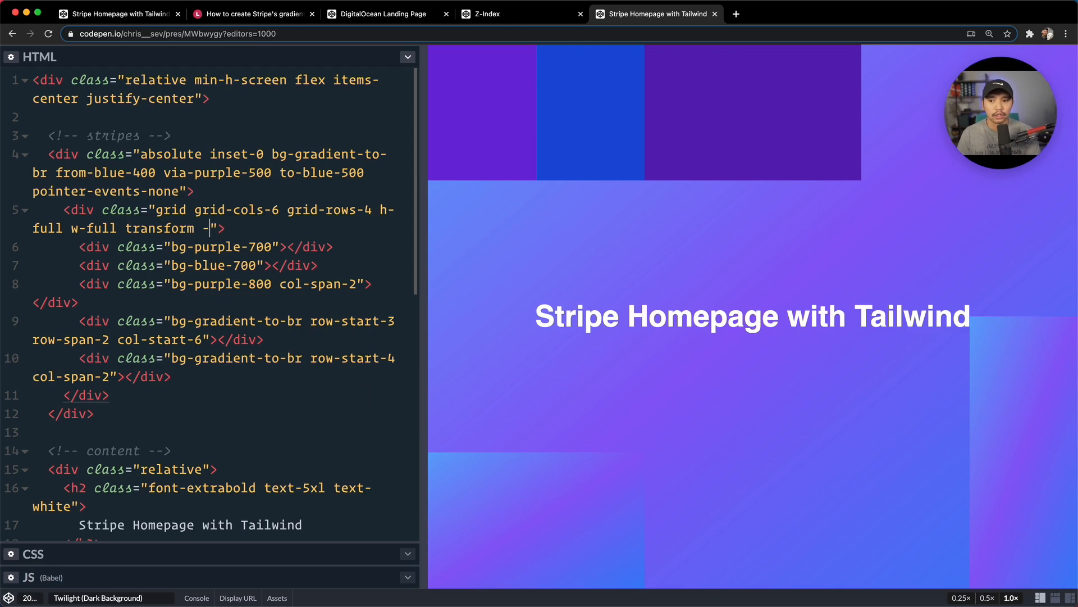
type("skew-y-")
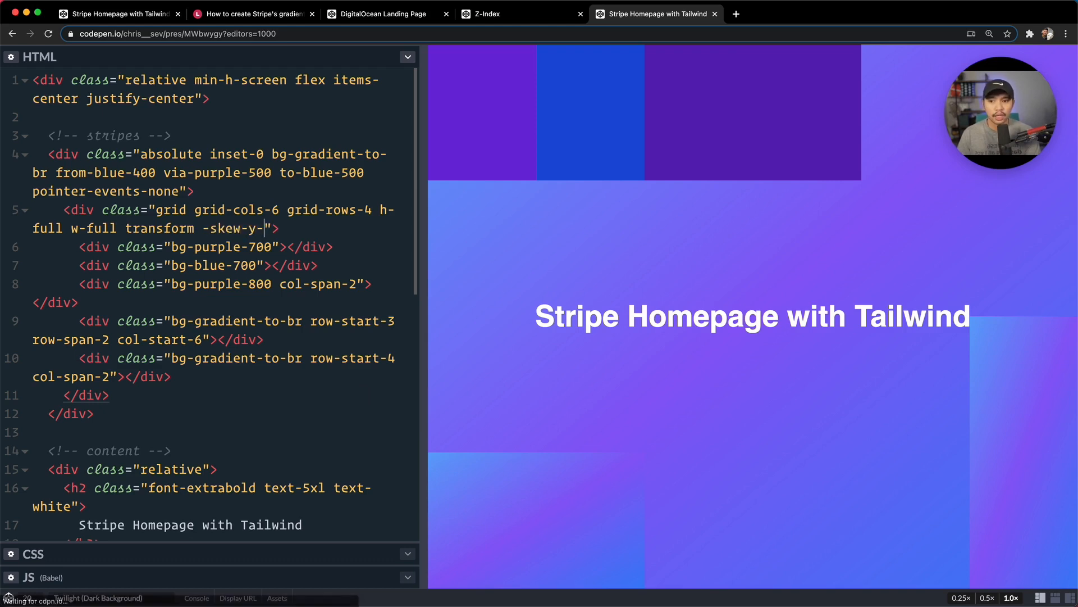
type("12")
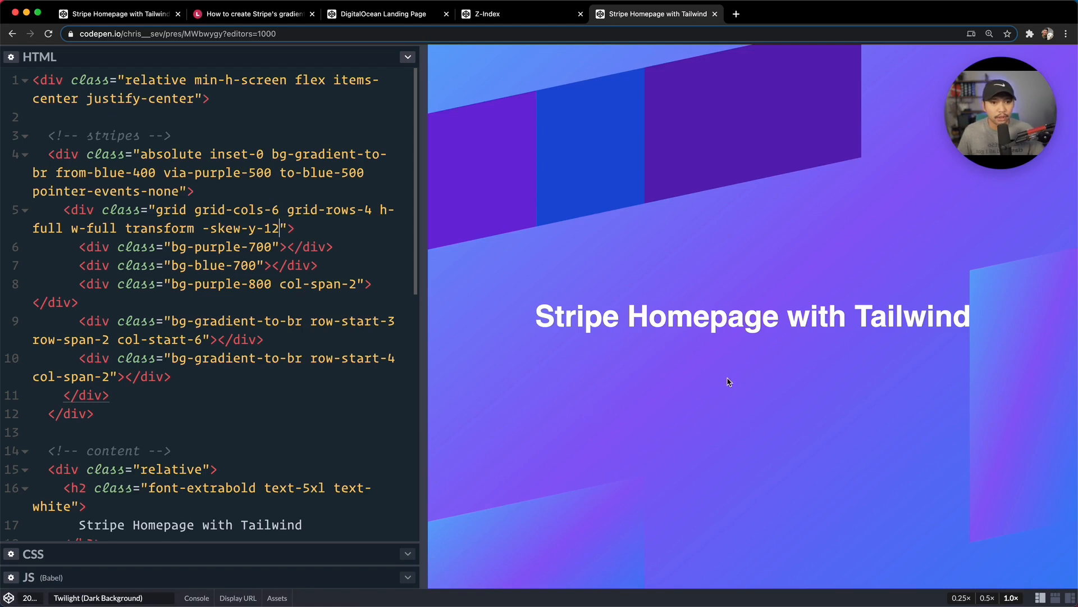
scroll("down", 3)
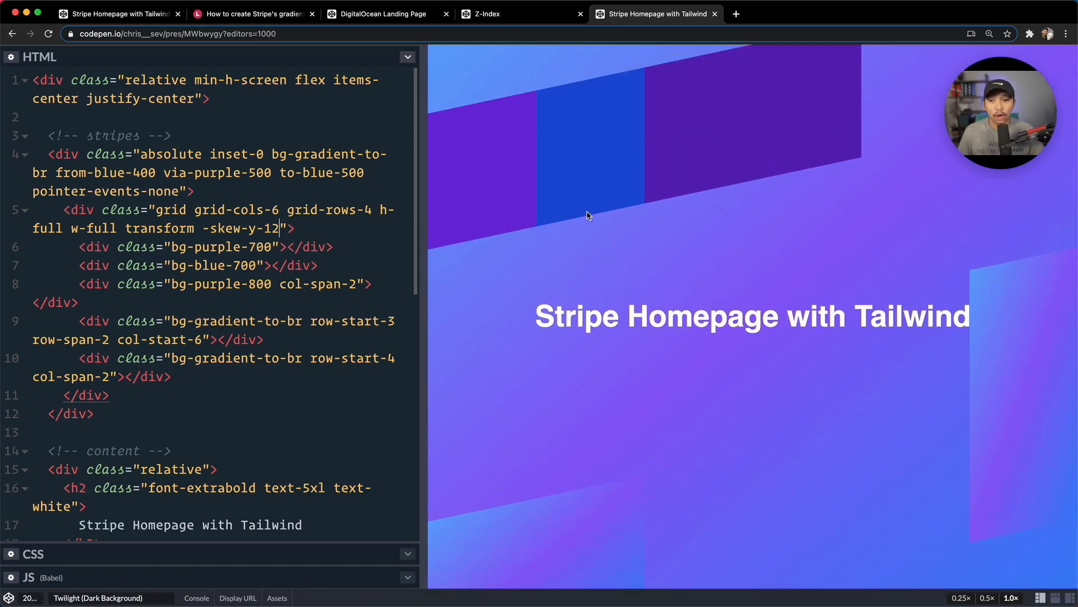
mouse_move(624, 215)
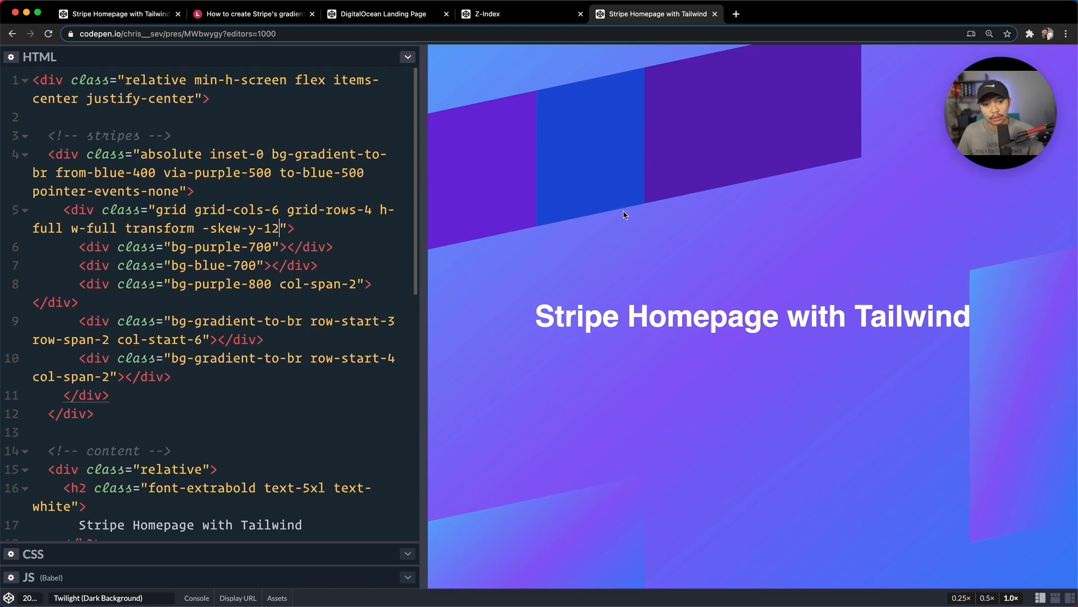
mouse_move(618, 214)
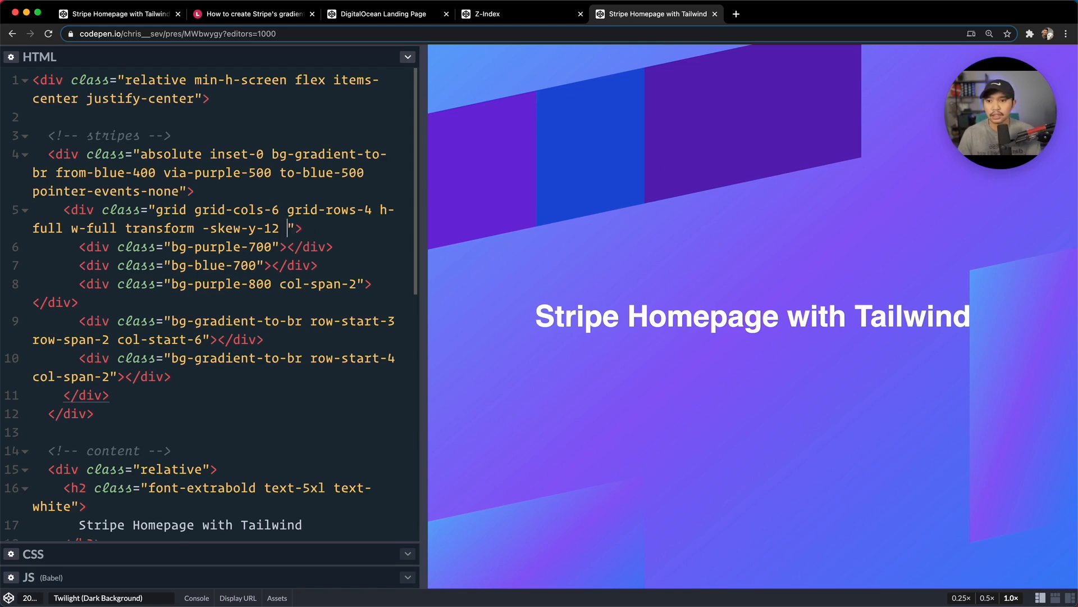
Step: Add opacity to the grid div, settling on opacity-50 for the stripe blocks
type("opacity-")
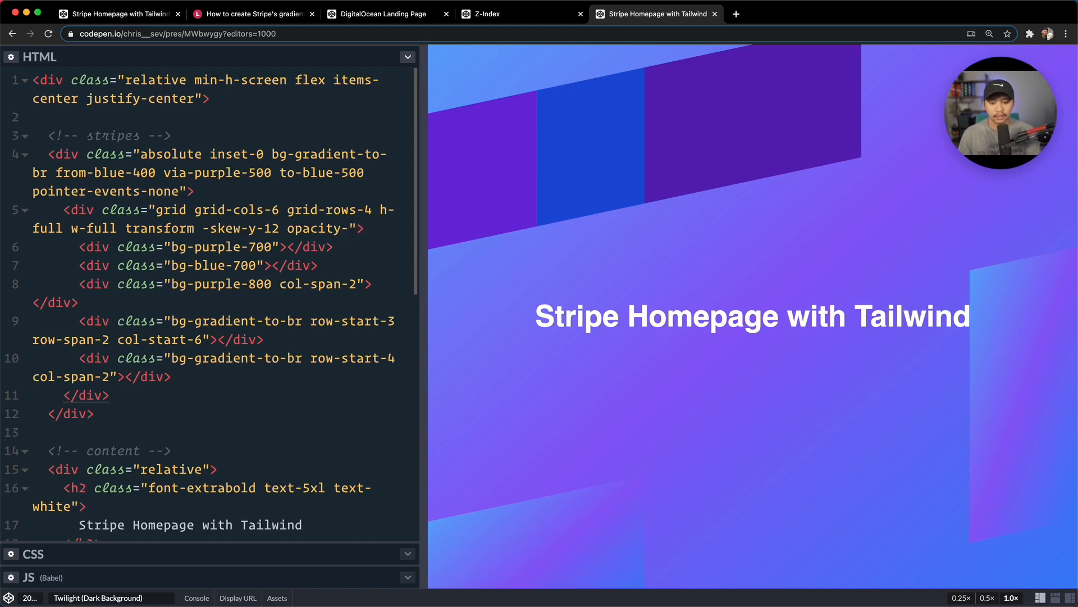
type("75")
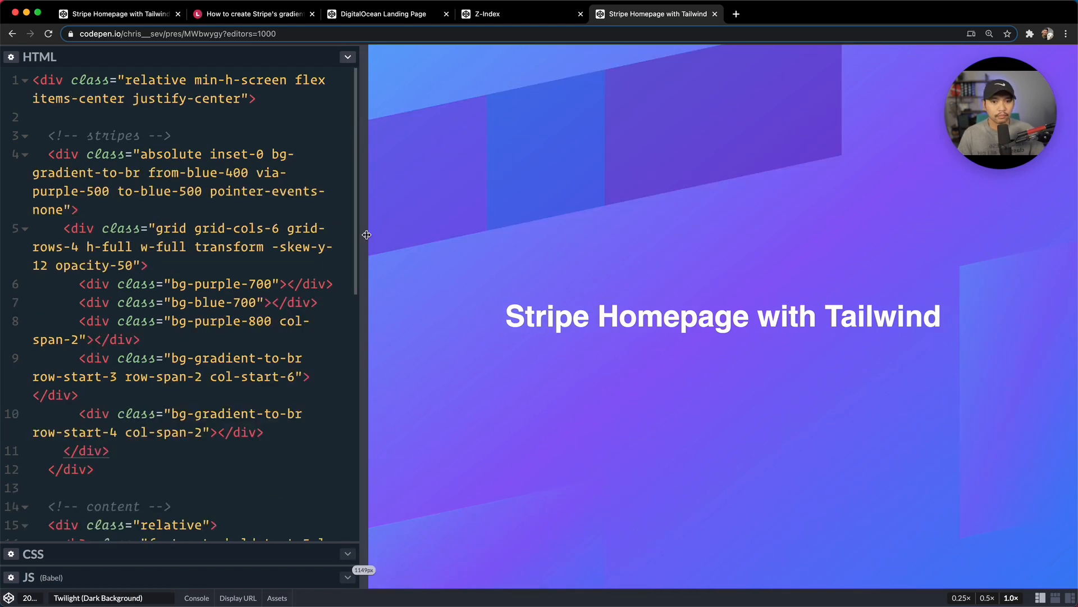
mouse_move(527, 230)
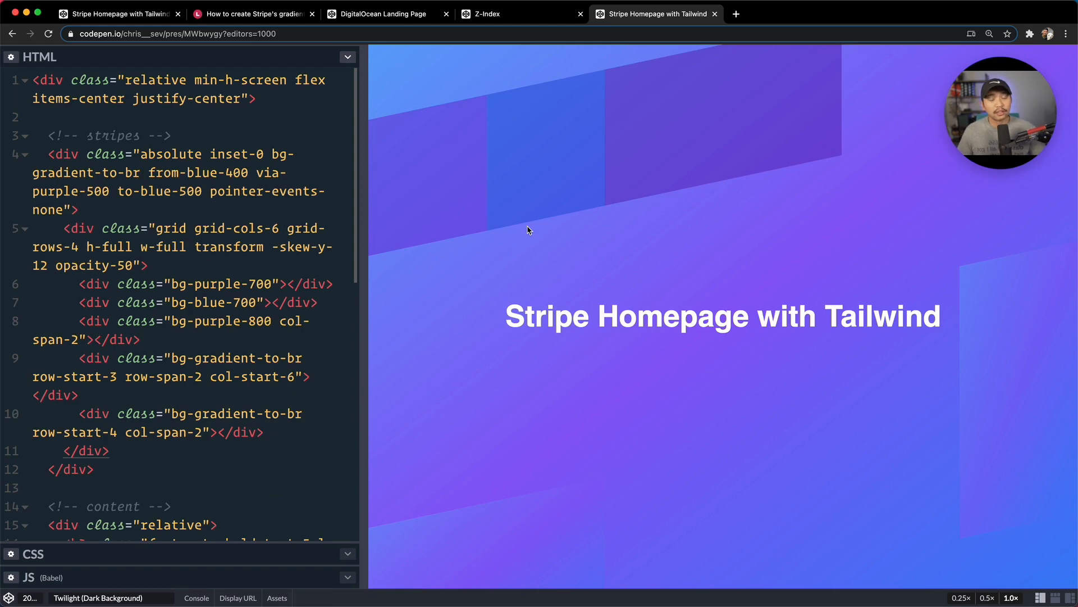
mouse_move(540, 214)
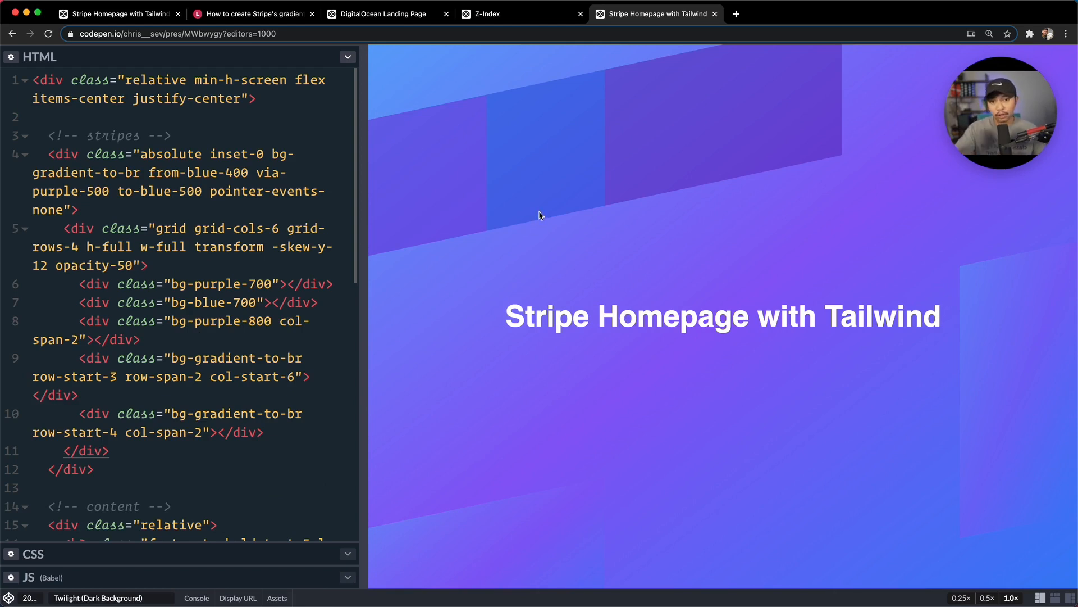
mouse_move(473, 221)
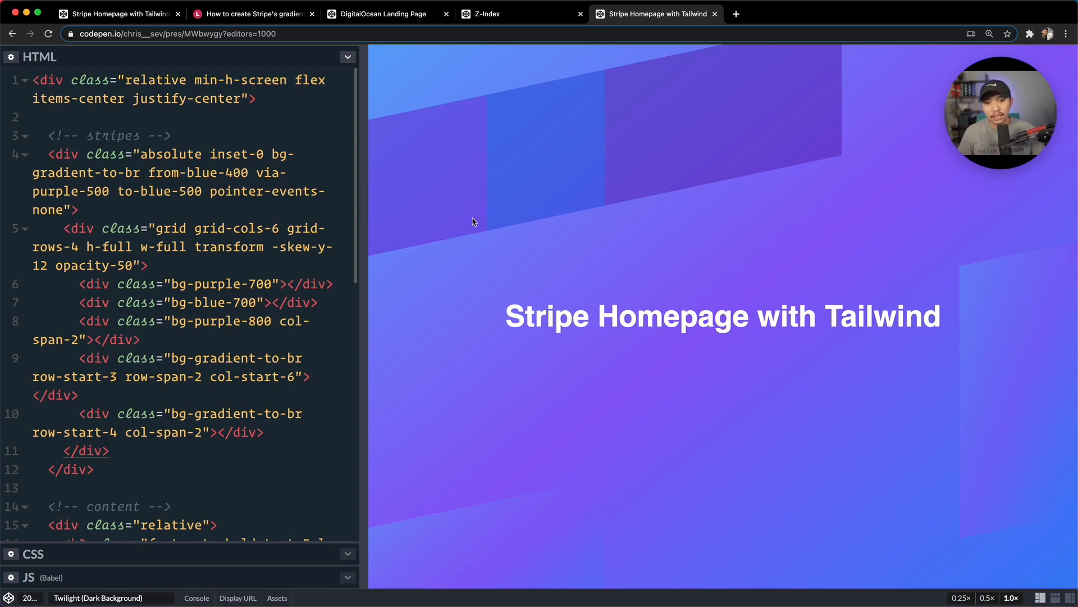
mouse_move(528, 270)
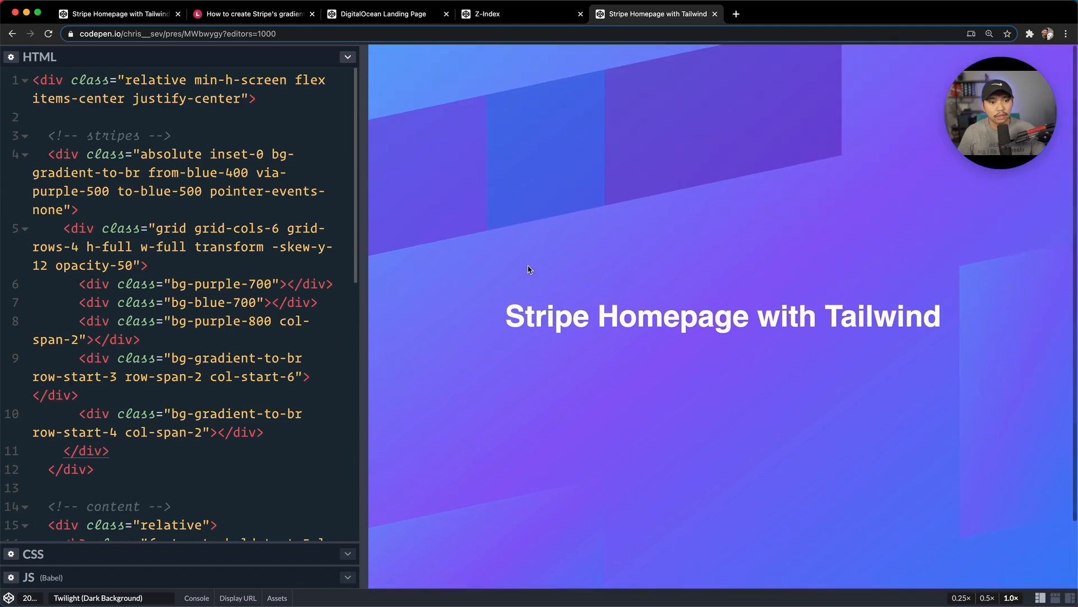
scroll("down", 3)
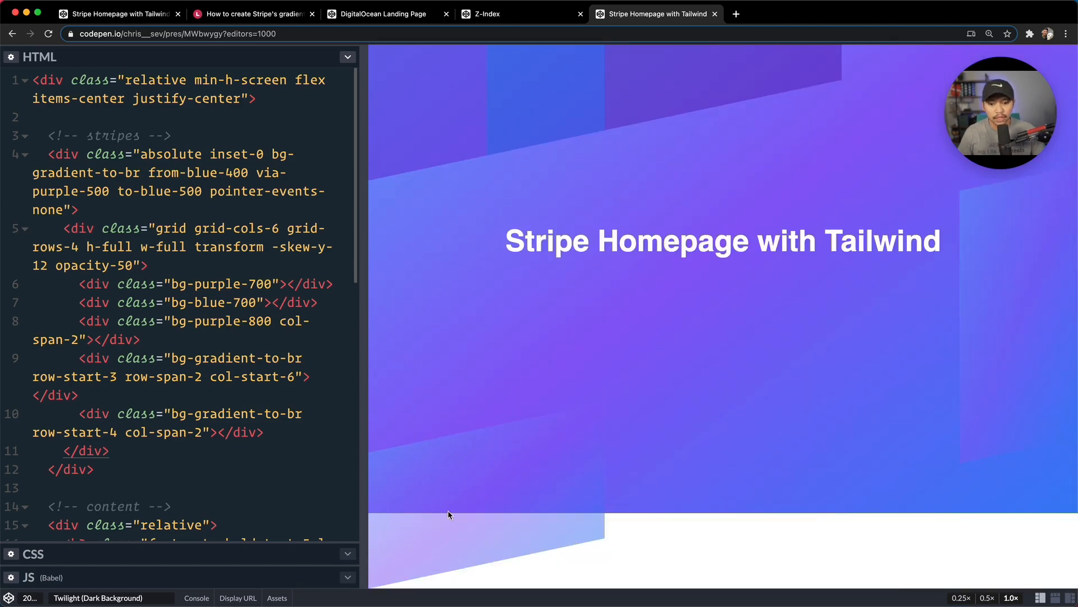
mouse_move(439, 524)
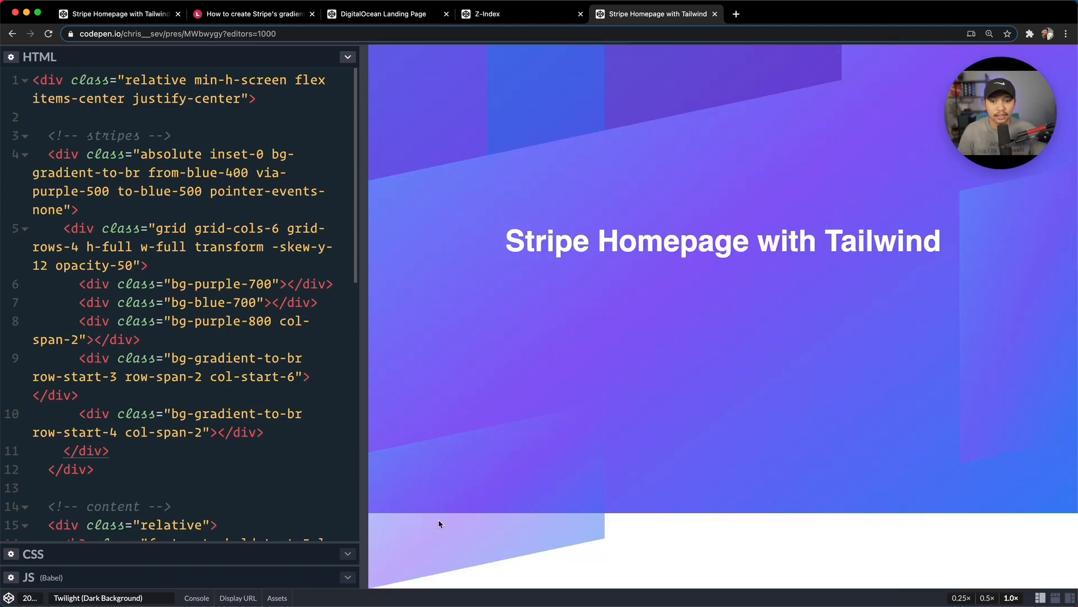
mouse_move(482, 364)
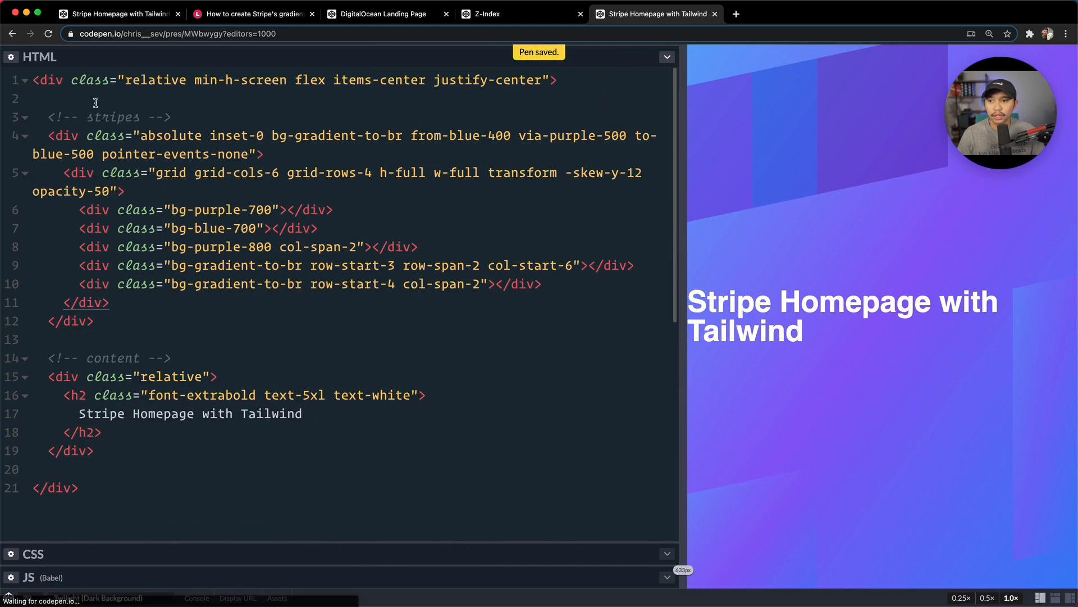
Step: Fold the grid div and add text-xl md:text-5xl to the h2 heading
left_click(22, 136)
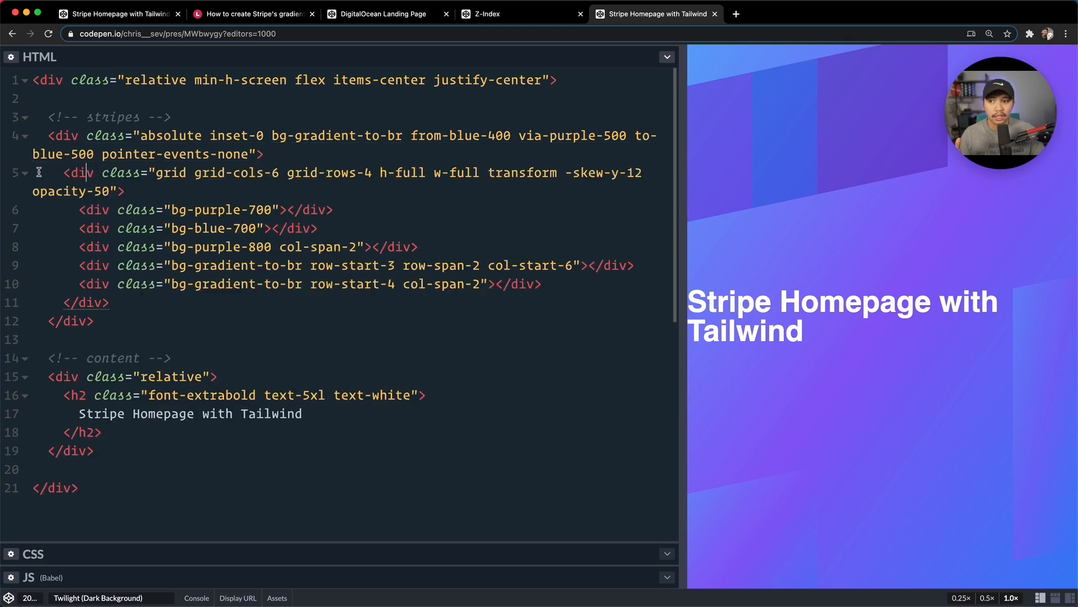
left_click(24, 172)
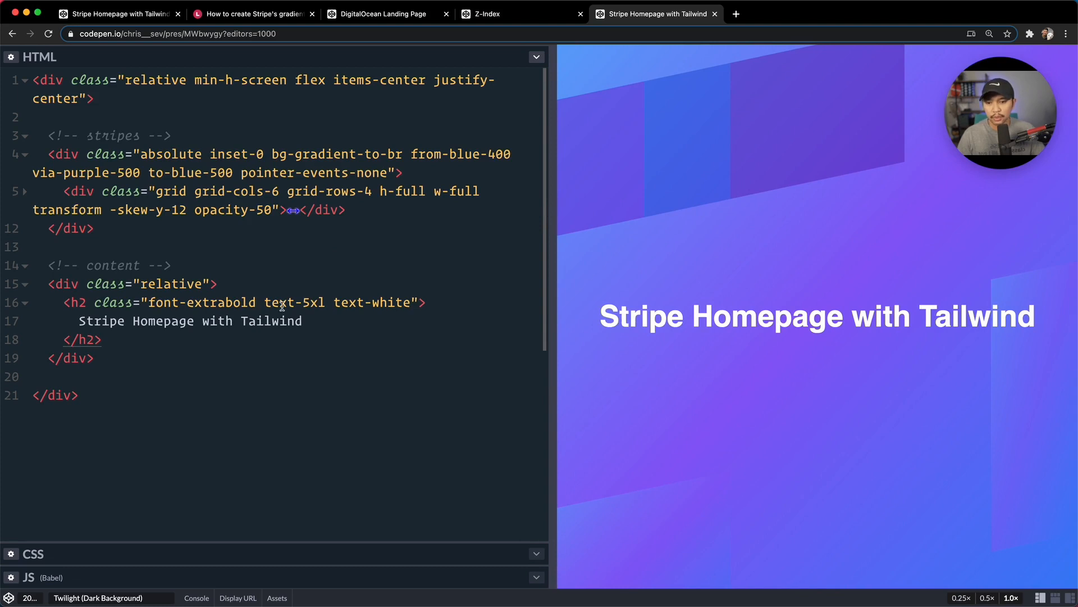
type("text-xl md:text-")
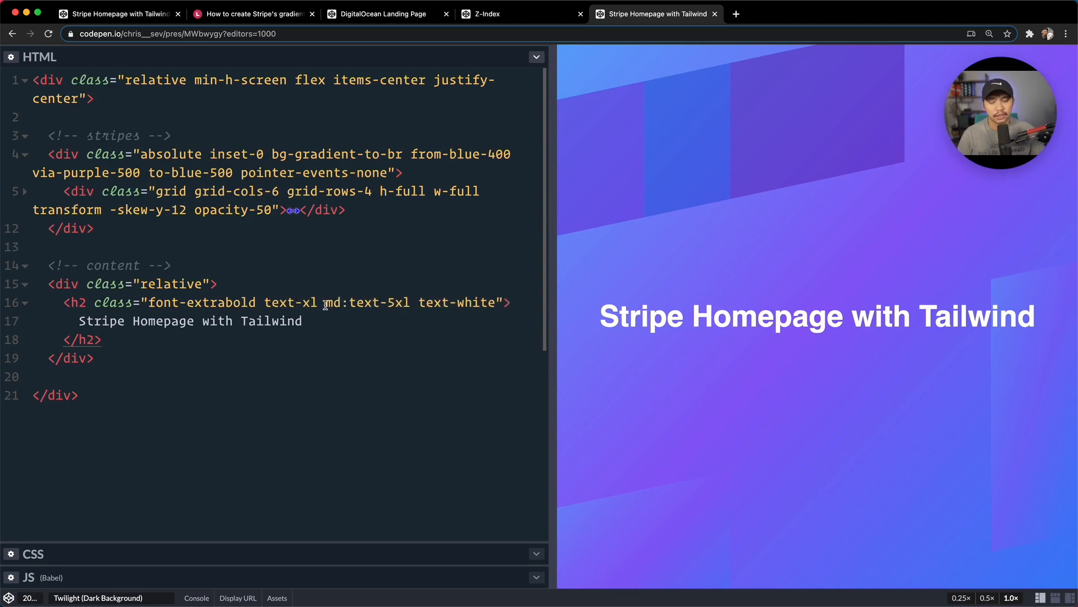
mouse_move(548, 275)
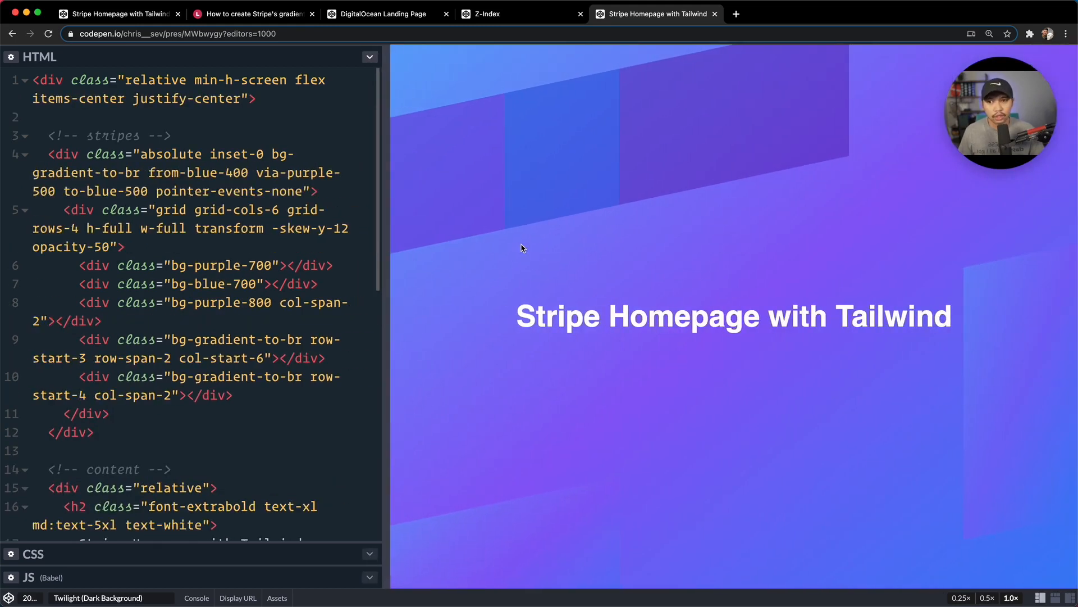
key("cmd+s")
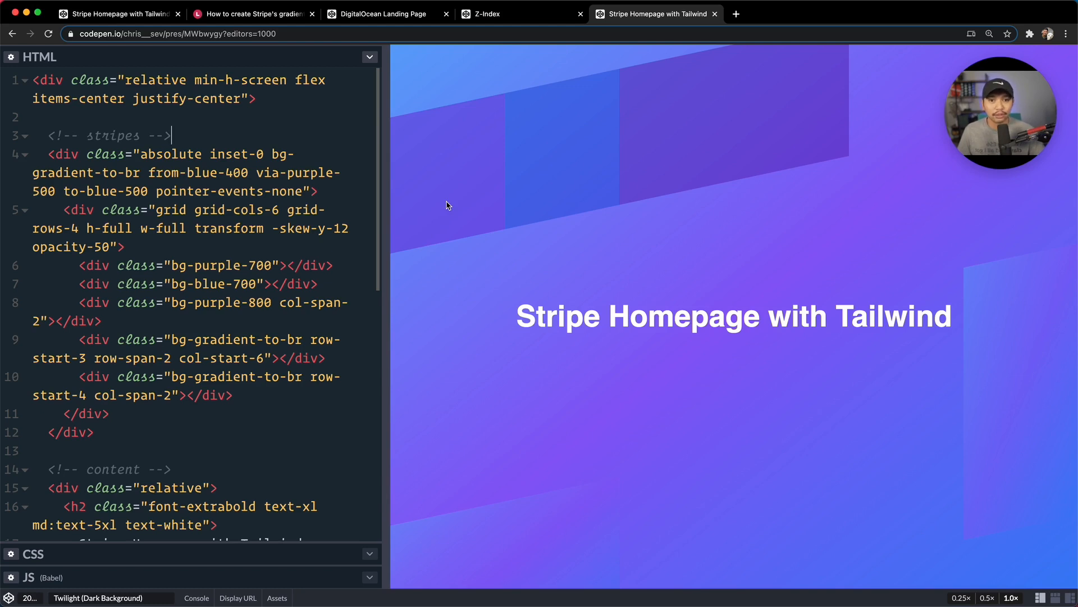
scroll("down", 3)
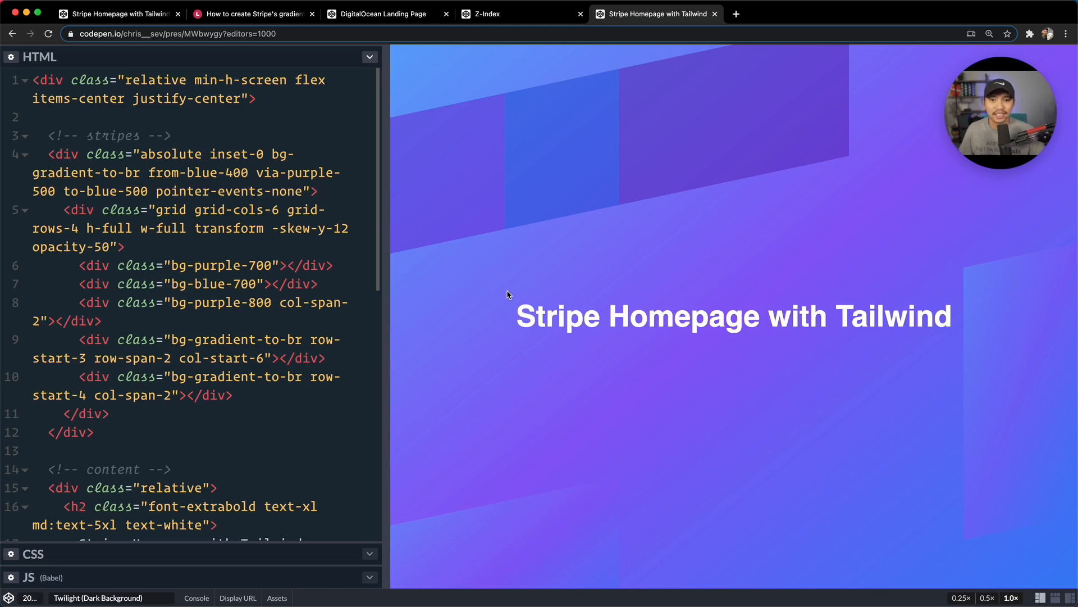
left_click(171, 135)
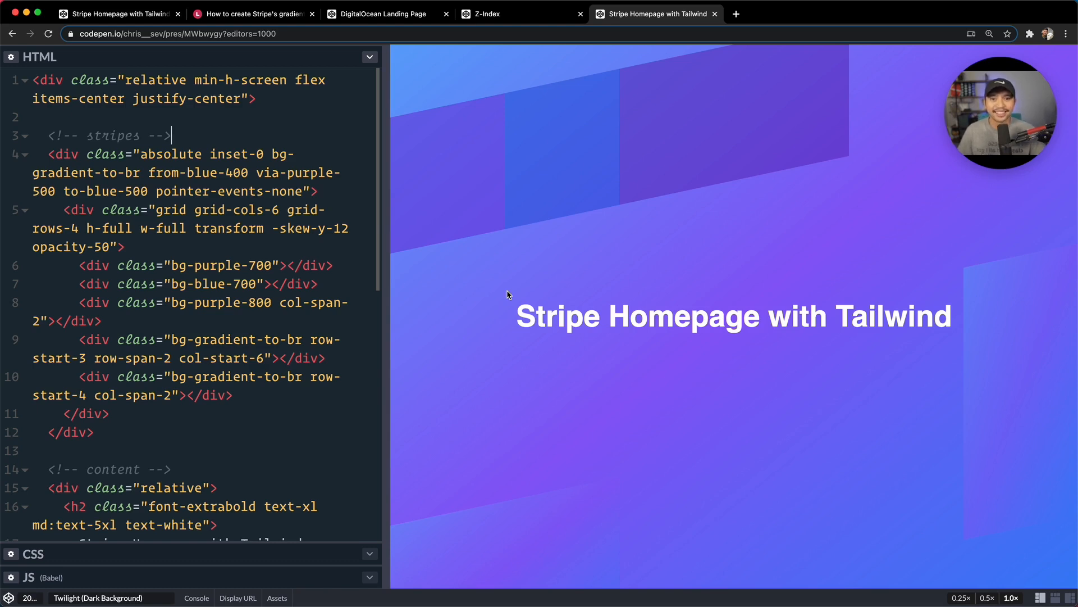